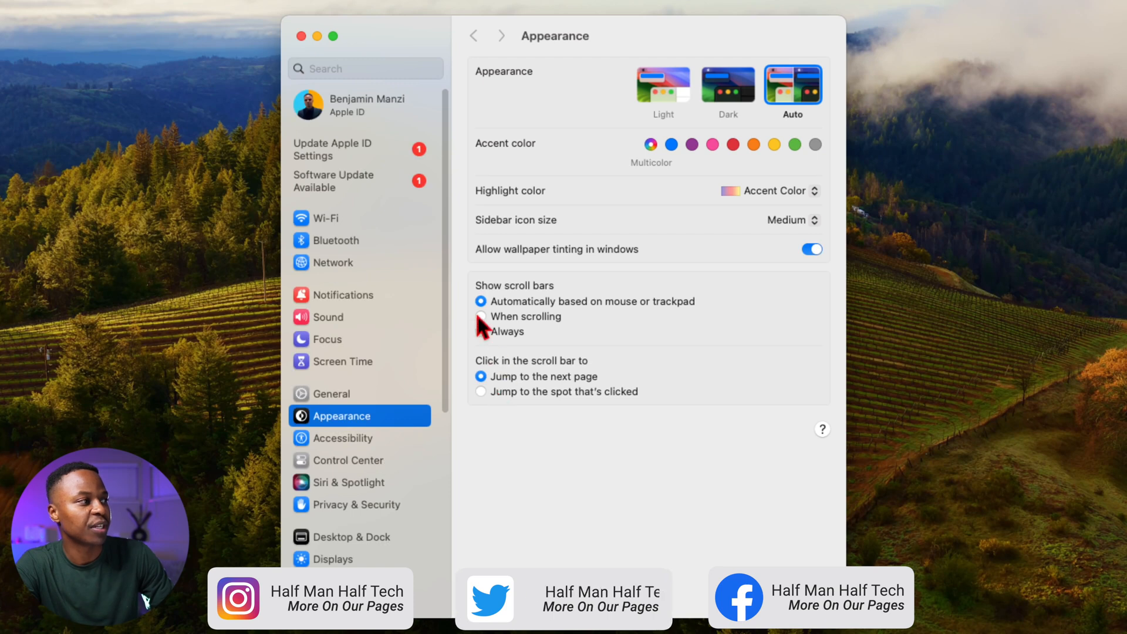
Step: Open General > Software Update to list macOS Sonoma 14.0 and Pro Video Formats updates
left_click(333, 393)
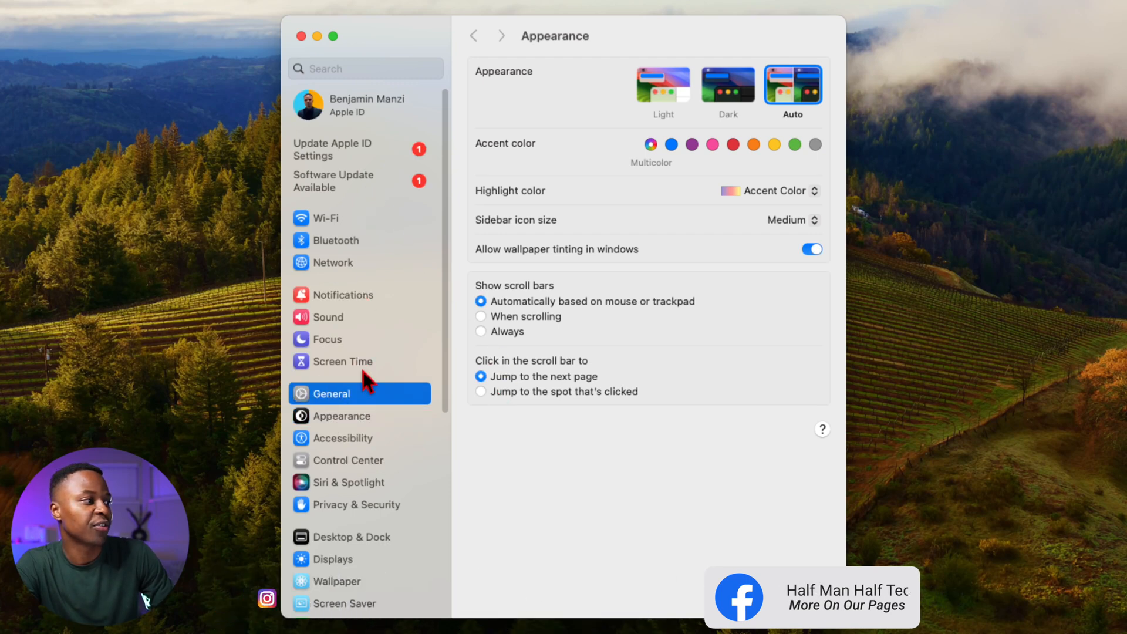
left_click(333, 393)
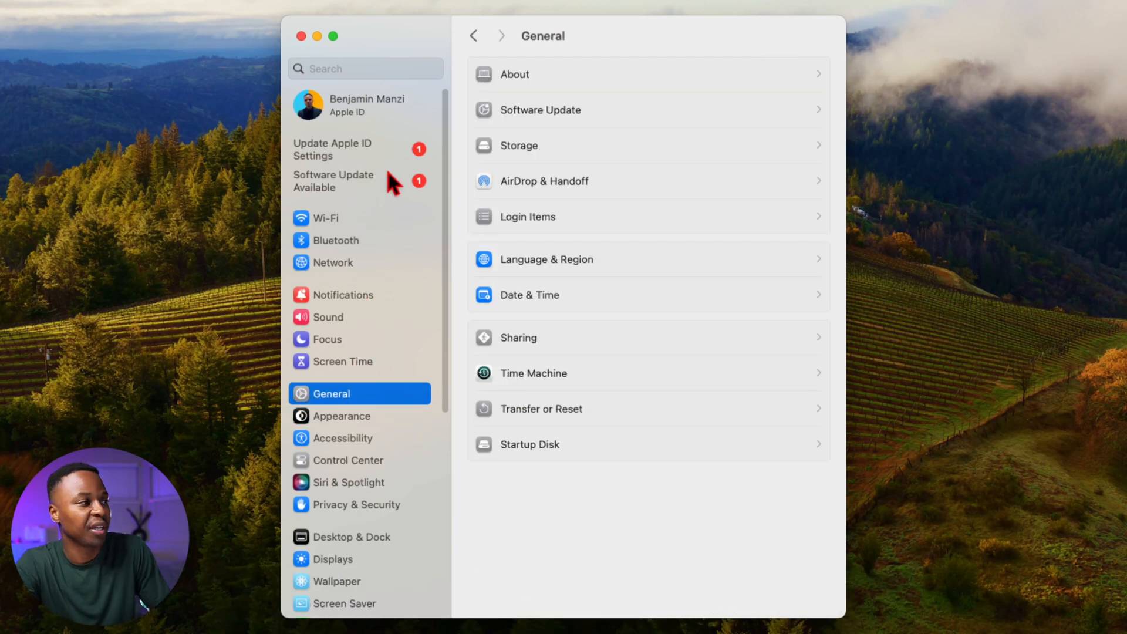
left_click(538, 110)
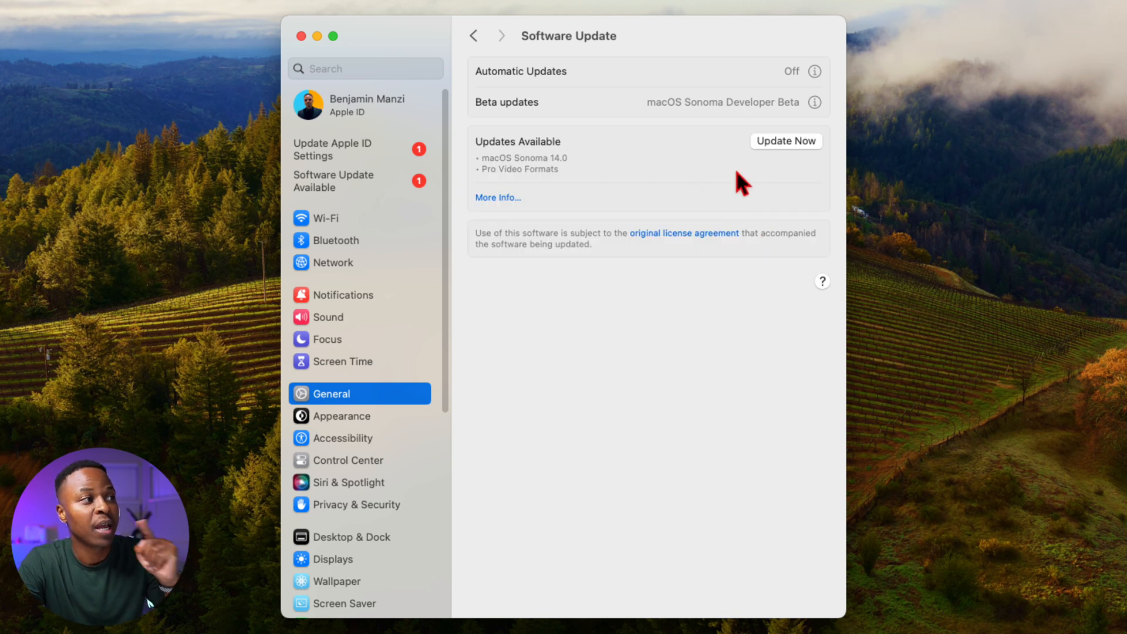
mouse_move(583, 183)
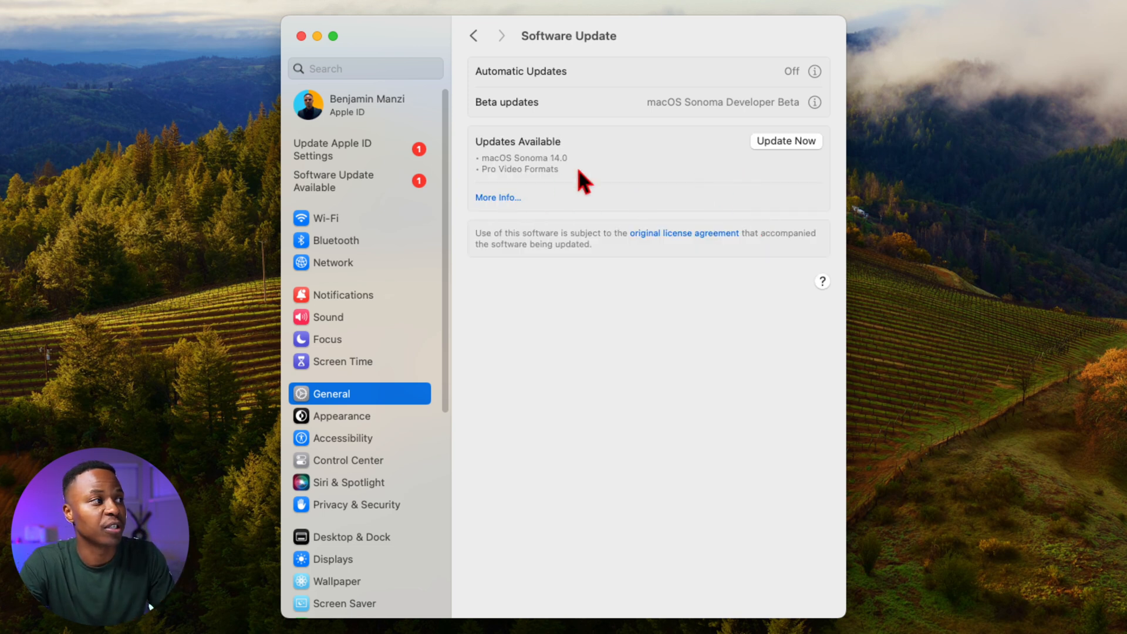
mouse_move(637, 188)
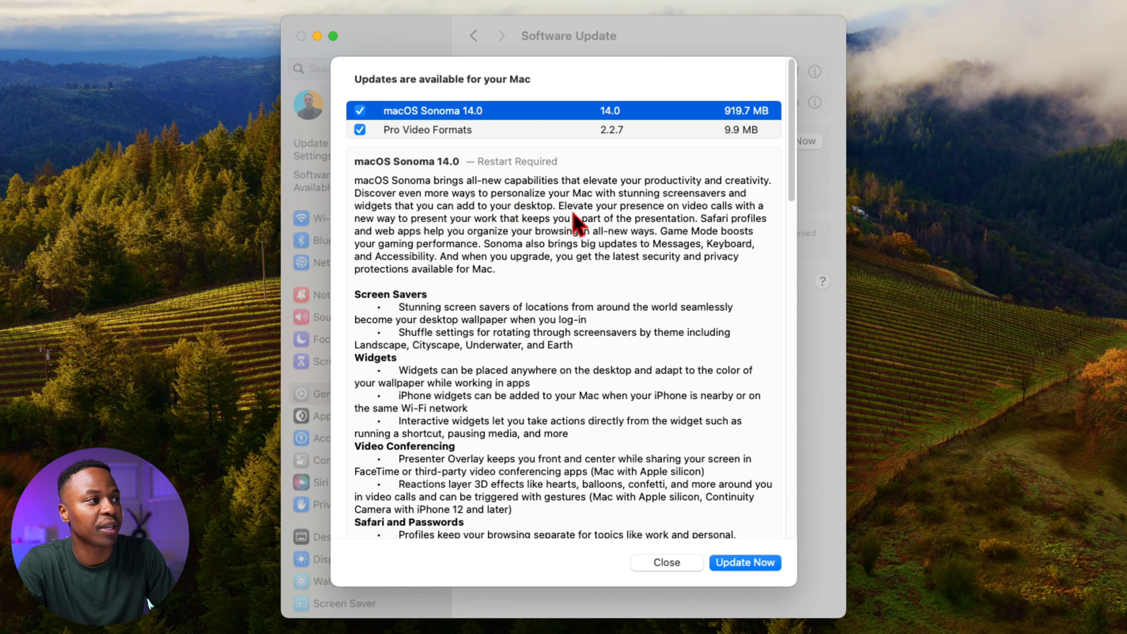
mouse_move(400, 146)
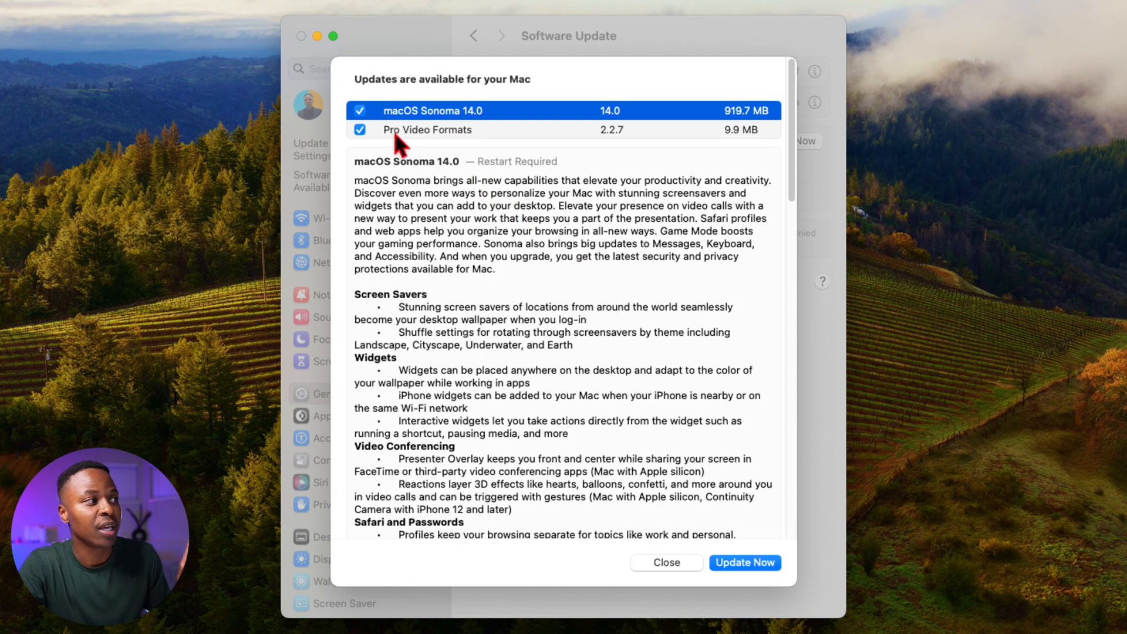
Step: Untick Pro Video Formats so only macOS Sonoma 14.0 remains selected
left_click(359, 131)
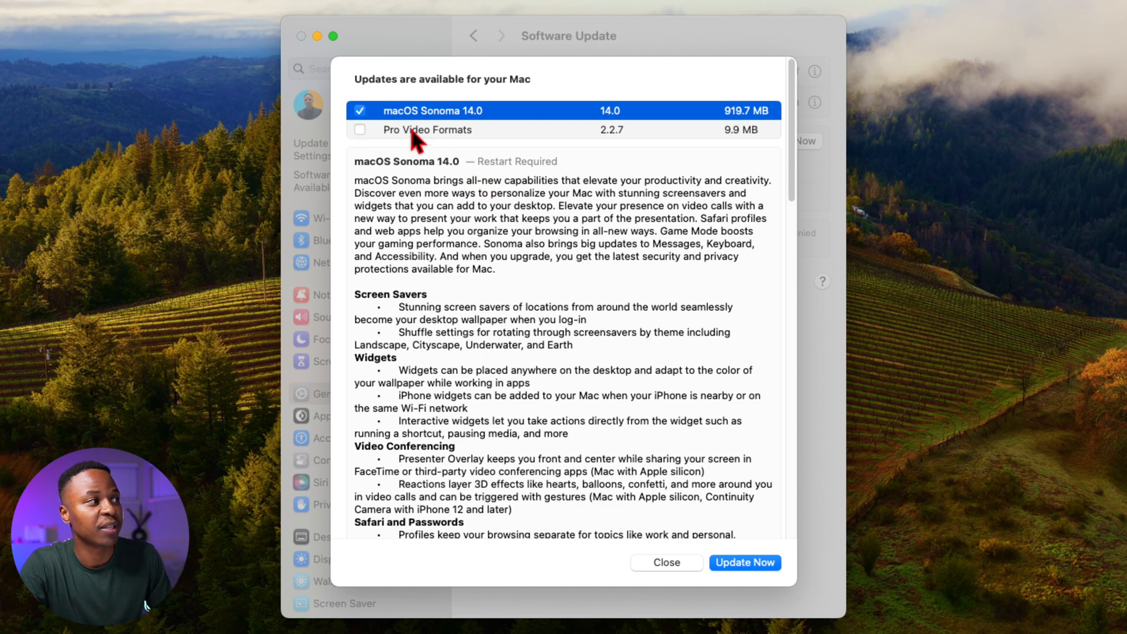
mouse_move(474, 135)
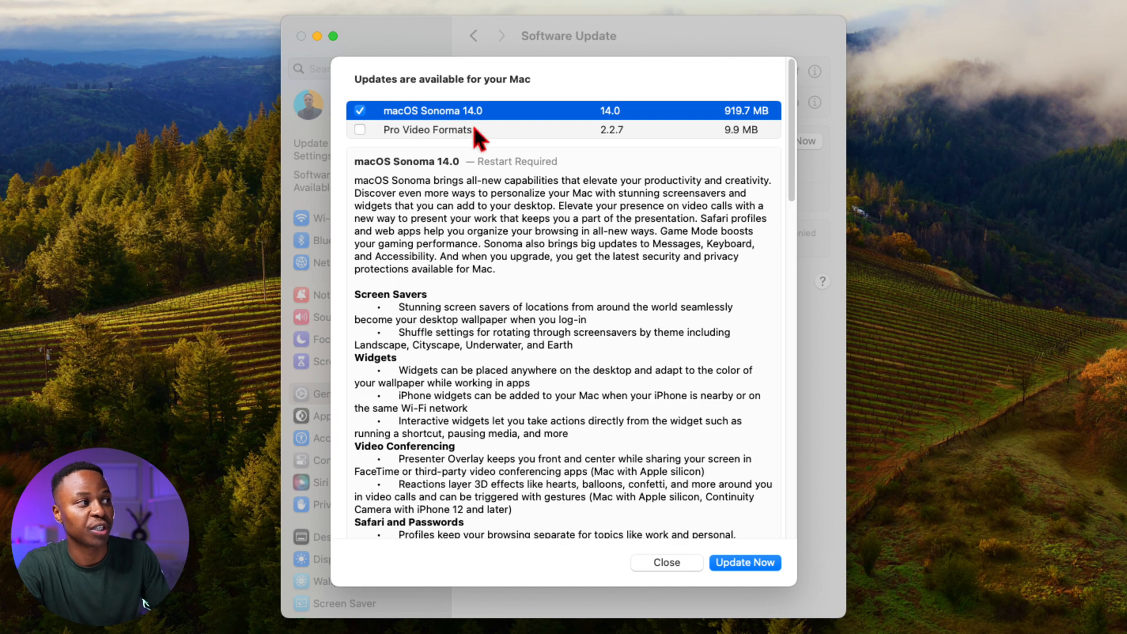
mouse_move(737, 129)
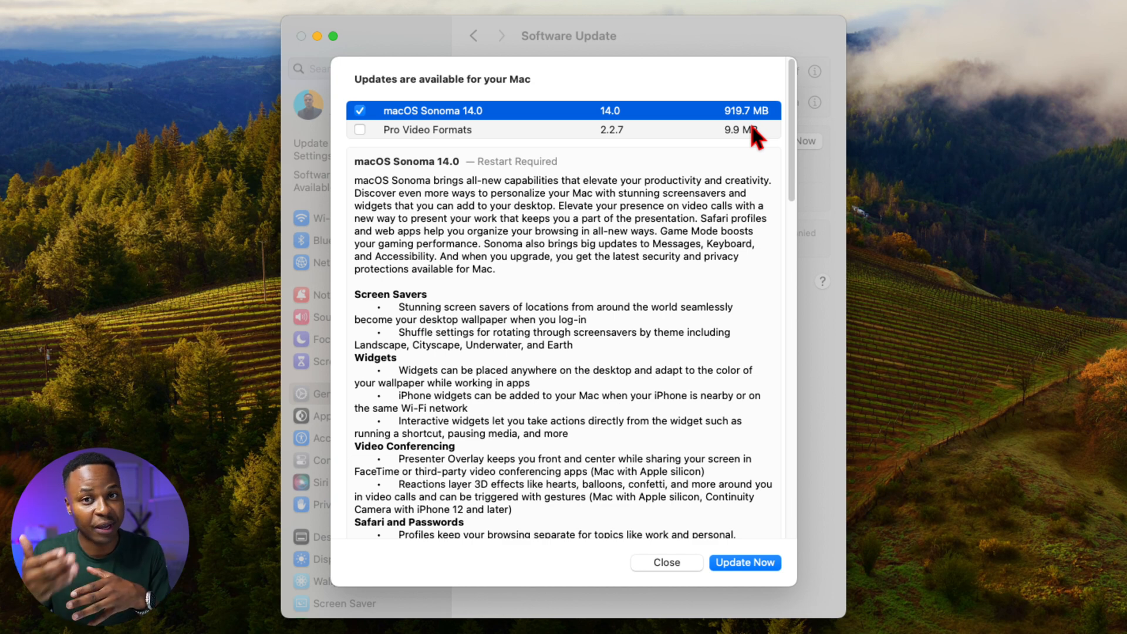
scroll("down", 3)
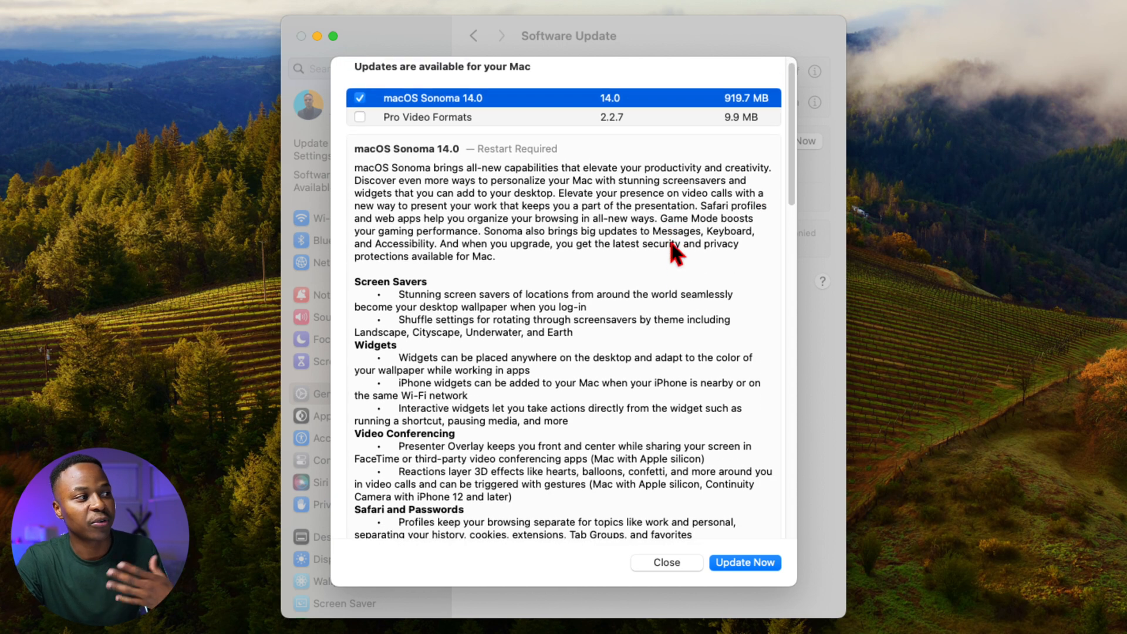
scroll("down", 3)
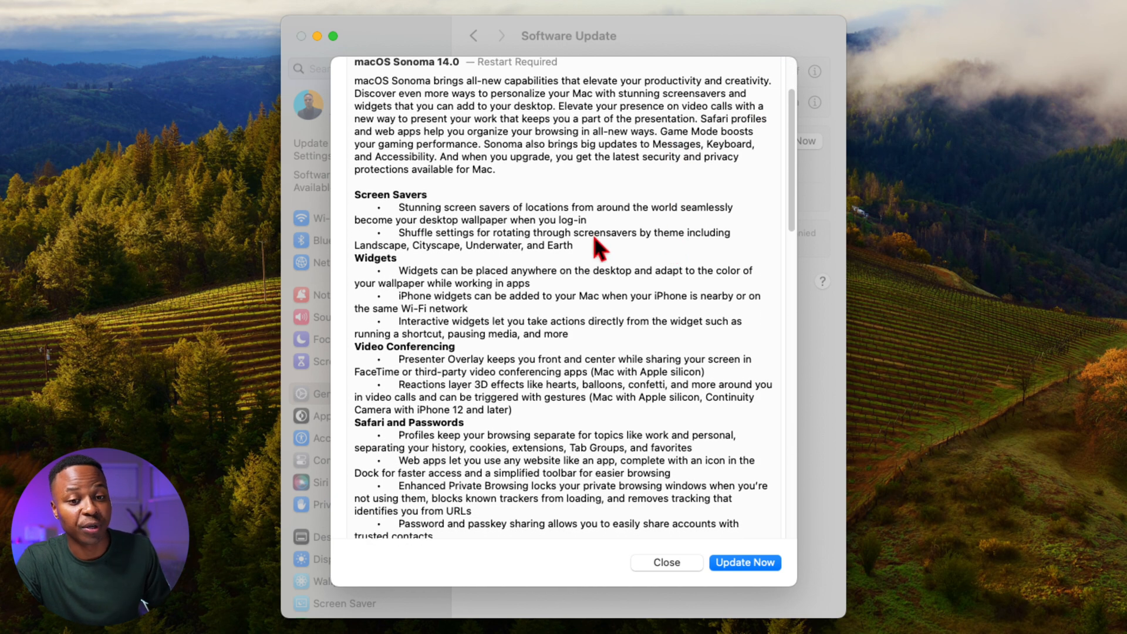
scroll("down", 3)
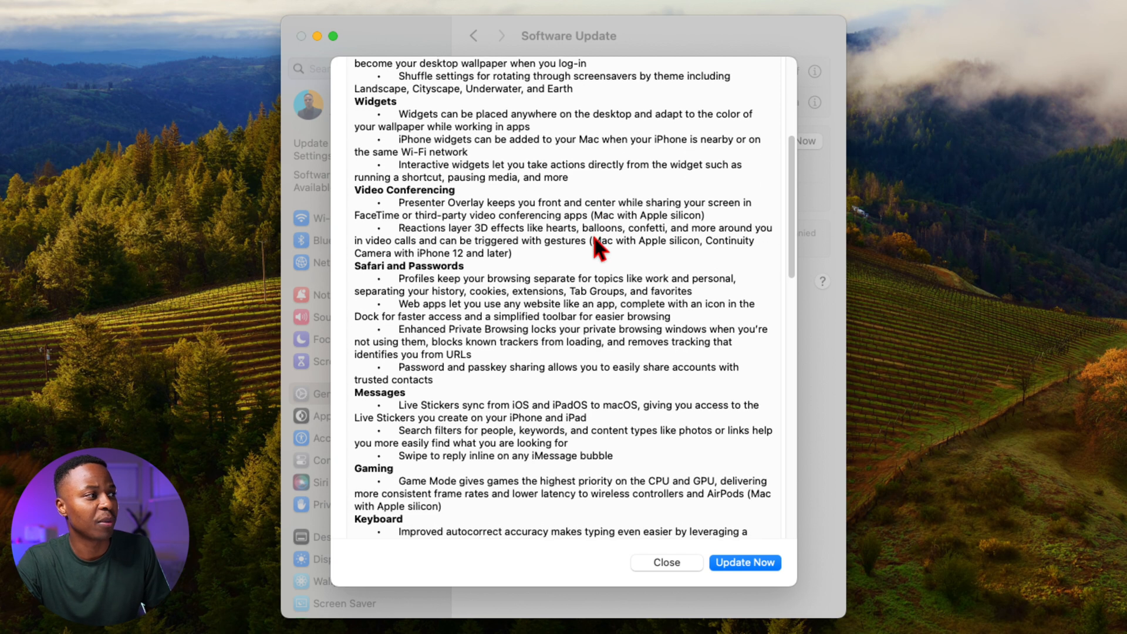
scroll("down", 3)
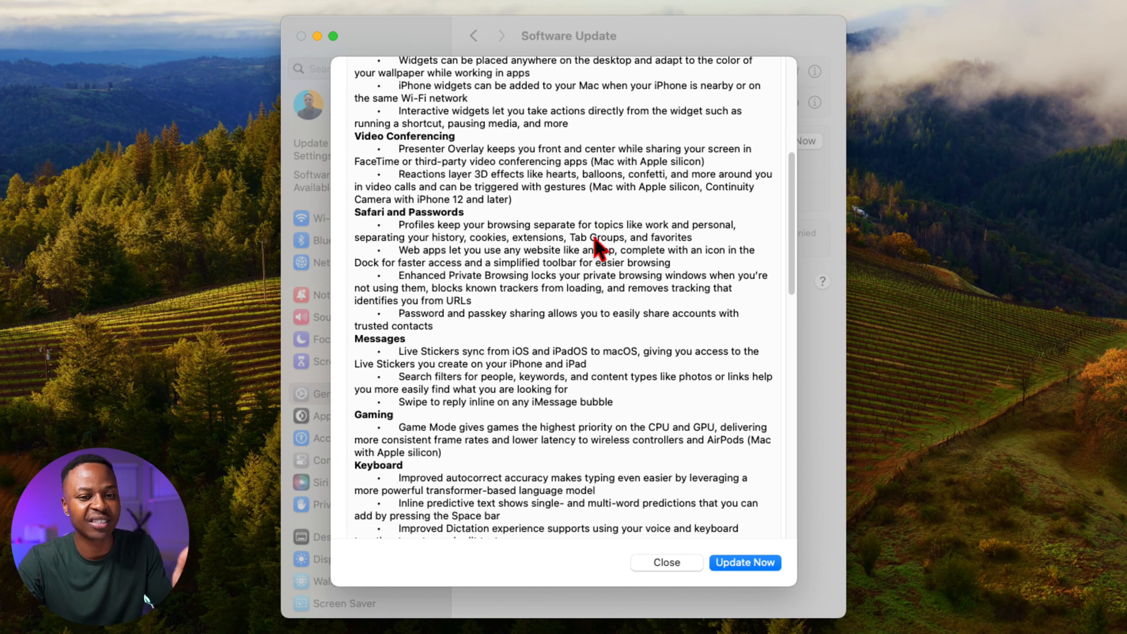
scroll("down", 3)
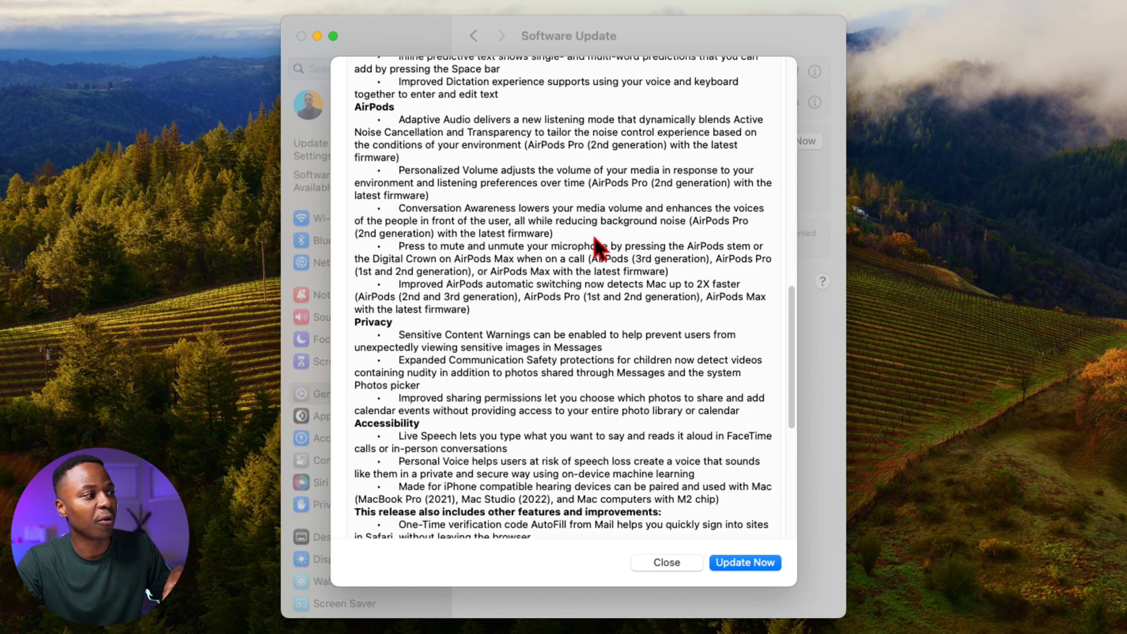
scroll("down", 3)
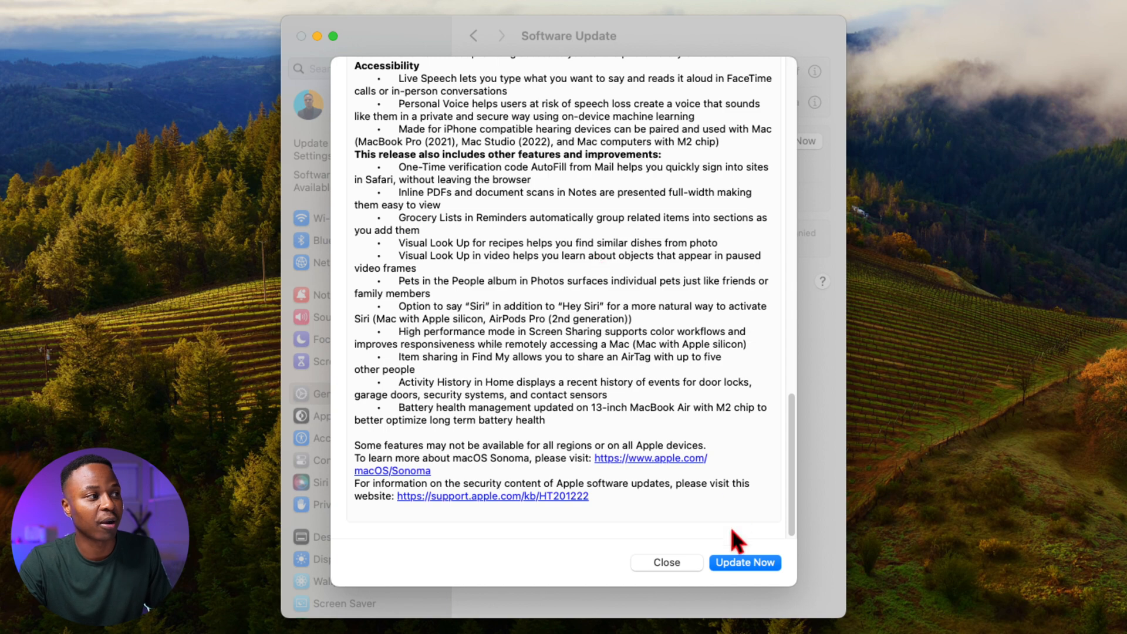
Step: Close the update details and start downloading macOS Sonoma 14.0
left_click(665, 562)
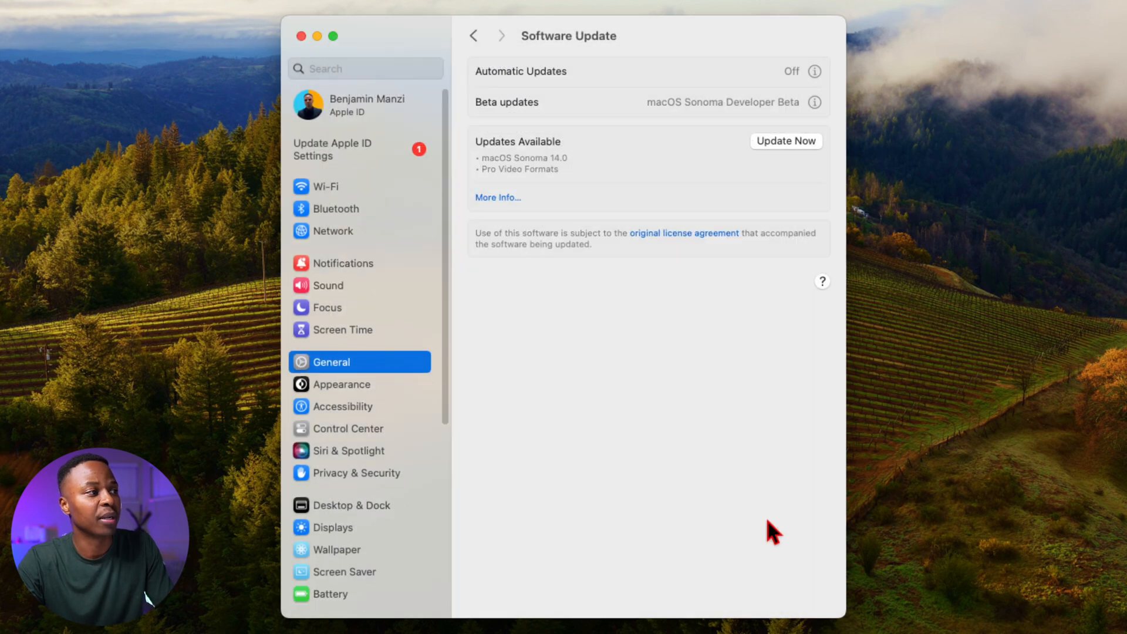
left_click(785, 140)
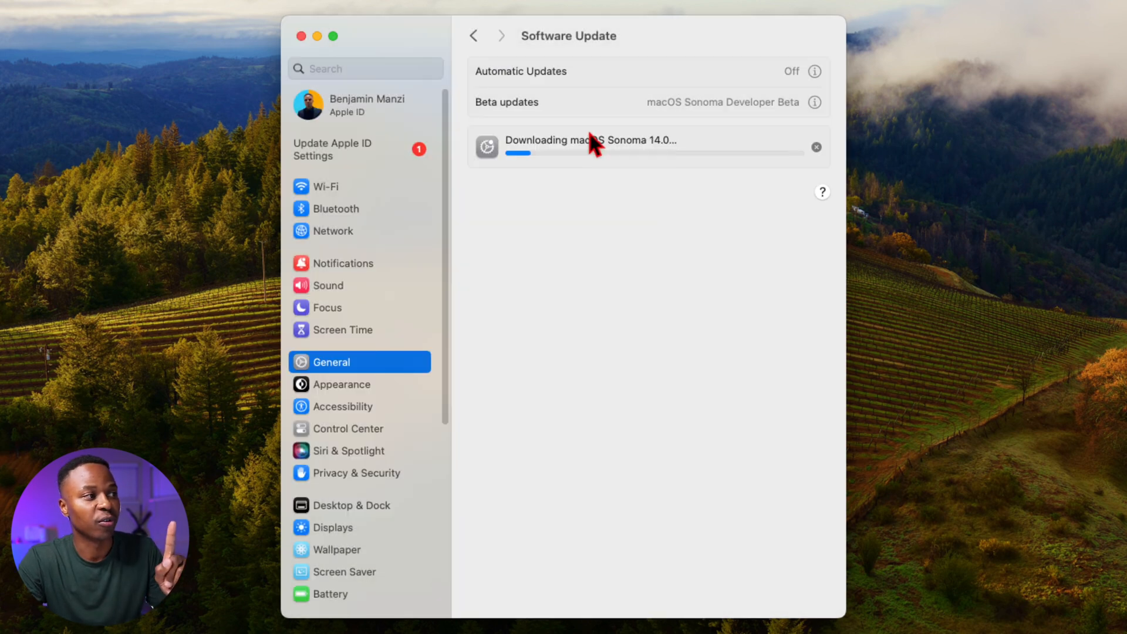
mouse_move(468, 442)
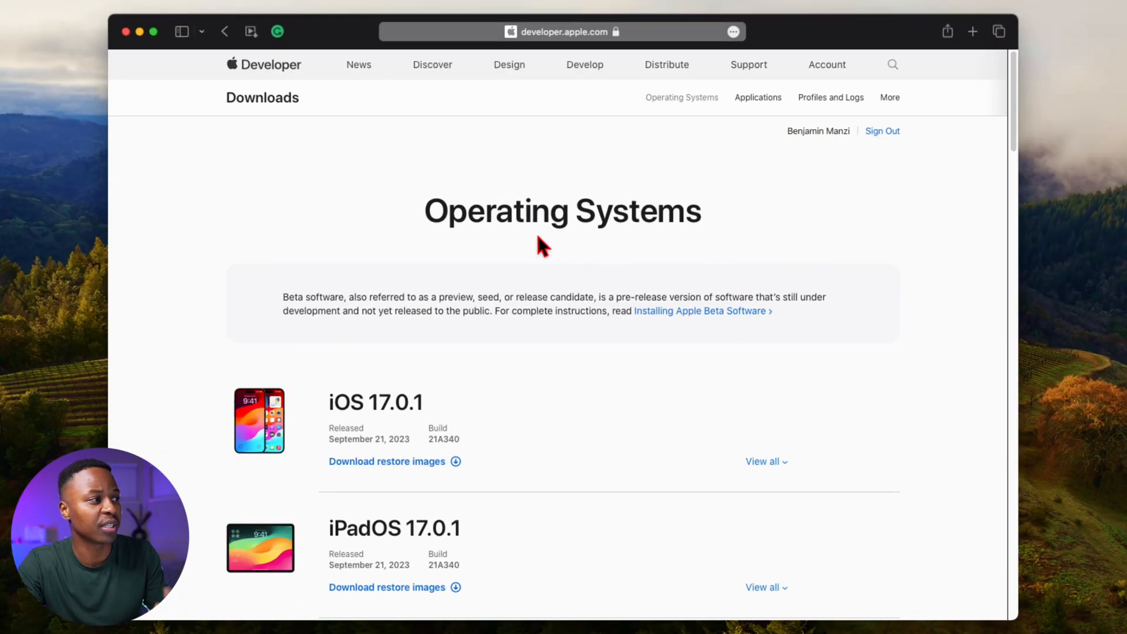
scroll("down", 3)
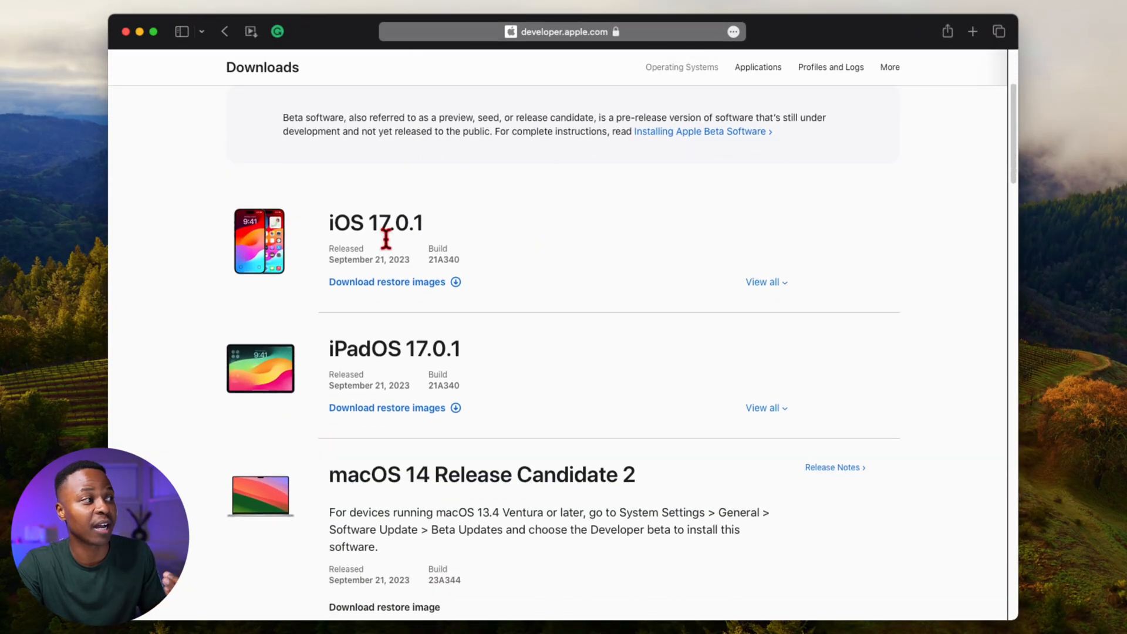
scroll("down", 3)
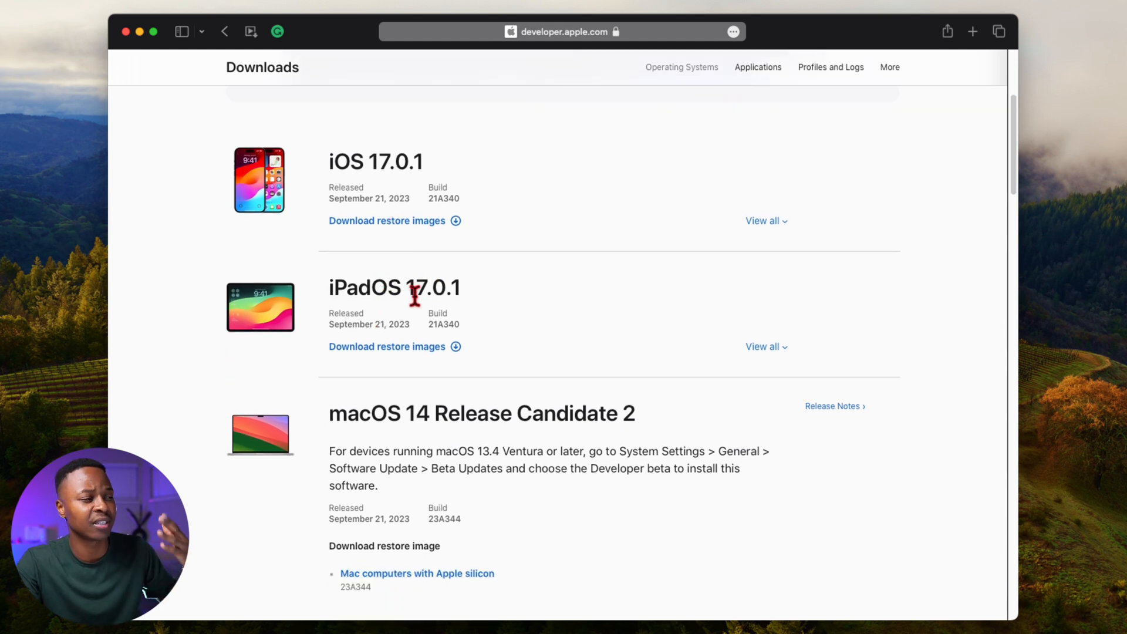
scroll("down", 3)
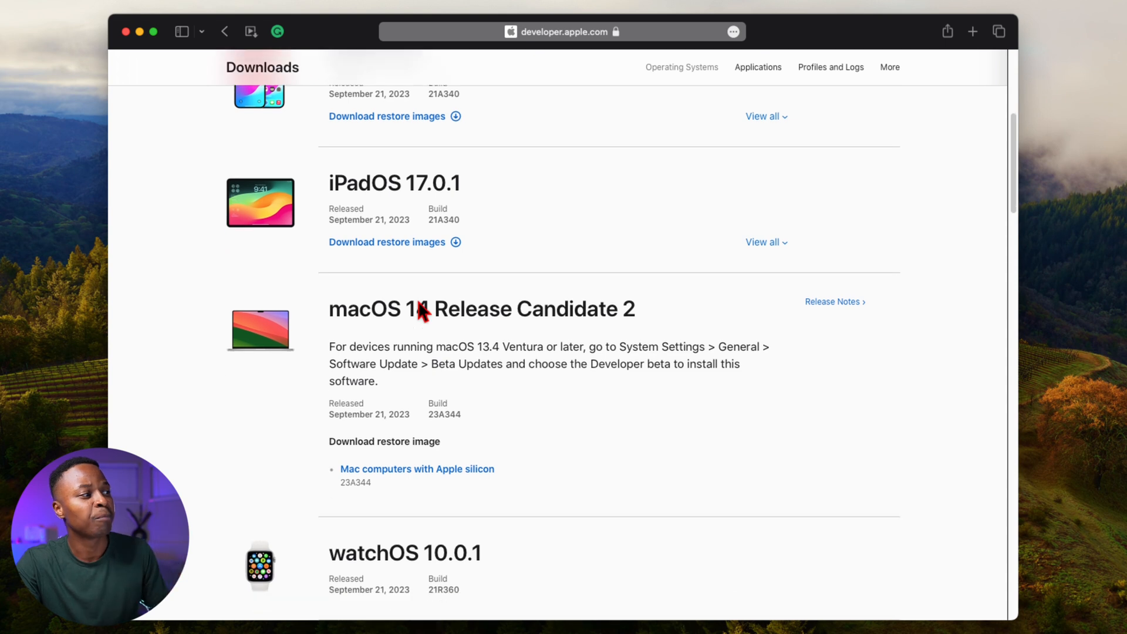
scroll("down", 3)
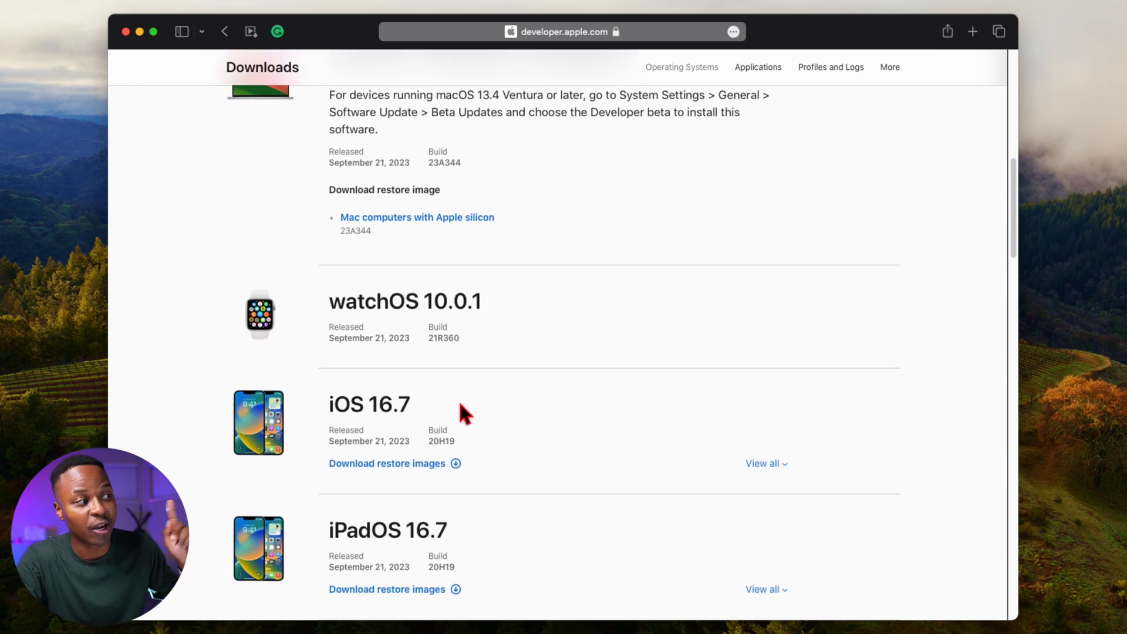
scroll("down", 3)
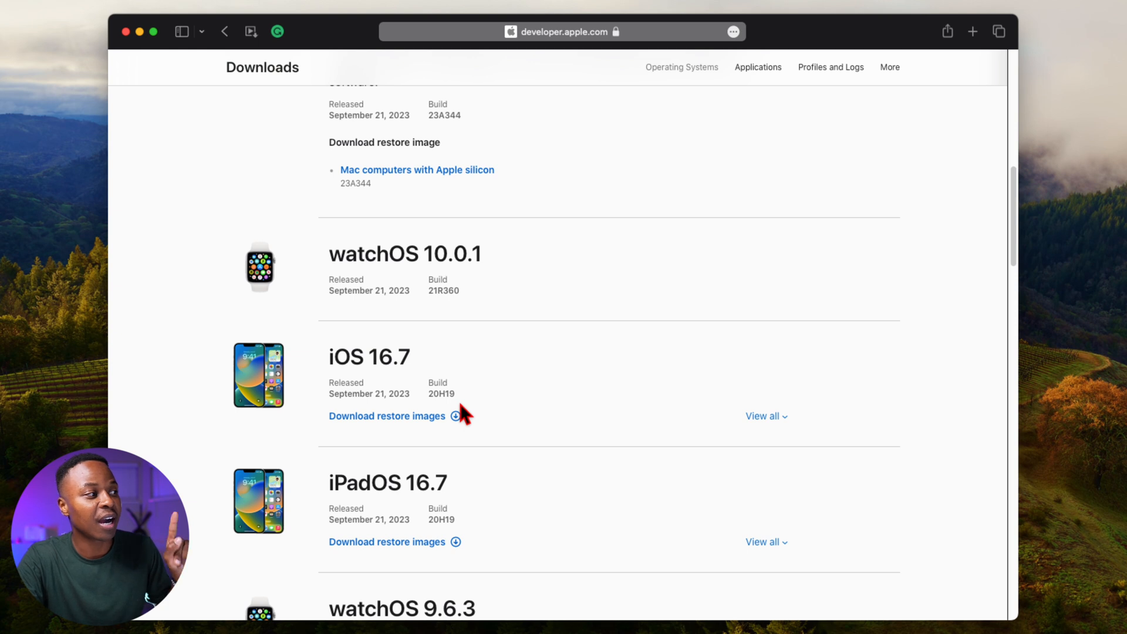
scroll("down", 3)
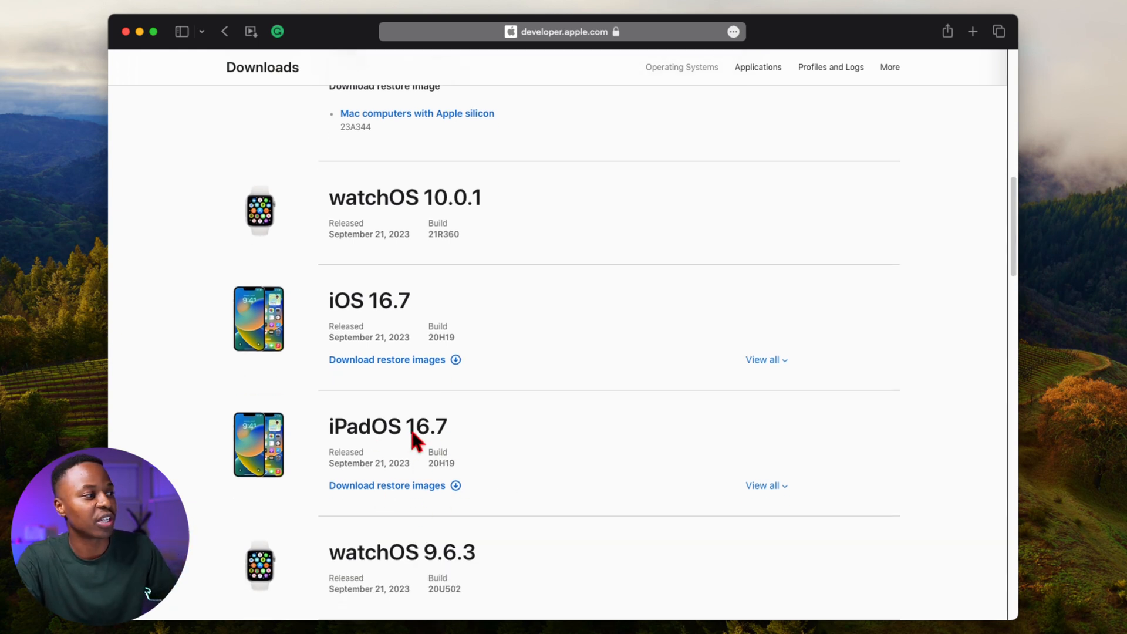
scroll("down", 3)
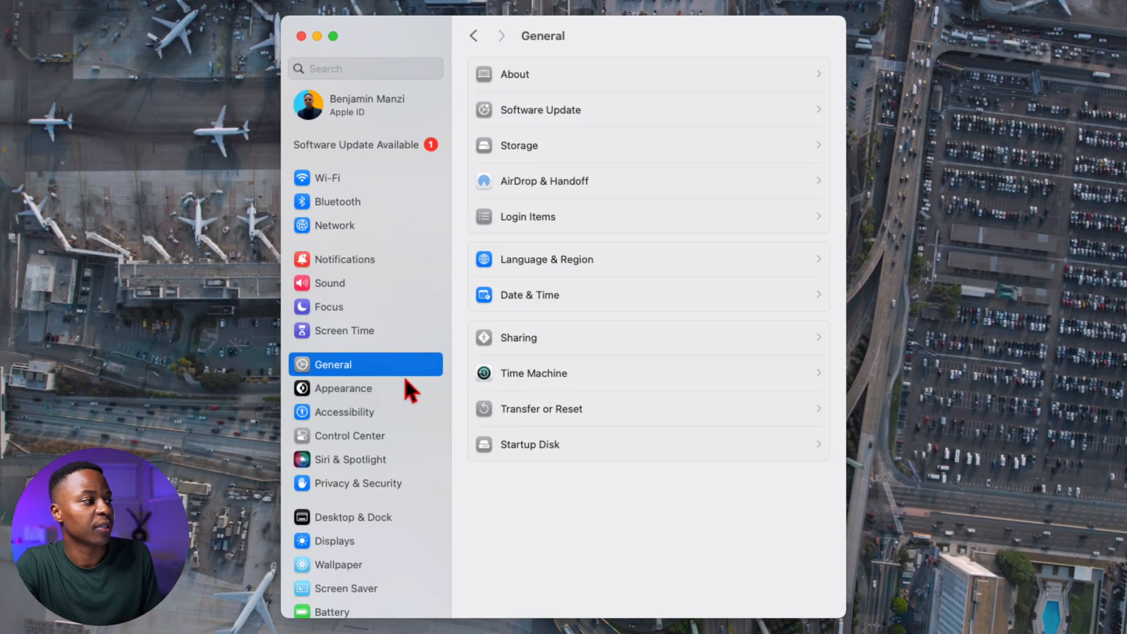
mouse_move(566, 97)
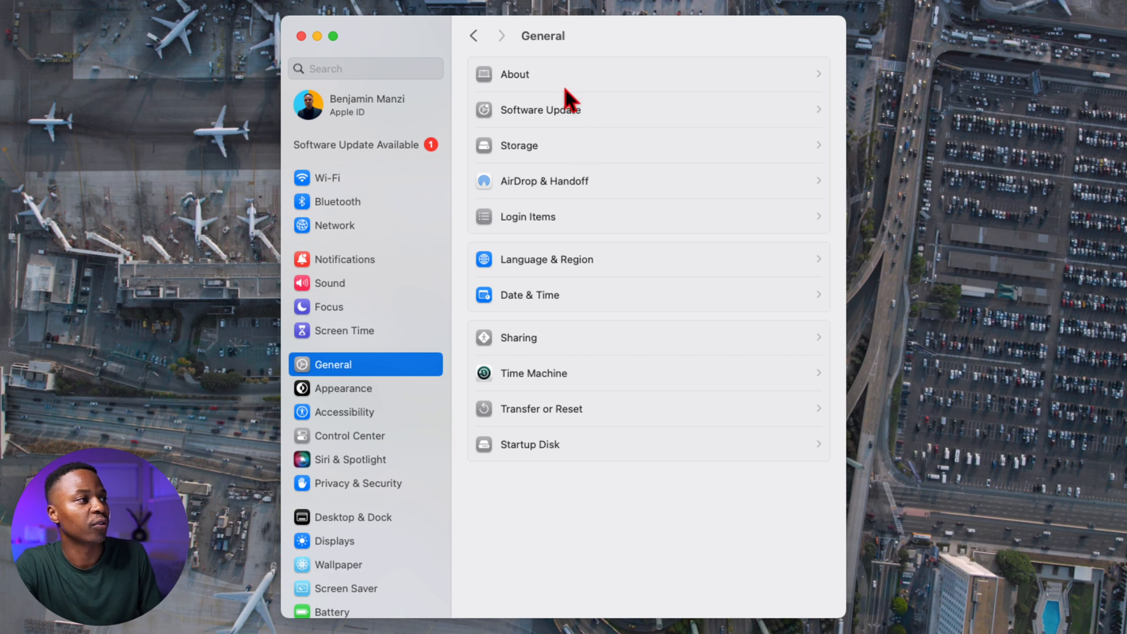
Step: View About to confirm macOS Sonoma 14.0 (23A344), scrolling down to Storage
left_click(514, 74)
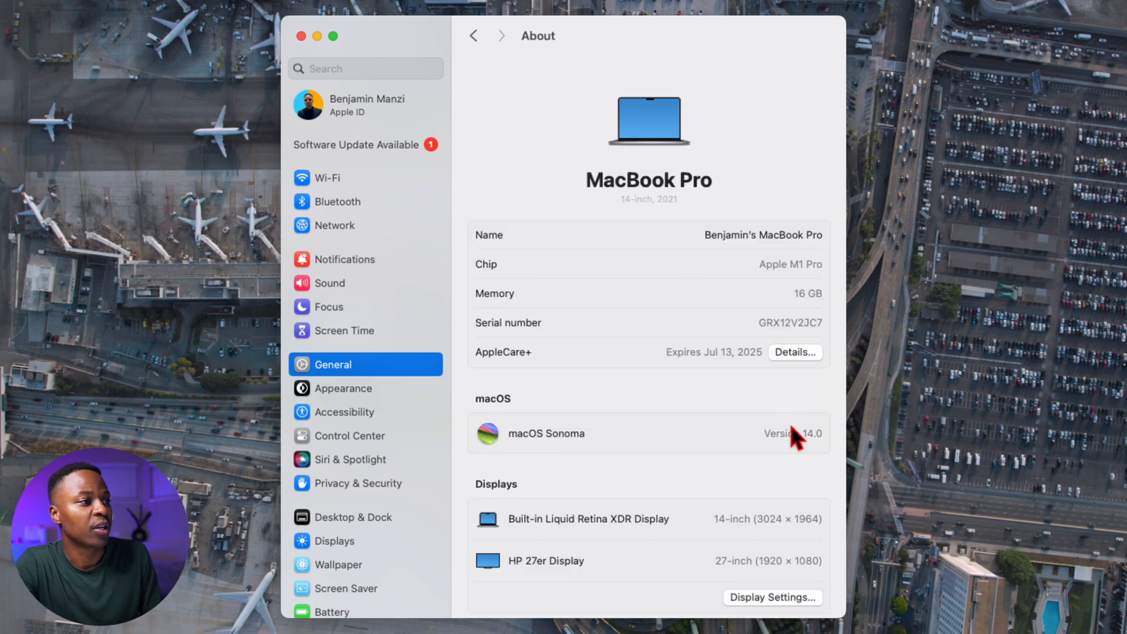
mouse_move(796, 445)
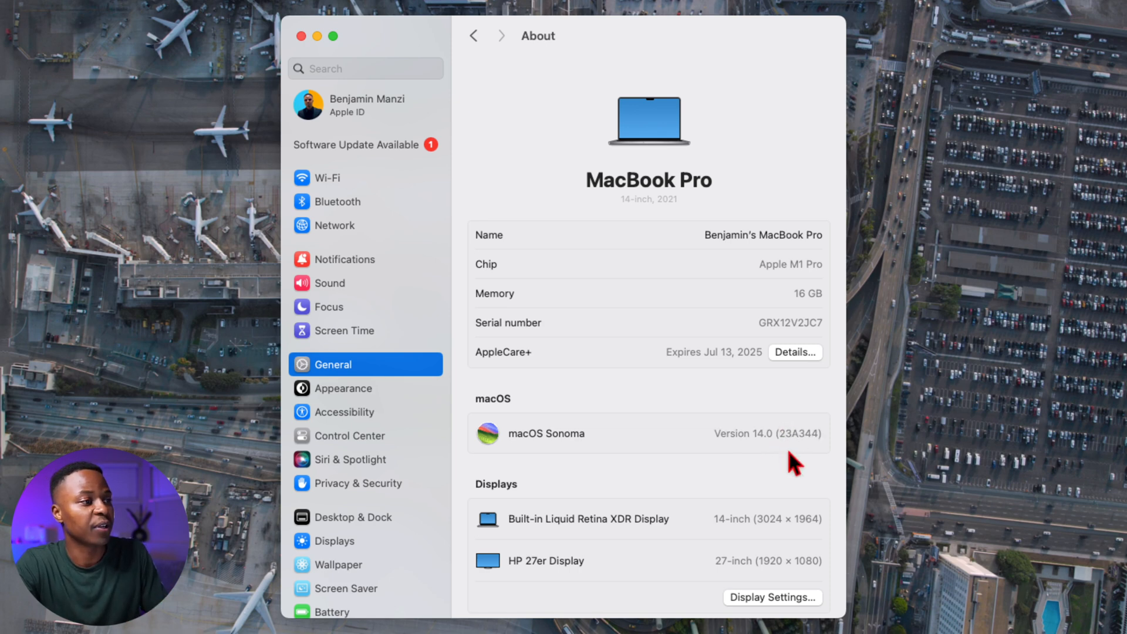
mouse_move(805, 452)
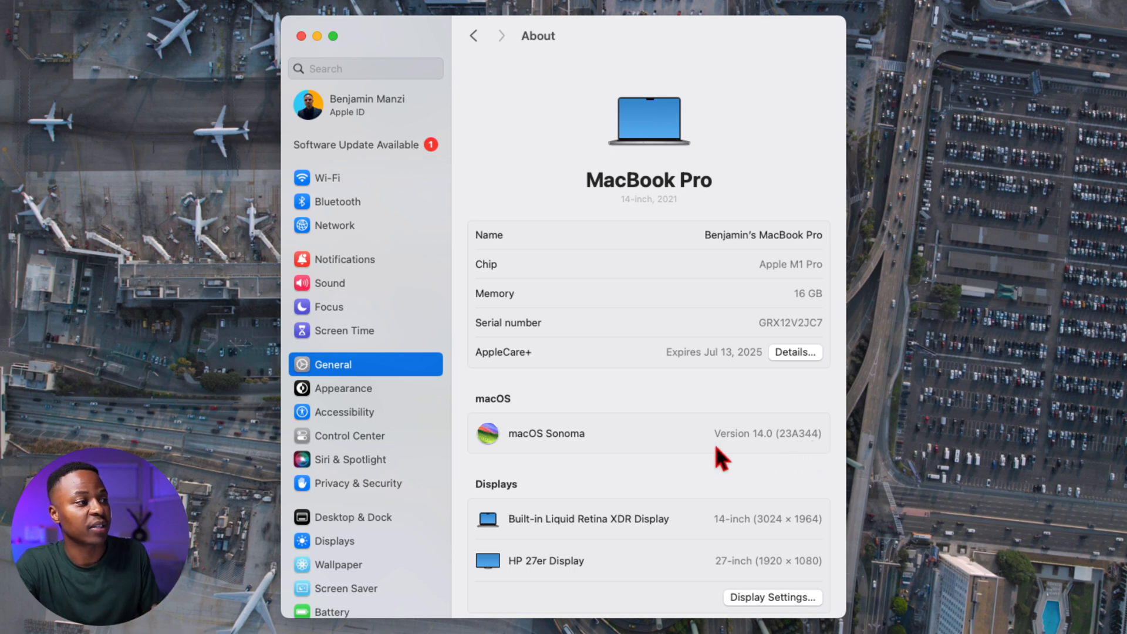
scroll("down", 3)
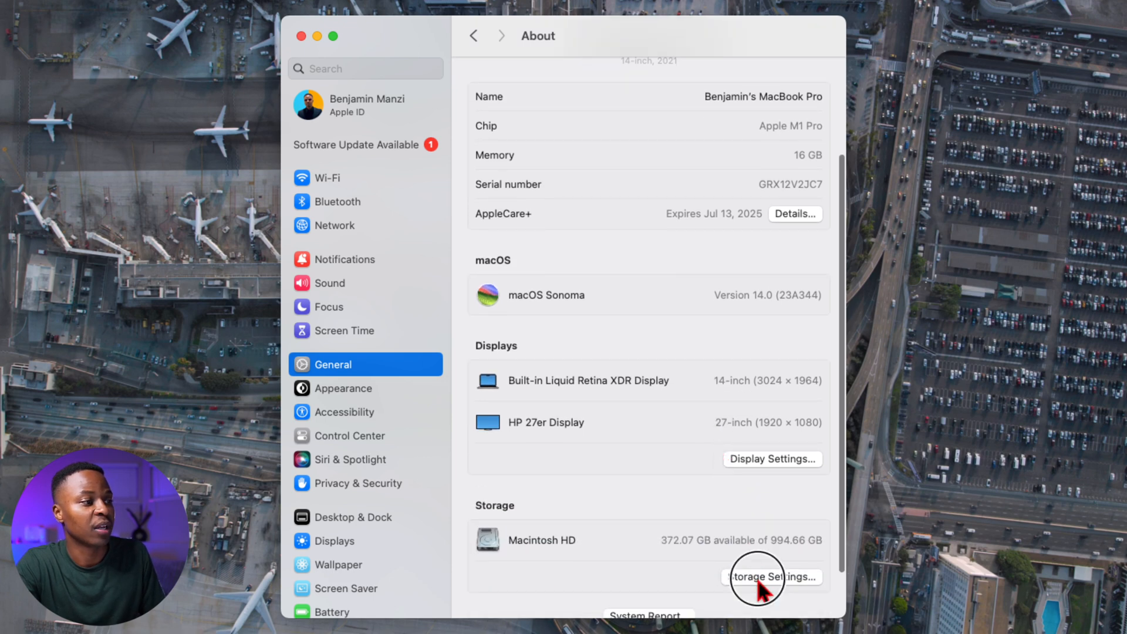
Step: Open Storage Settings showing Documents at 441.62 GB and macOS at 19.14 GB
left_click(772, 576)
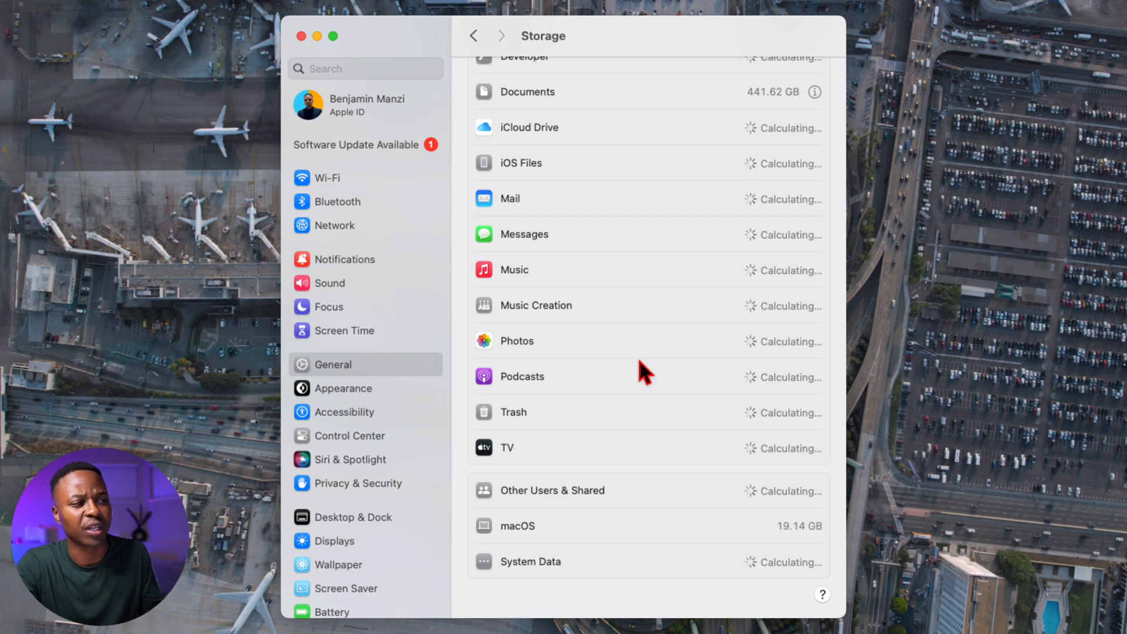
mouse_move(780, 569)
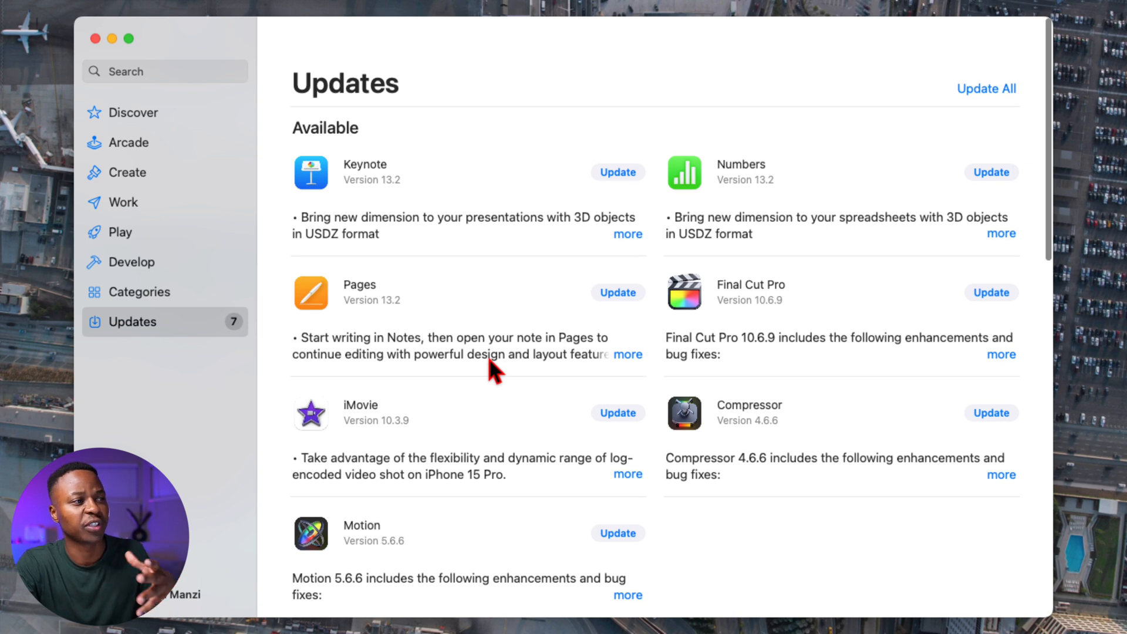
mouse_move(519, 370)
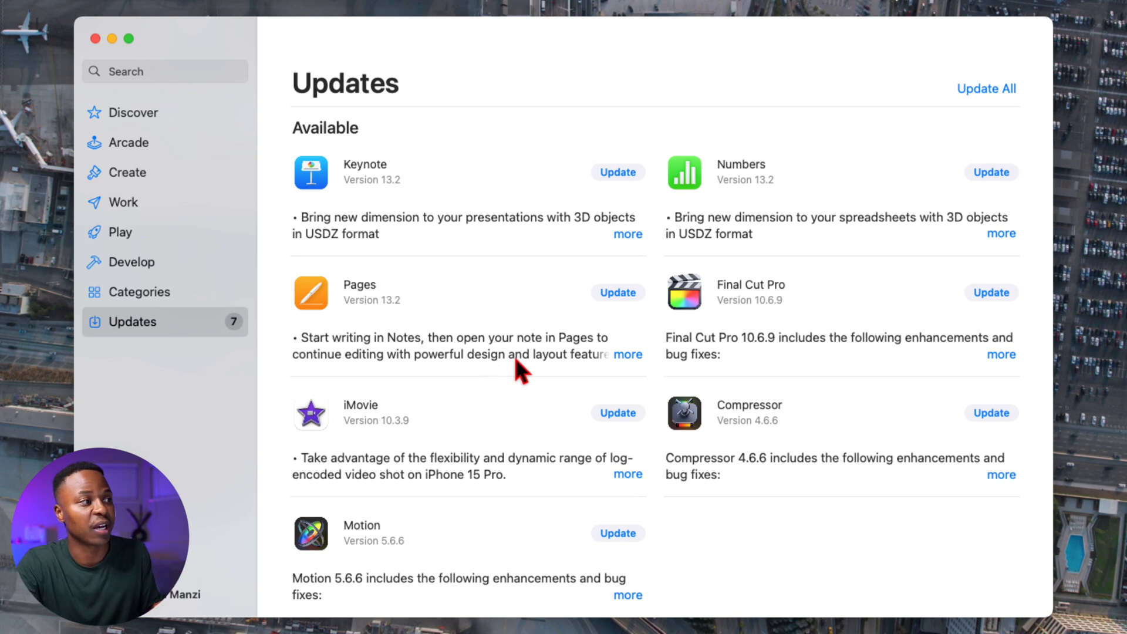
mouse_move(550, 176)
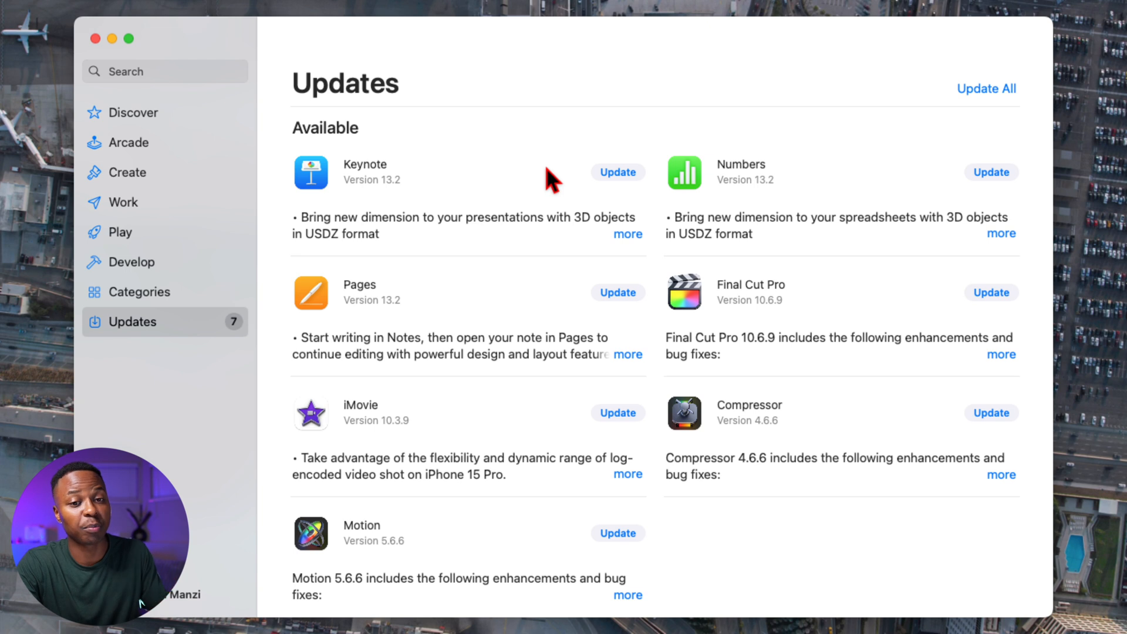
mouse_move(712, 189)
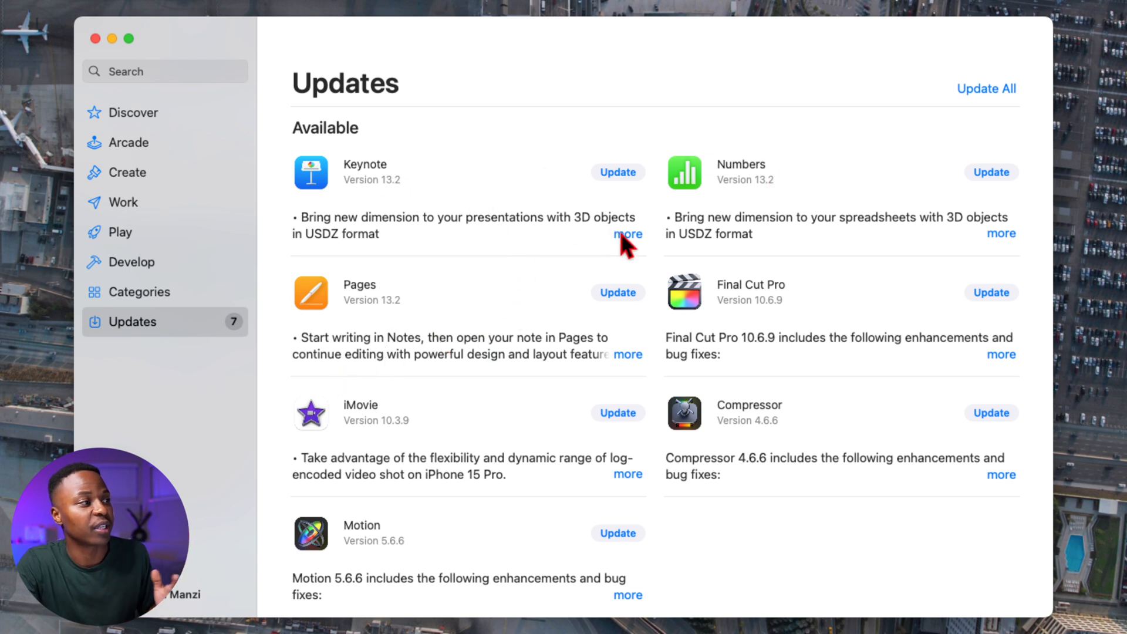
left_click(627, 234)
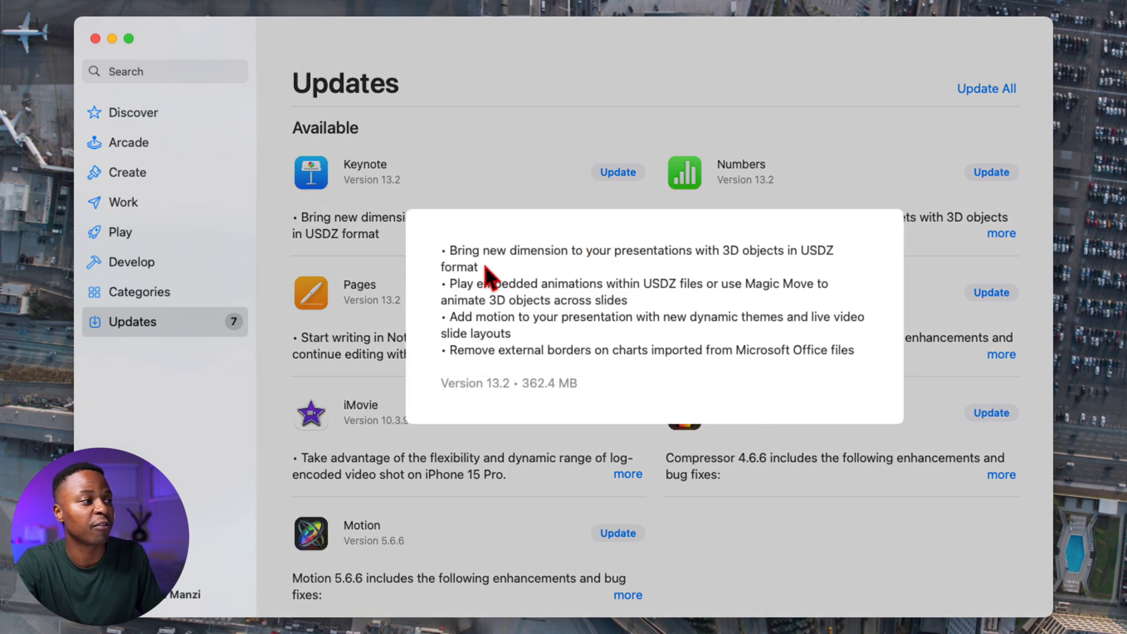
mouse_move(490, 286)
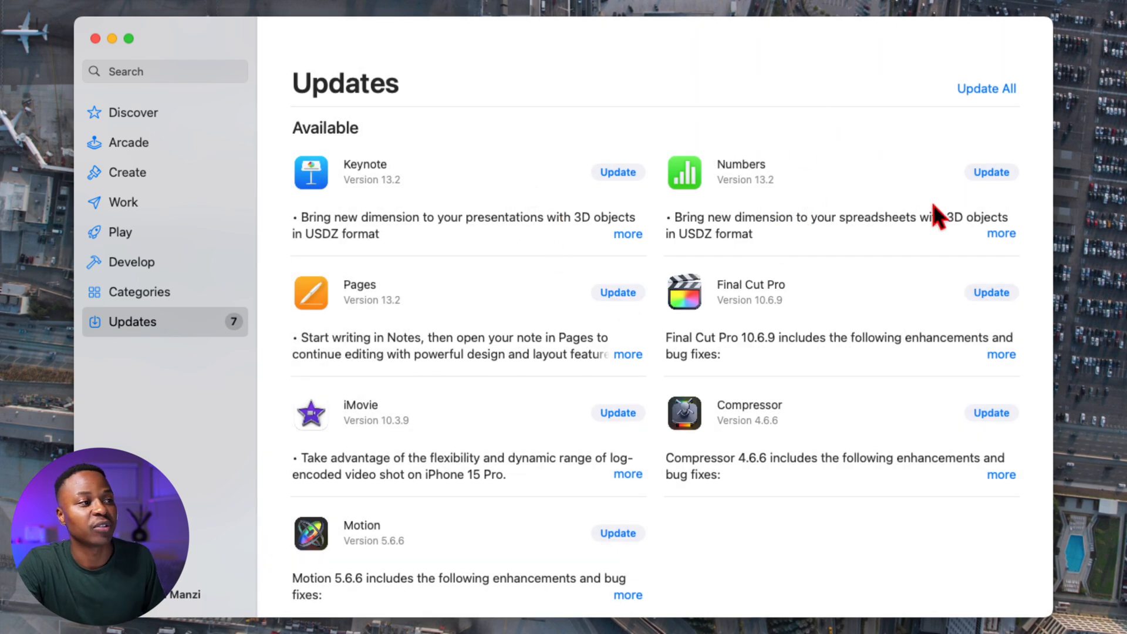
left_click(999, 233)
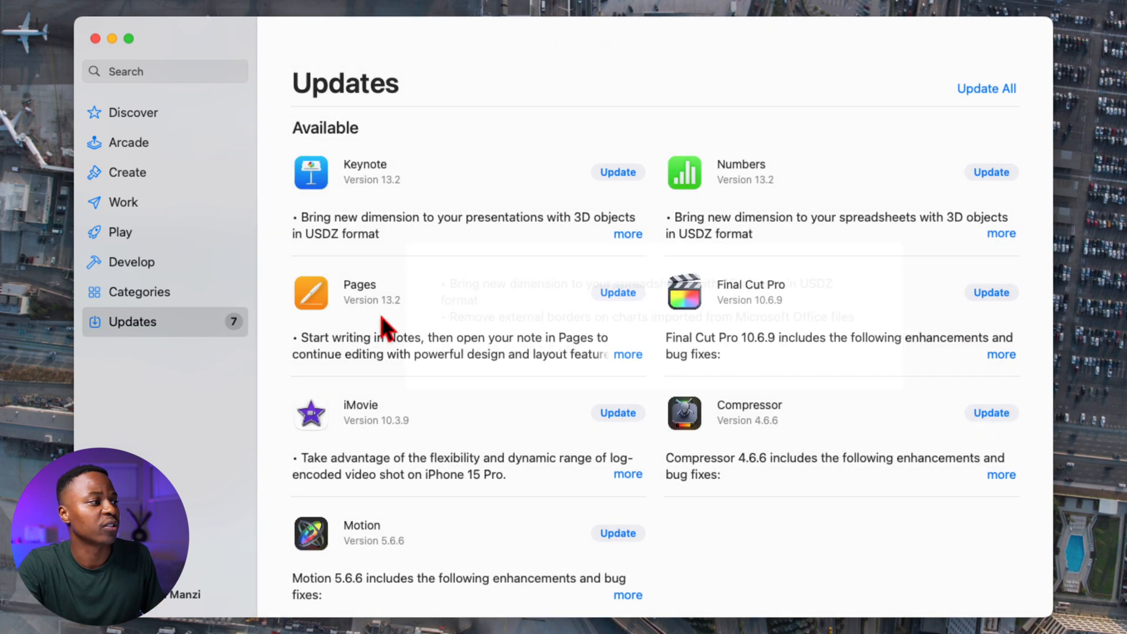
left_click(627, 354)
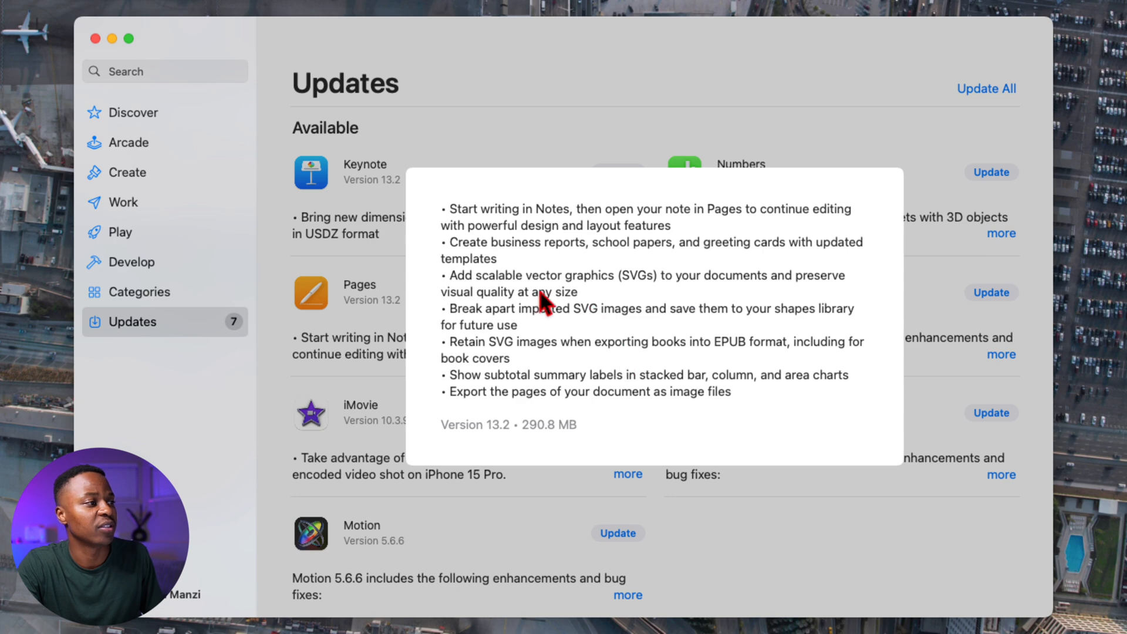
mouse_move(419, 281)
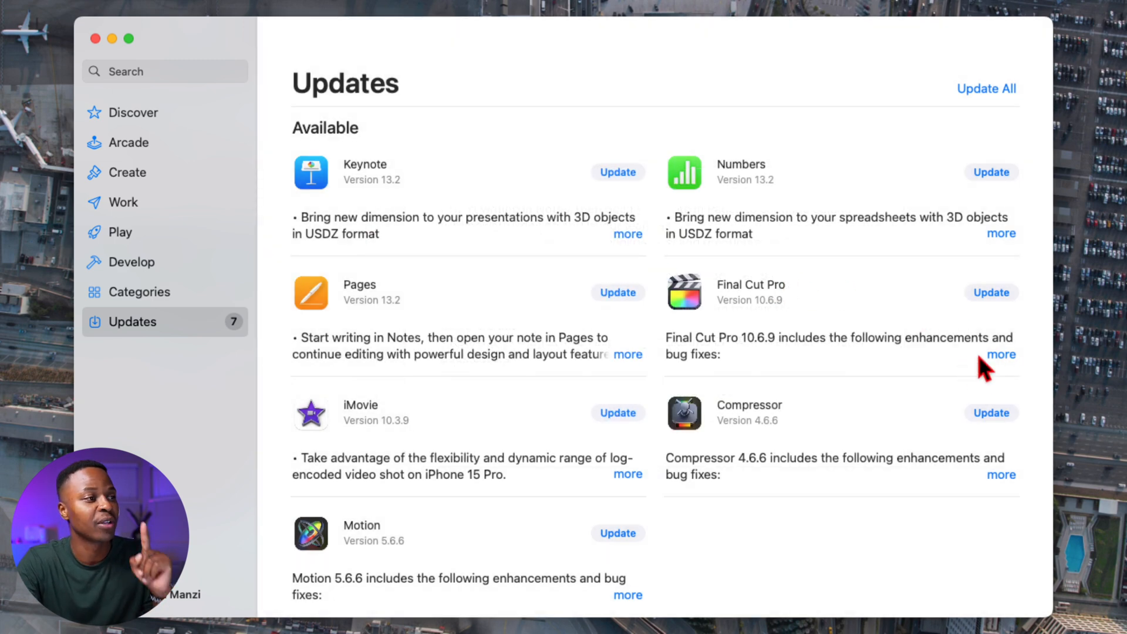
left_click(1000, 353)
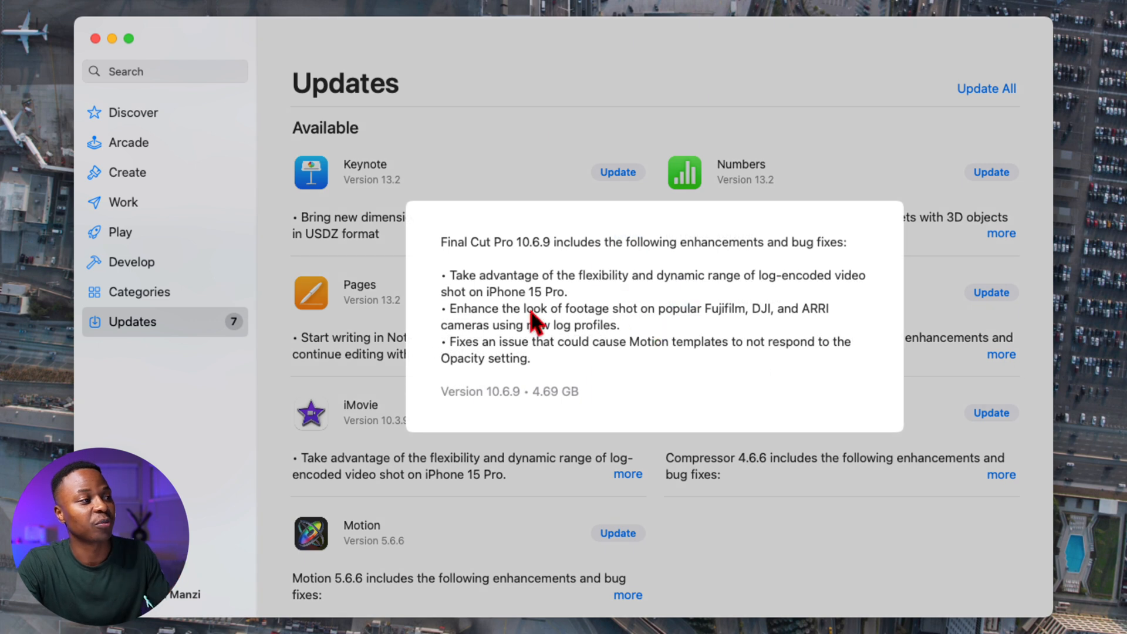
mouse_move(631, 303)
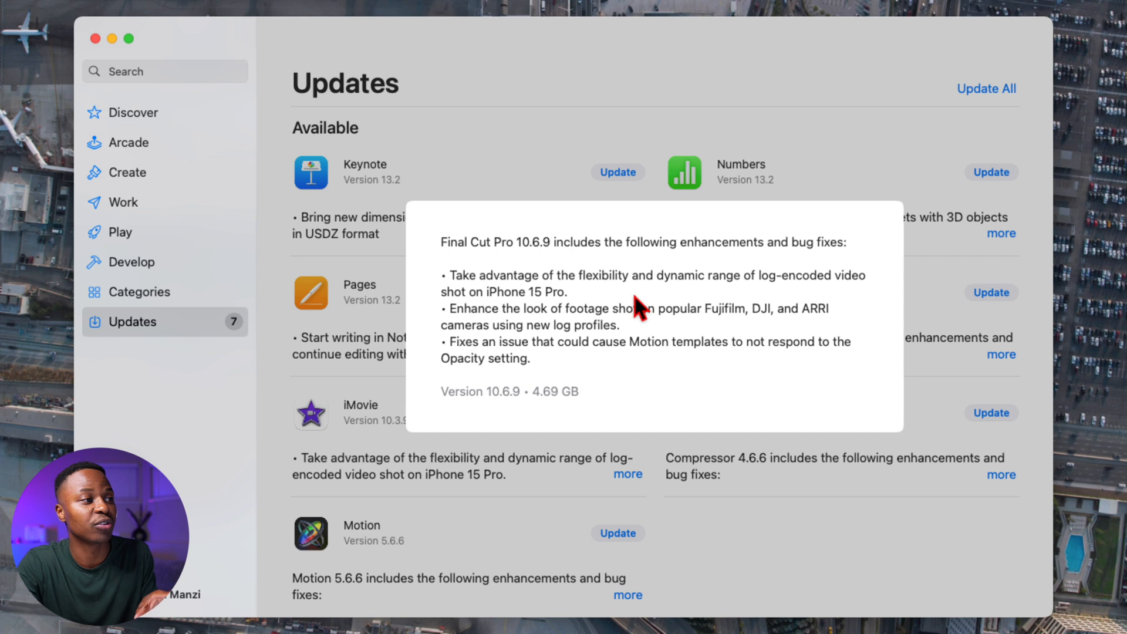
mouse_move(846, 301)
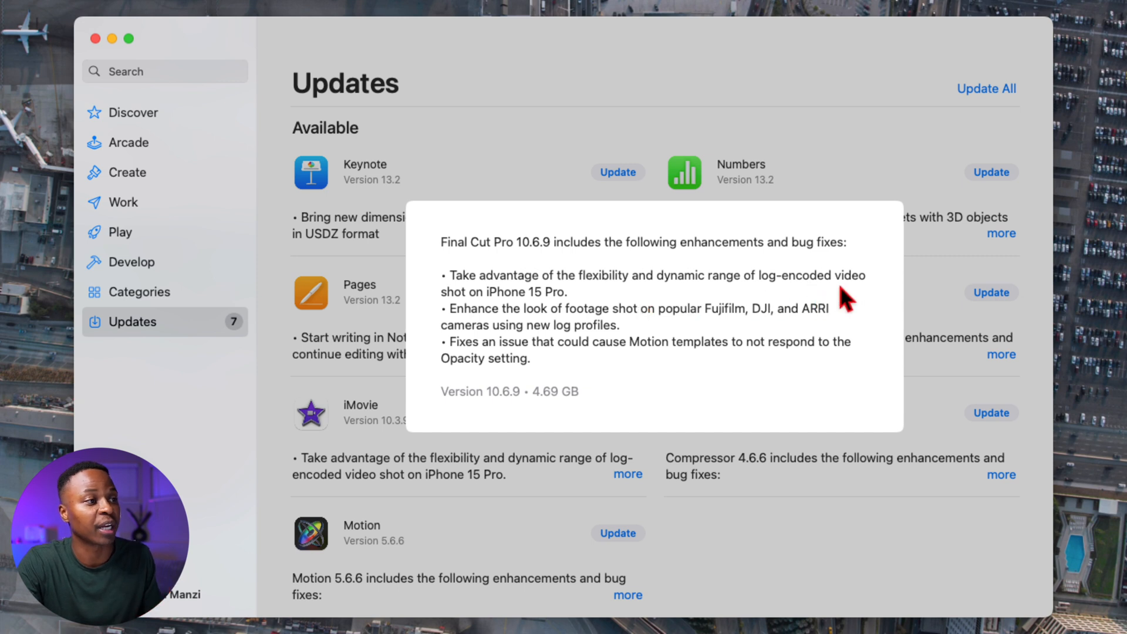
mouse_move(532, 320)
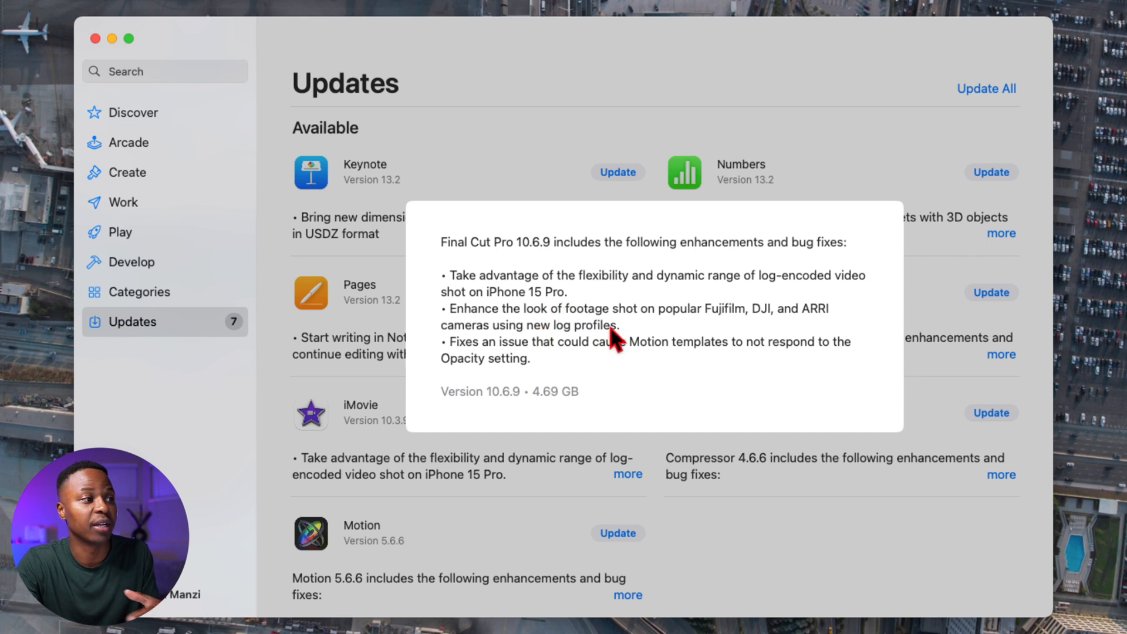
mouse_move(564, 366)
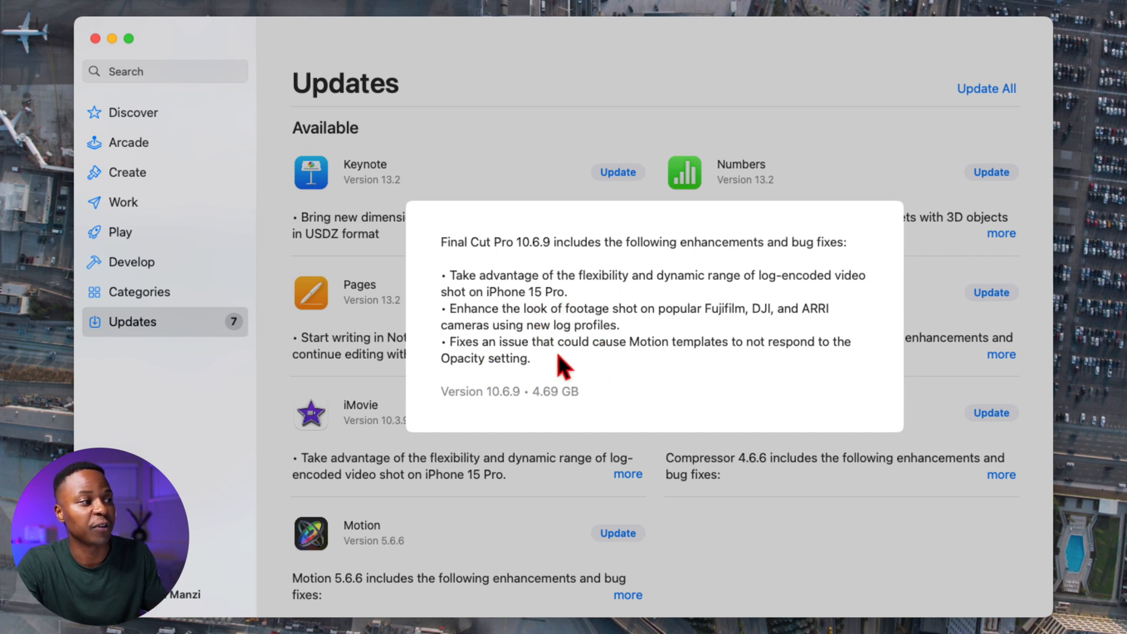
mouse_move(512, 246)
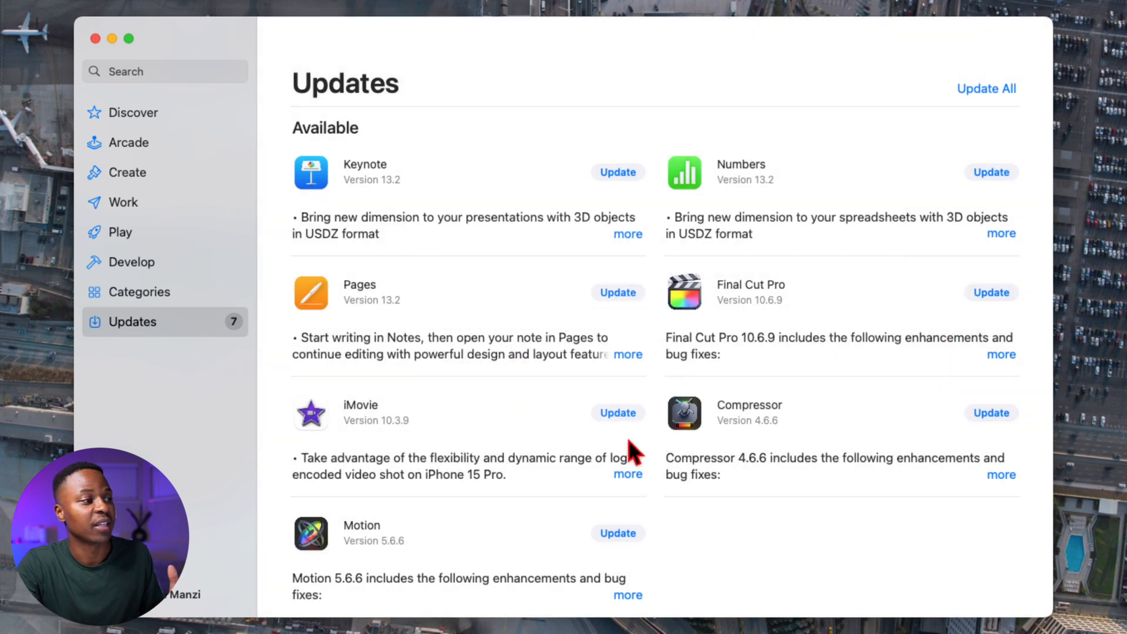
left_click(627, 474)
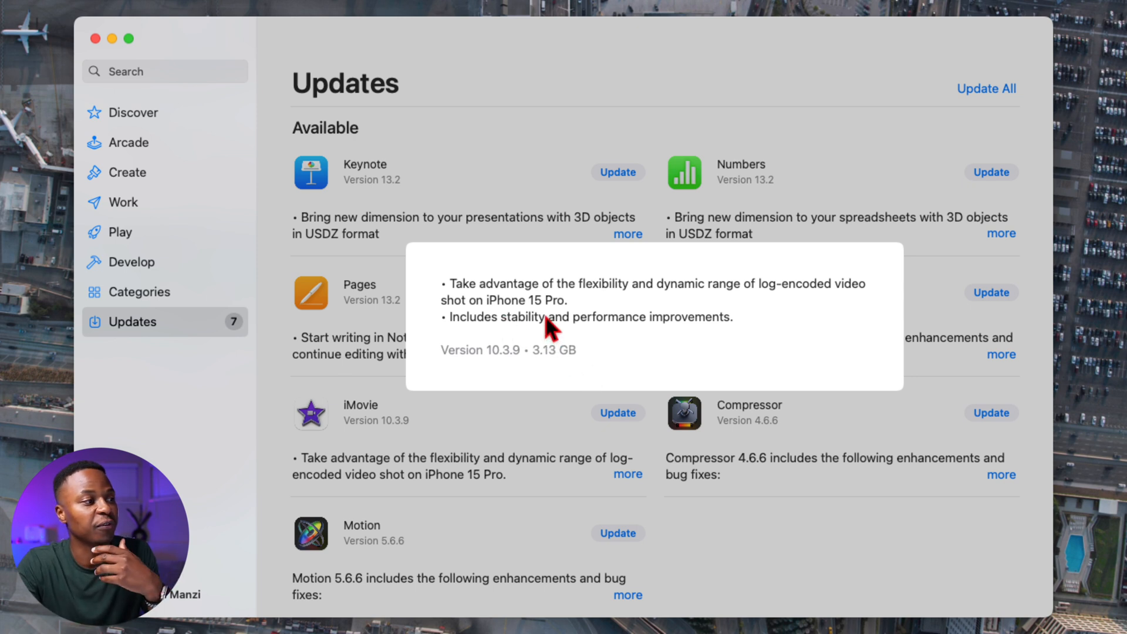
mouse_move(467, 487)
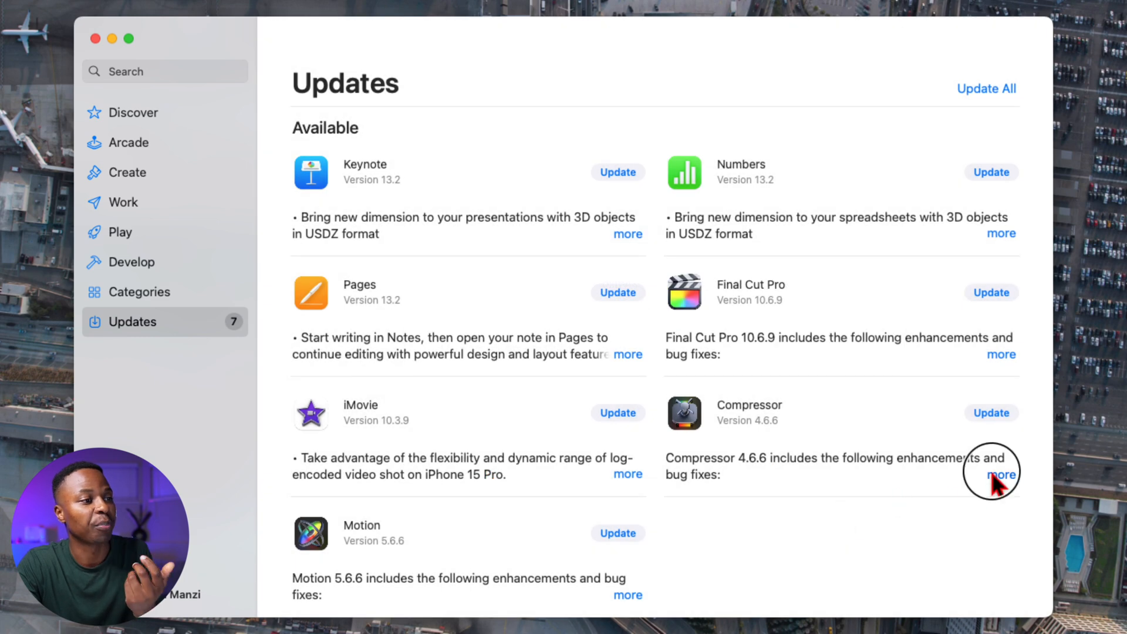
mouse_move(714, 557)
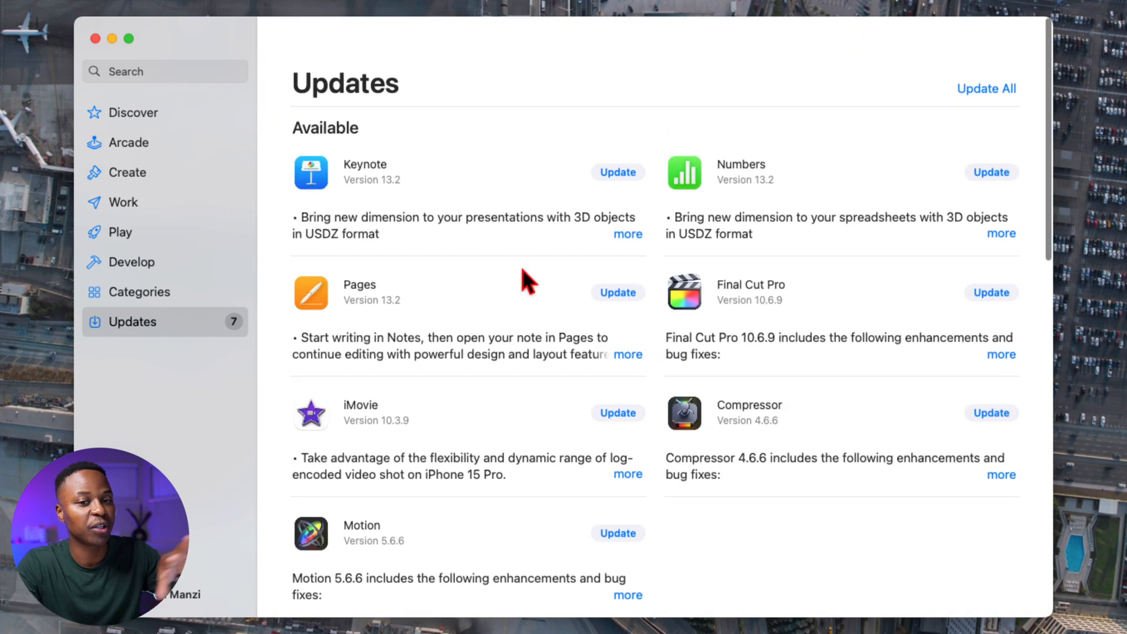
mouse_move(302, 496)
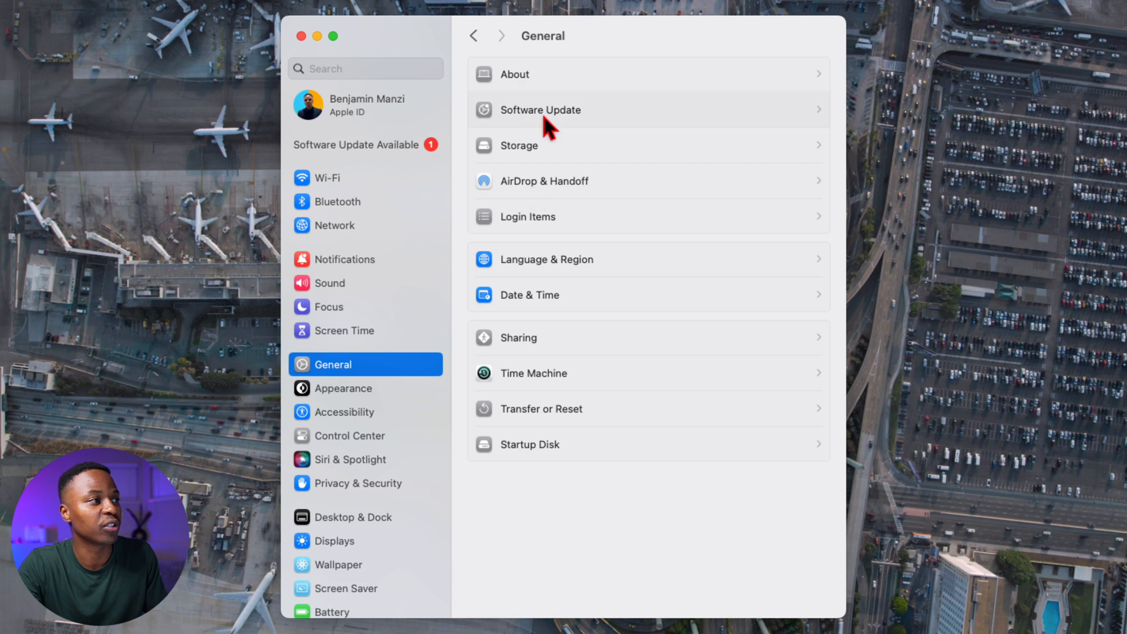
Step: Review Software Update details and confirm the Mac runs macOS Sonoma 14.0 (23A344)
left_click(540, 110)
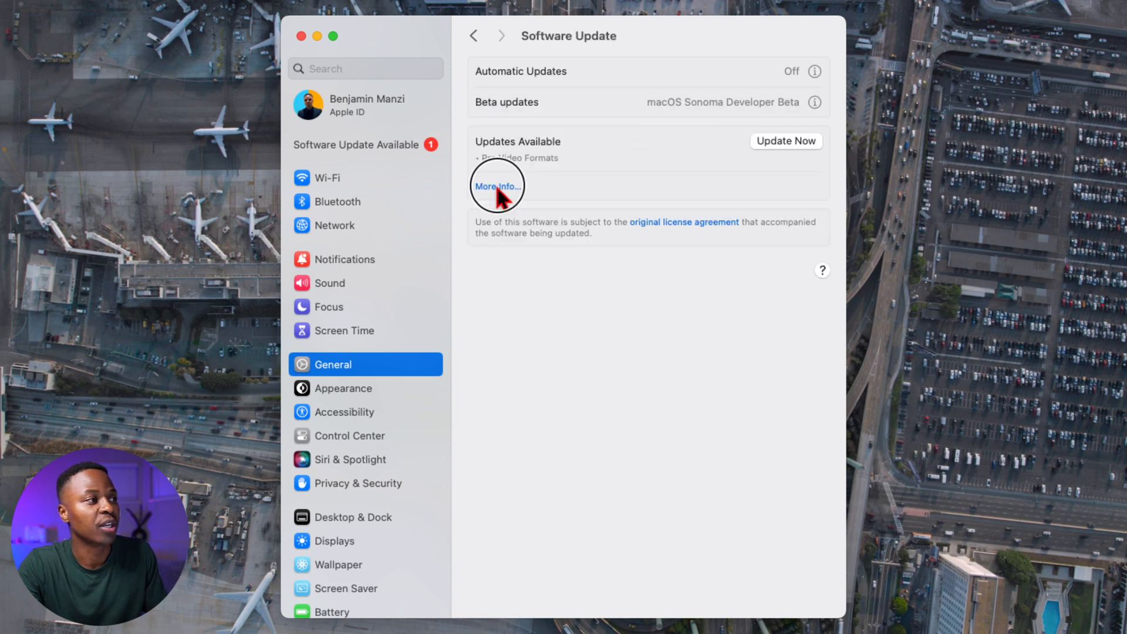
left_click(496, 185)
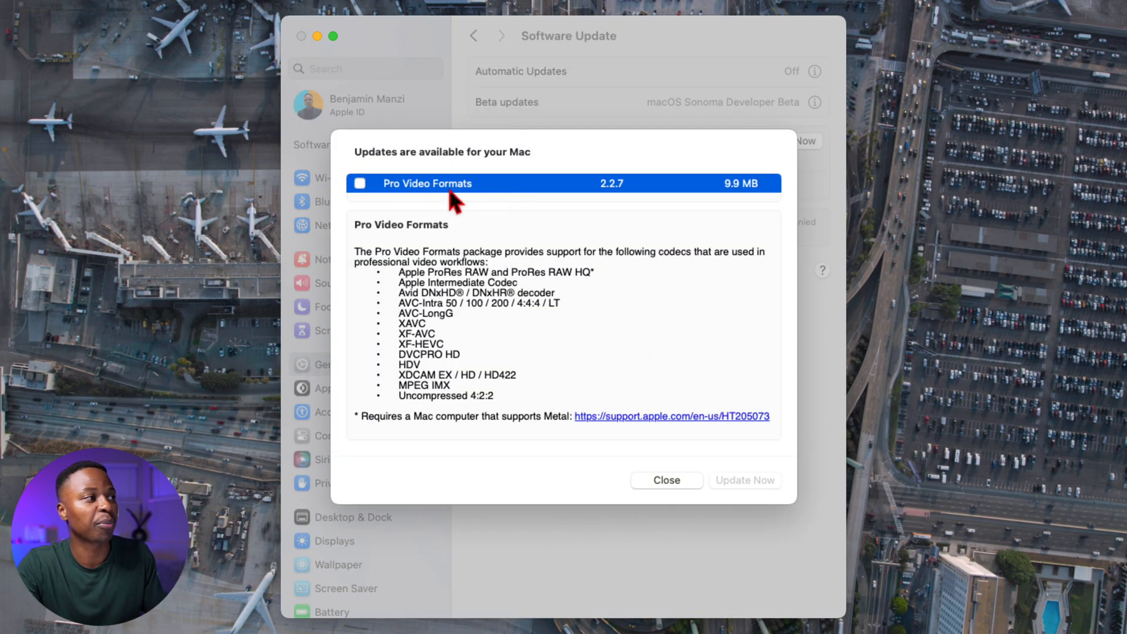
mouse_move(413, 302)
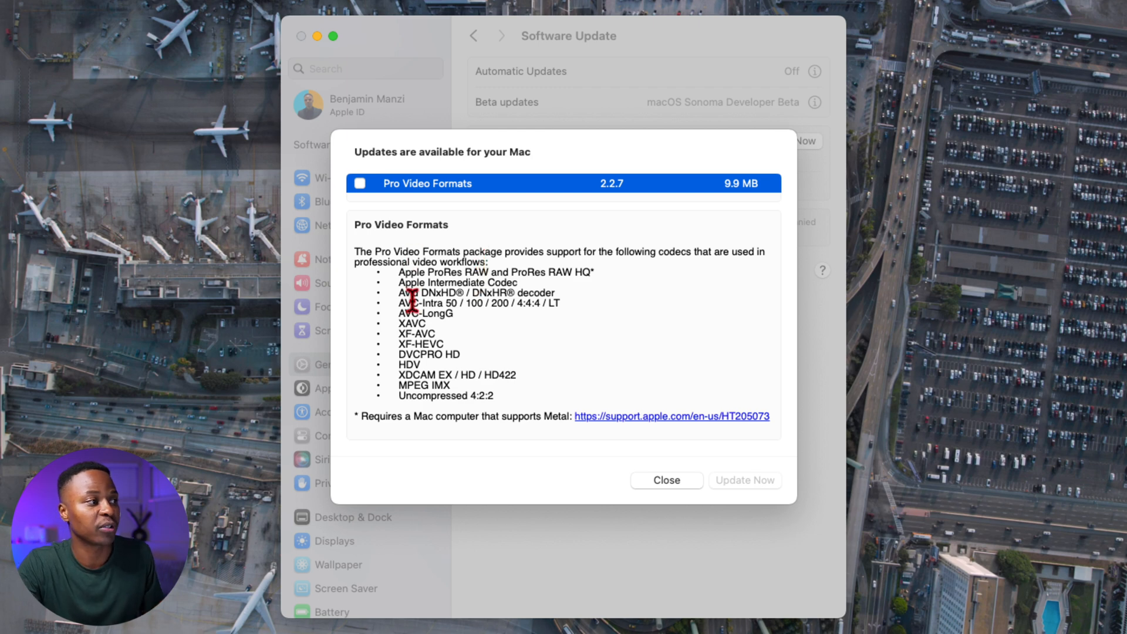
mouse_move(385, 250)
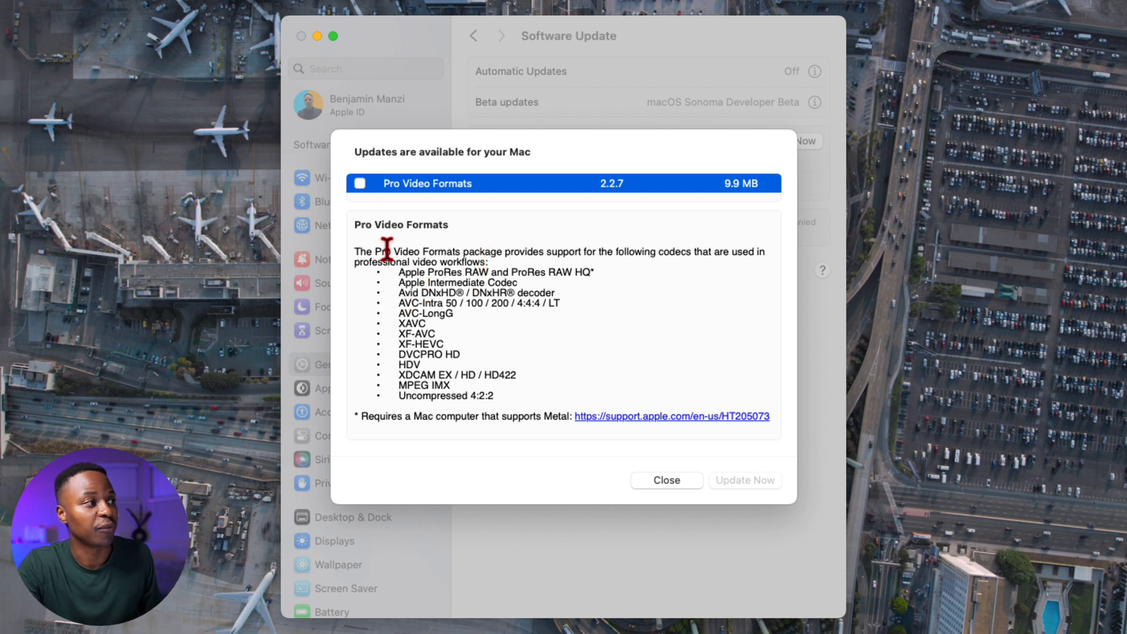
left_click(665, 480)
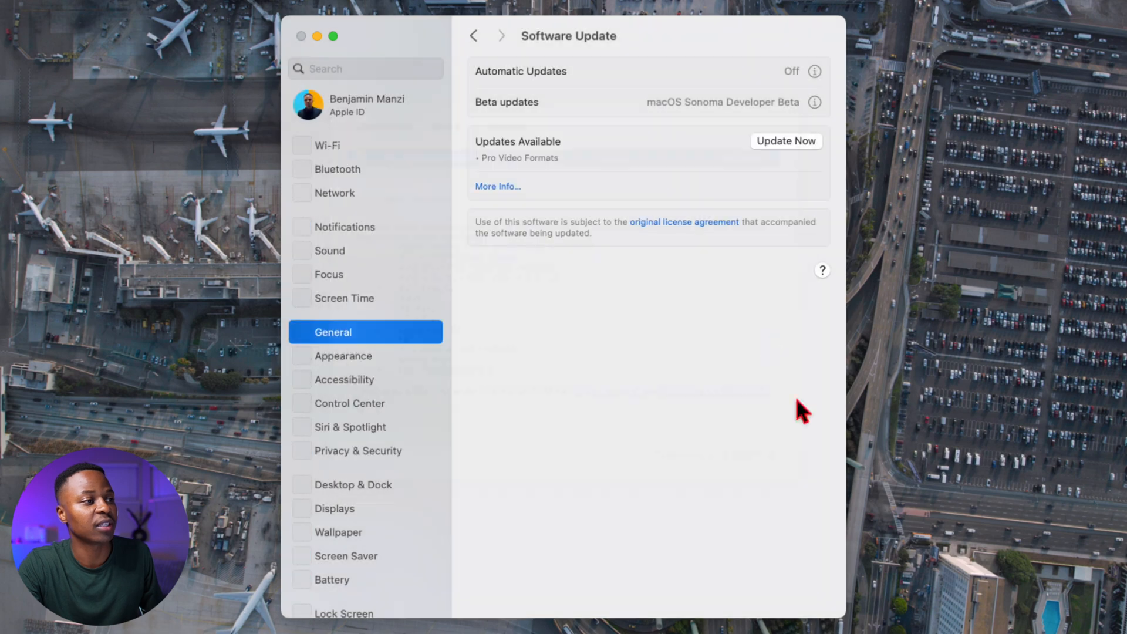
left_click(785, 140)
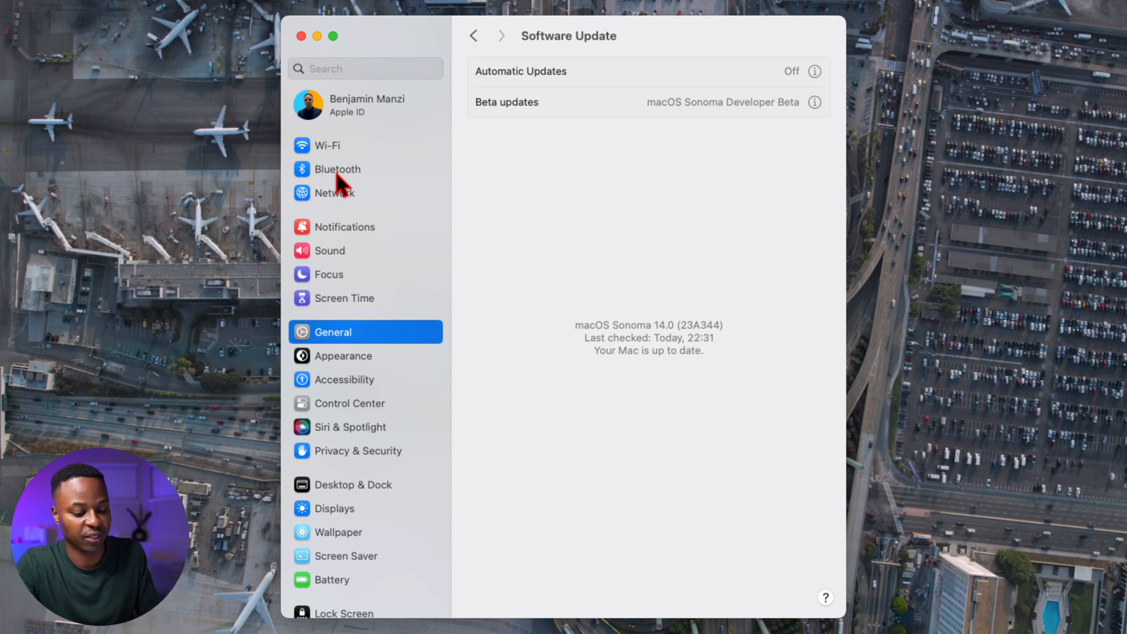
mouse_move(350, 263)
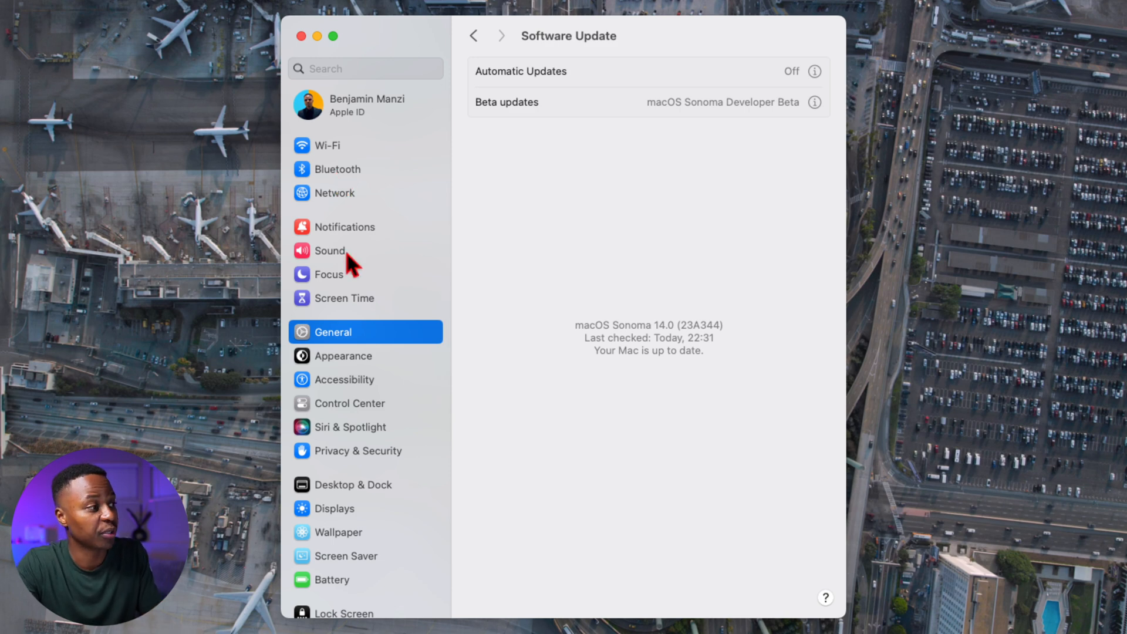
Step: Show Bluetooth devices, including the Magic Keyboard at 85%, and dismiss Conversation Awareness
left_click(338, 169)
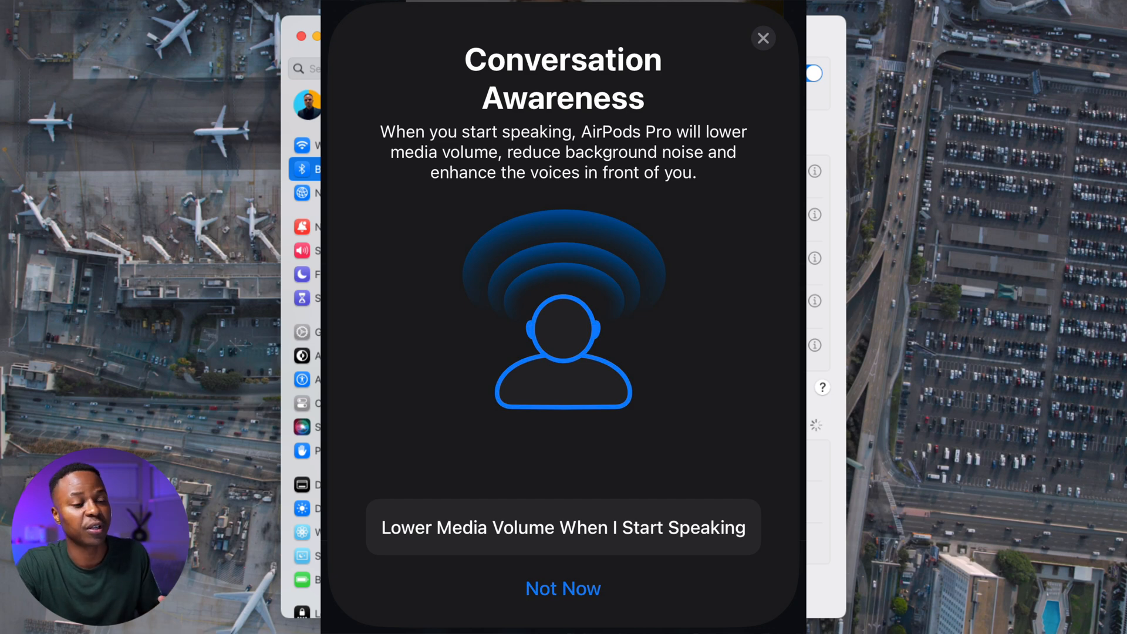
left_click(562, 588)
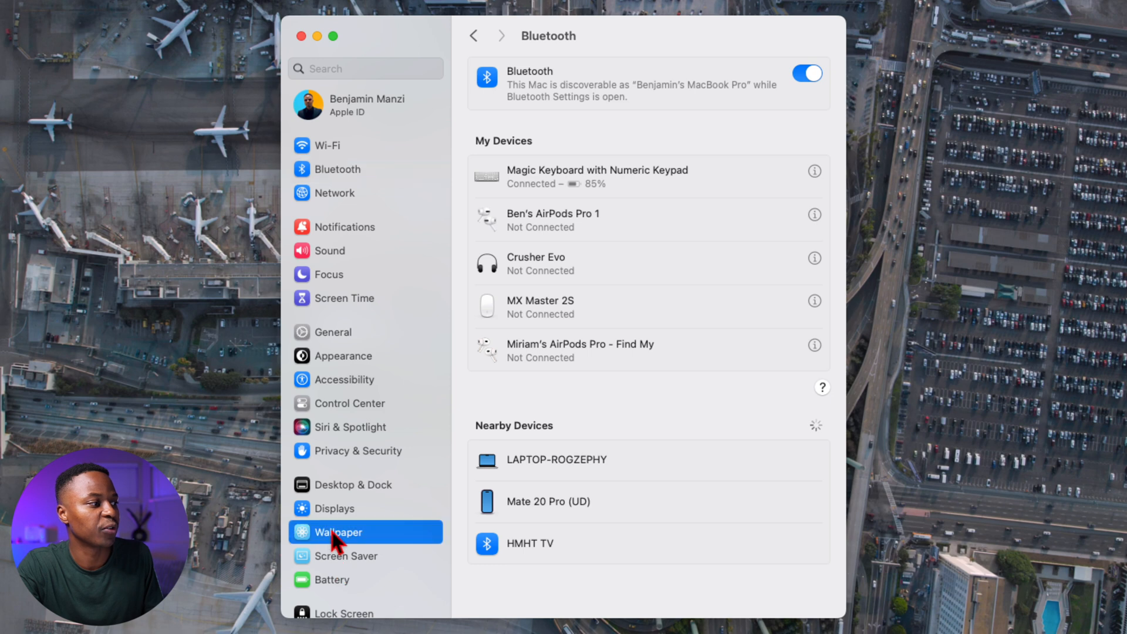
Step: View the Los Angeles Airport wallpaper and the dynamic wallpaper gallery
left_click(341, 532)
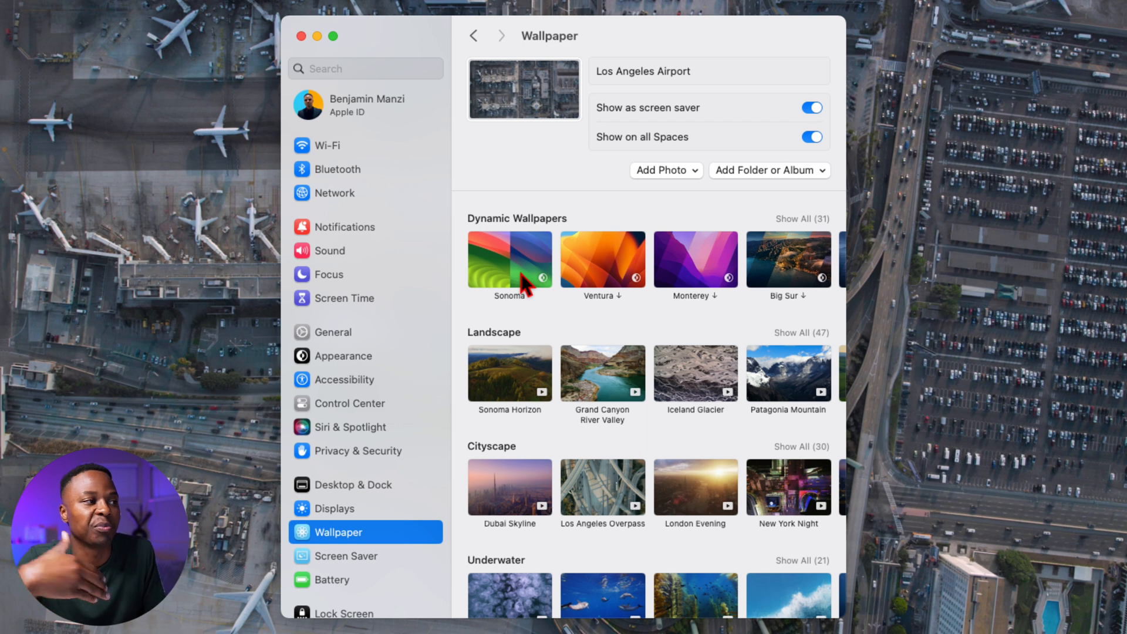
mouse_move(546, 291)
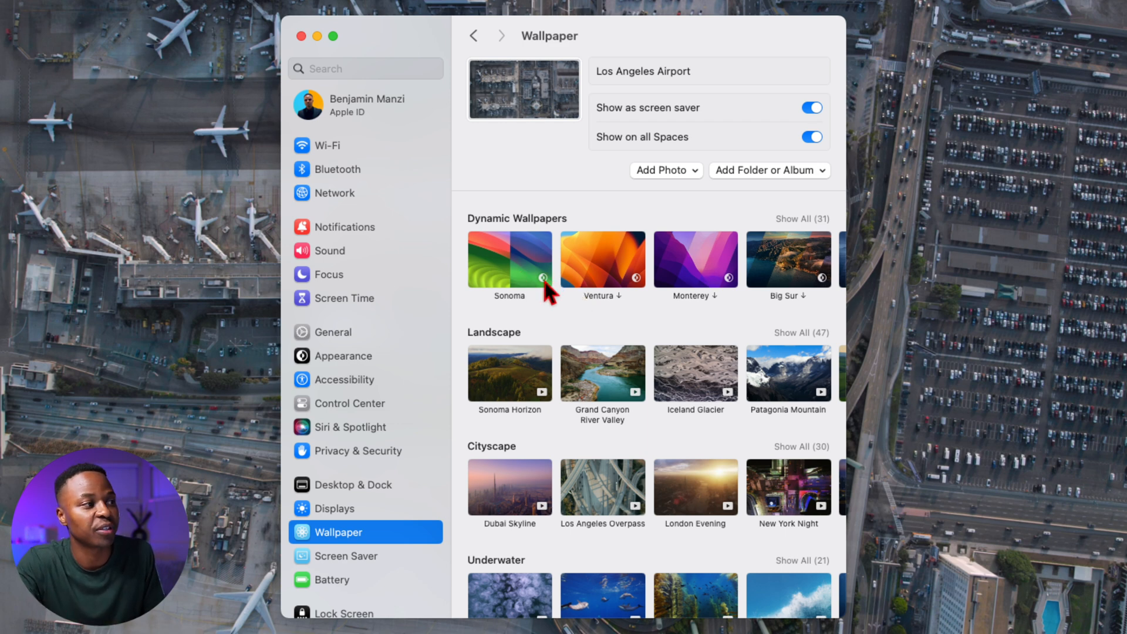
mouse_move(548, 294)
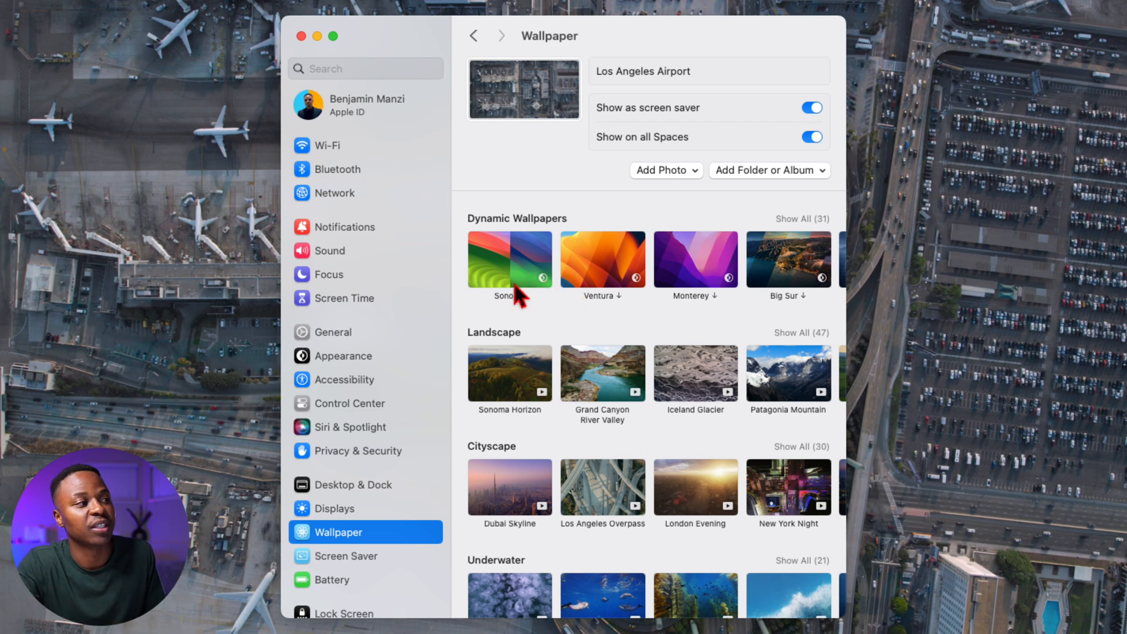
mouse_move(646, 283)
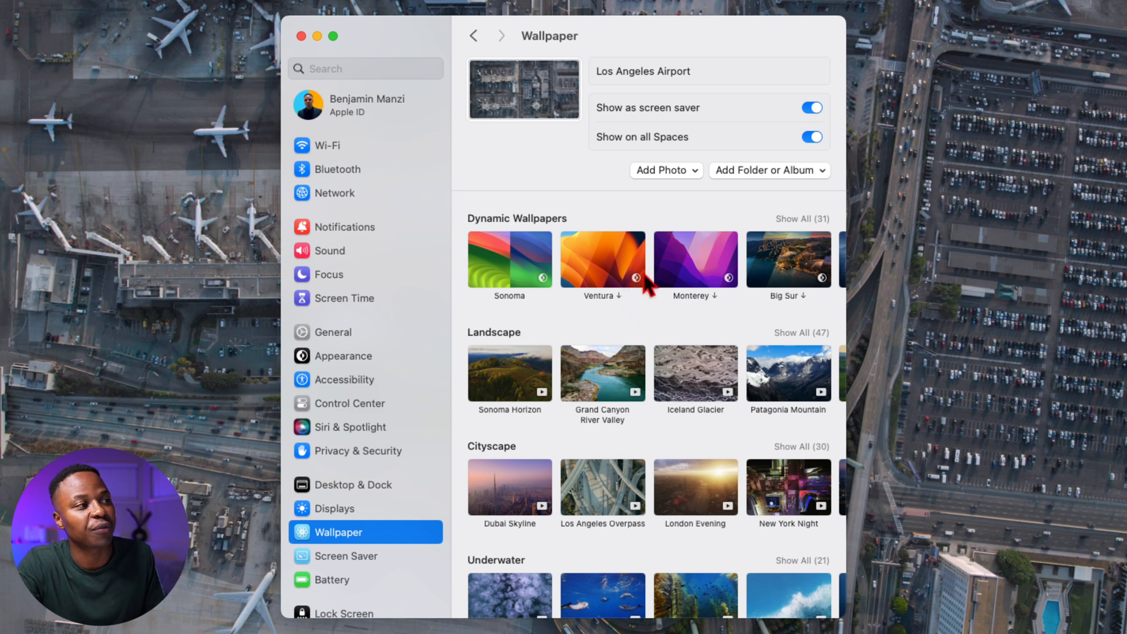
mouse_move(657, 266)
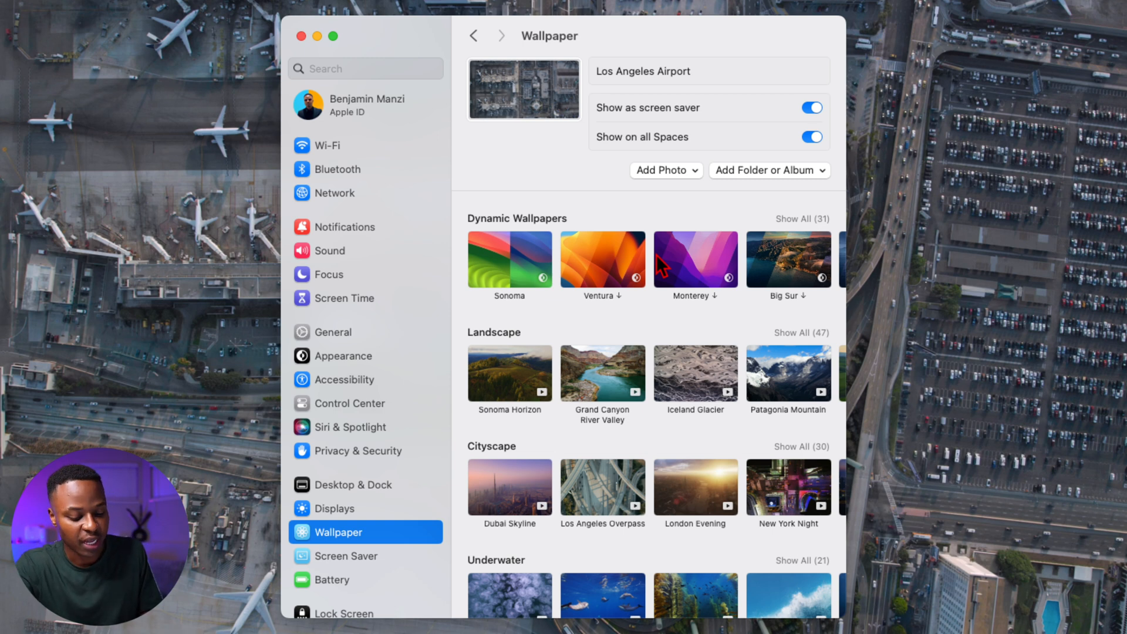
left_click(350, 555)
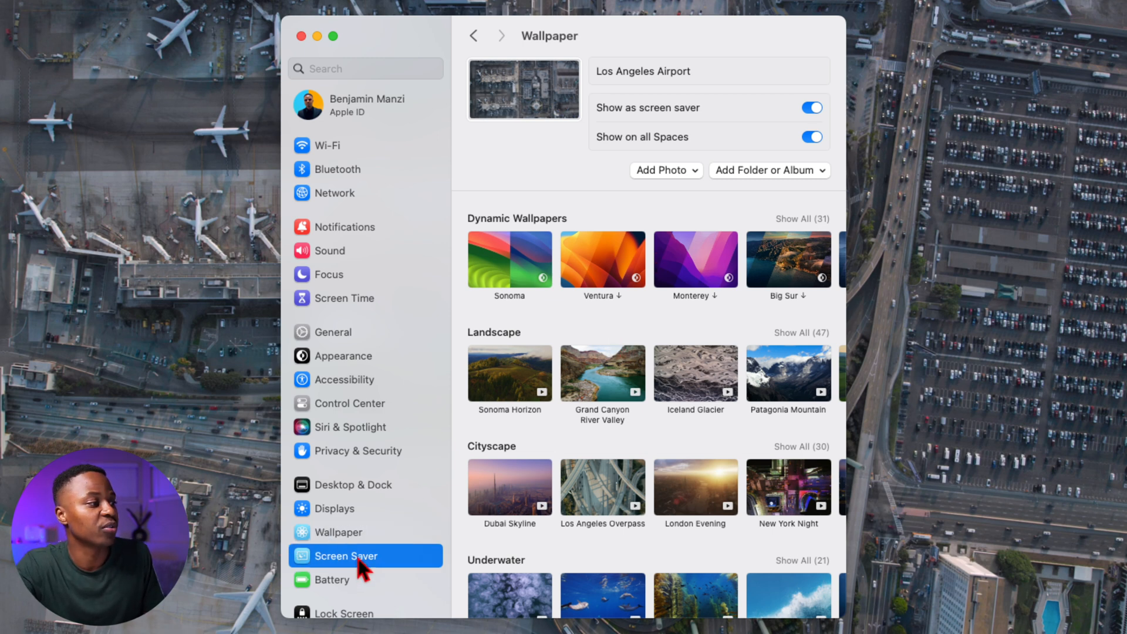
Step: Preview the Los Angeles Airport aerial screen saver
left_click(347, 555)
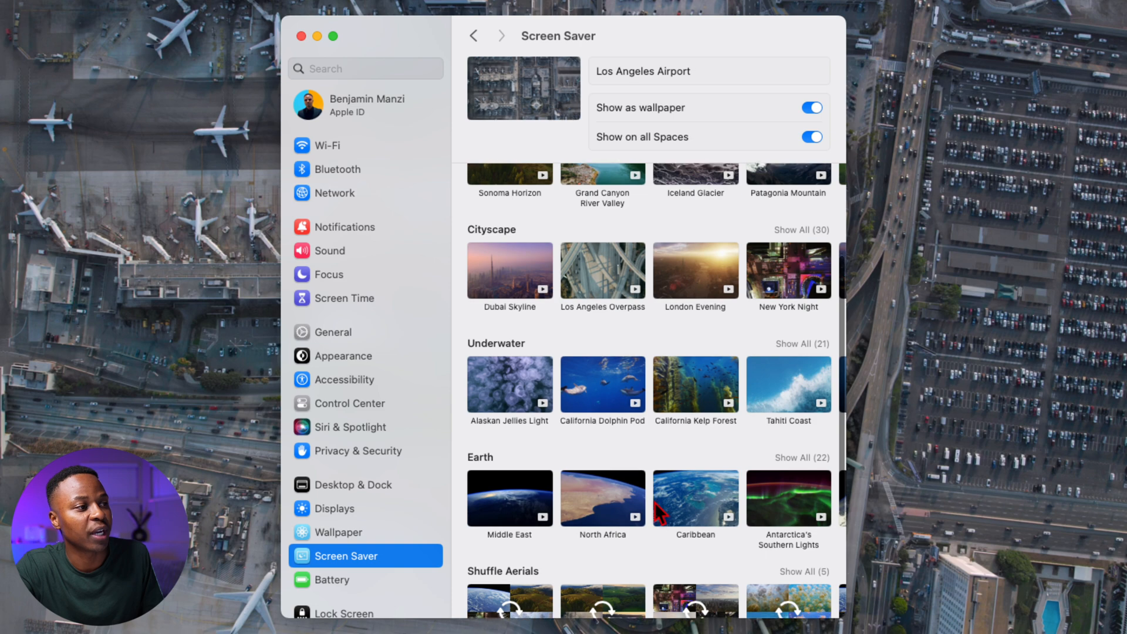
scroll("down", 3)
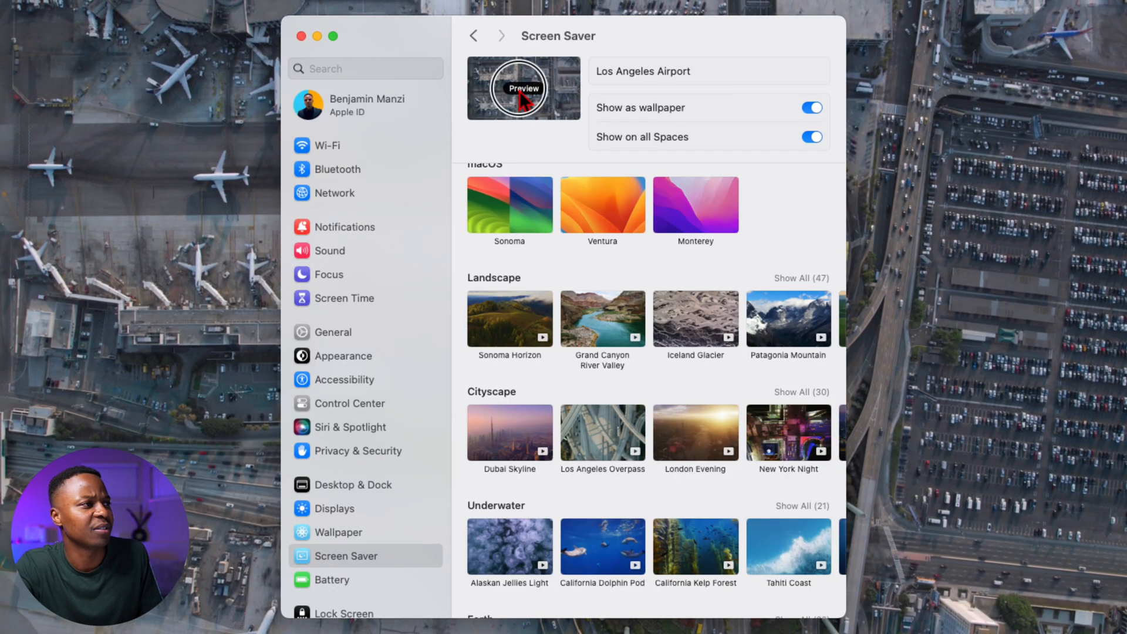
left_click(519, 87)
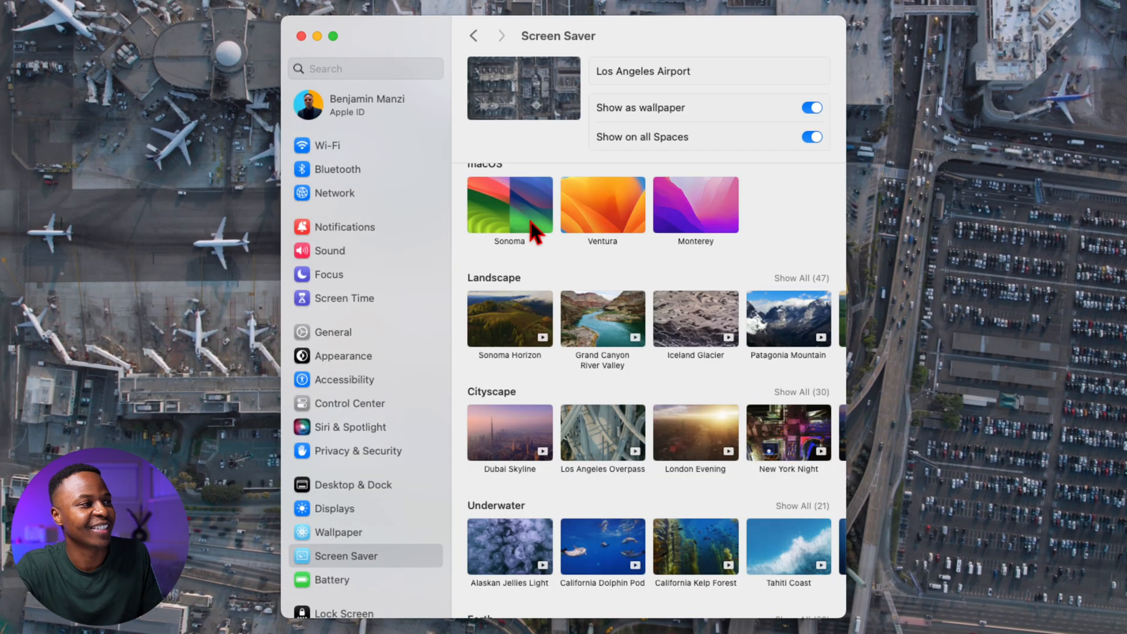
scroll("down", 3)
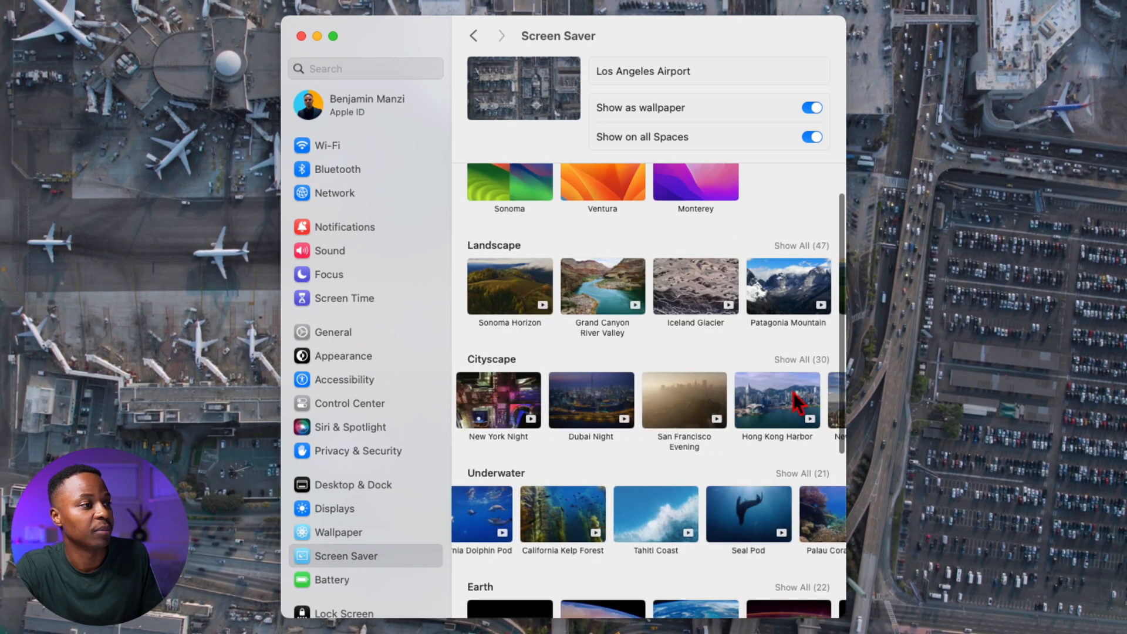
scroll("right", 3)
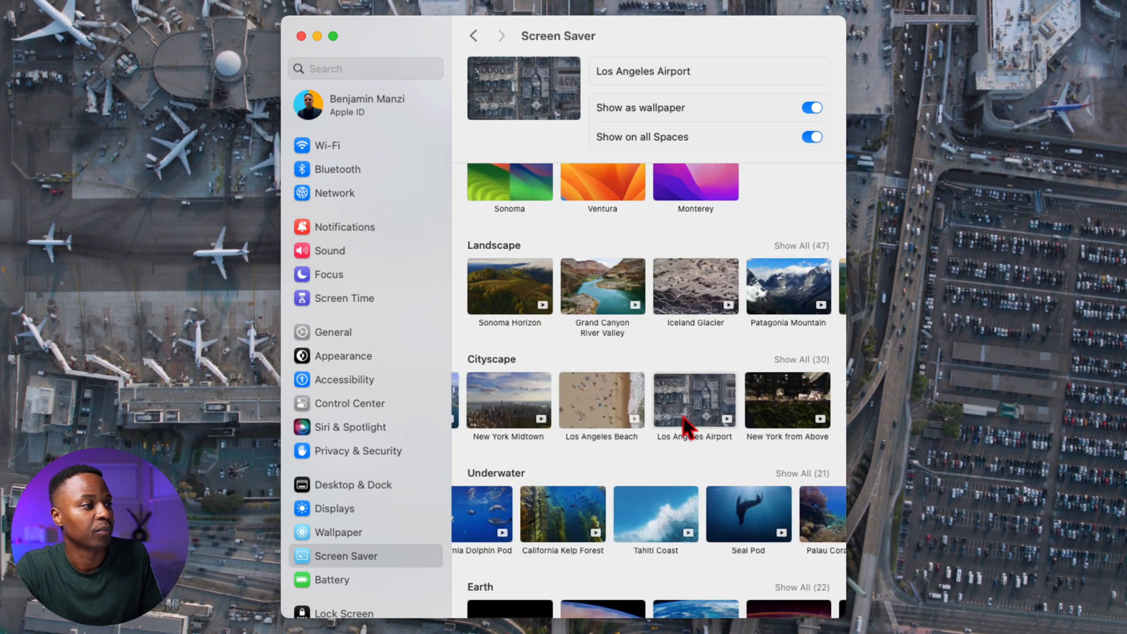
left_click(695, 399)
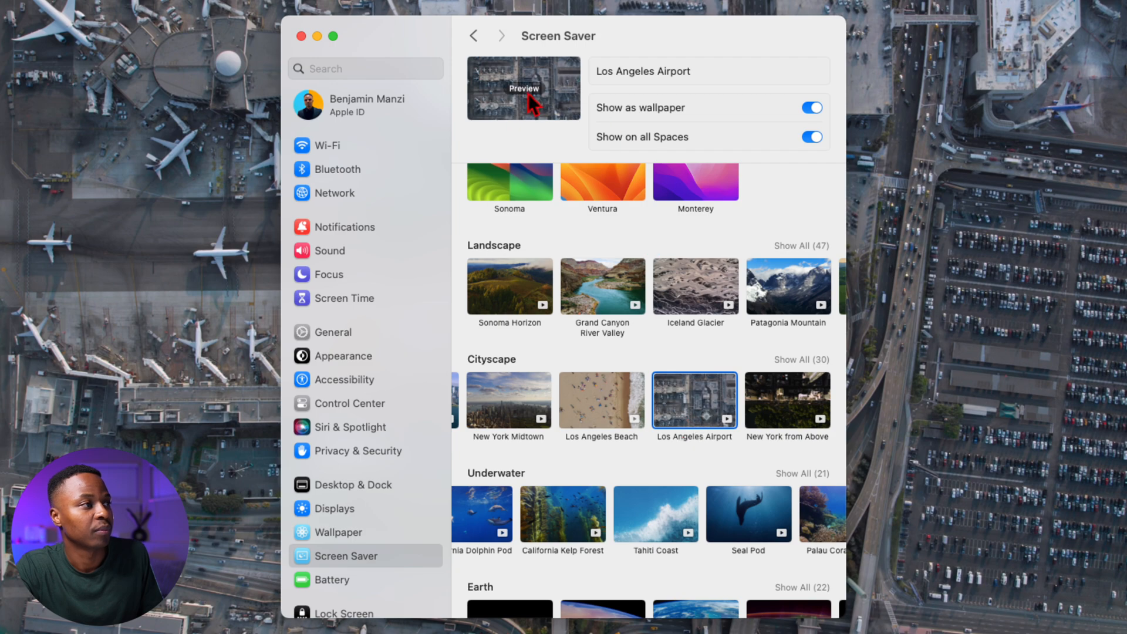
left_click(523, 87)
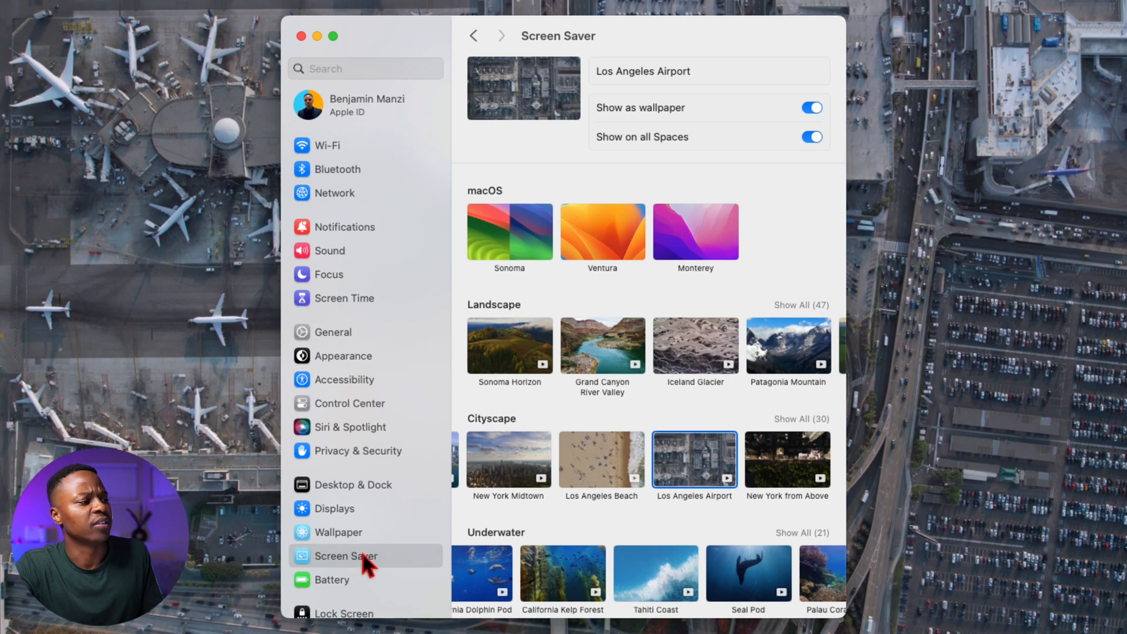
Step: Try the Los Angeles Beach aerial, then reselect and preview Los Angeles Airport
left_click(352, 556)
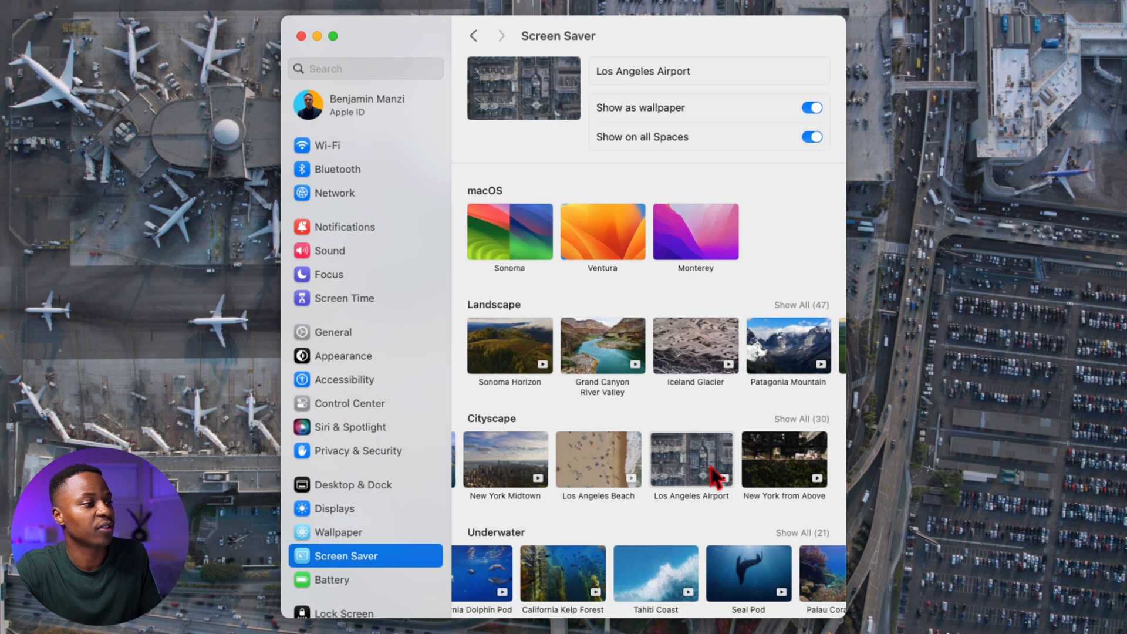
left_click(692, 460)
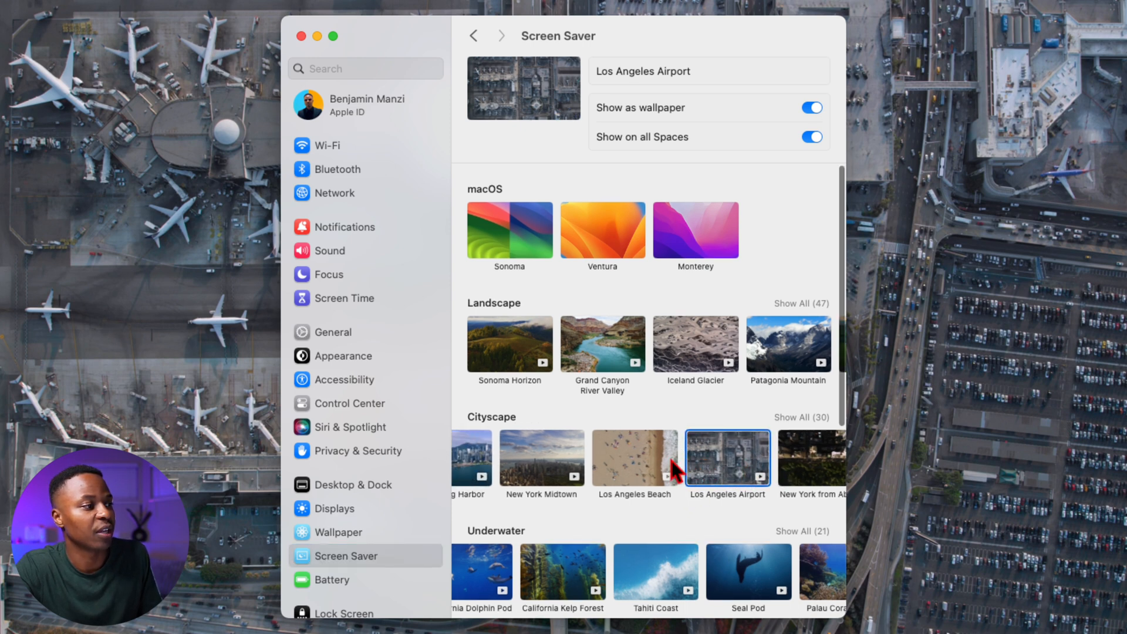
left_click(634, 457)
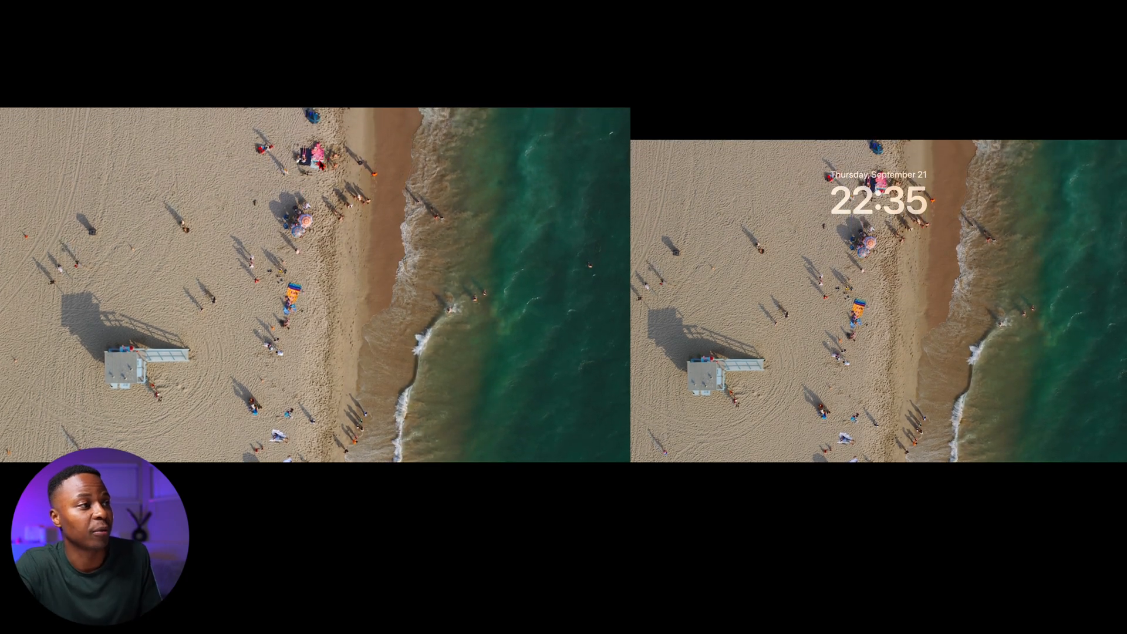
left_click(639, 459)
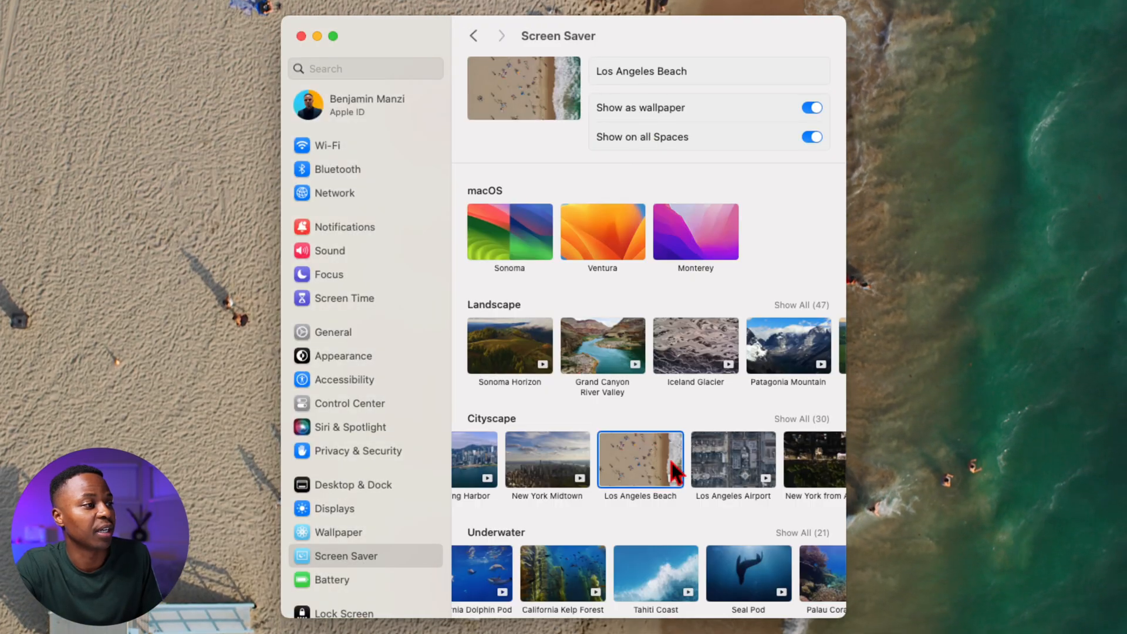
left_click(733, 459)
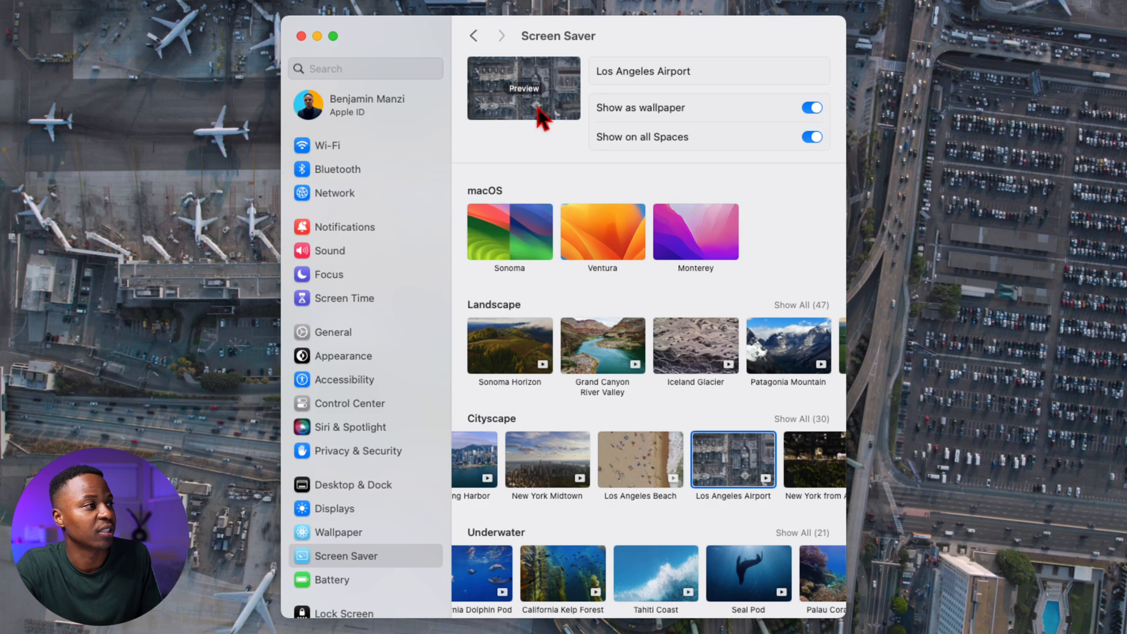
left_click(523, 87)
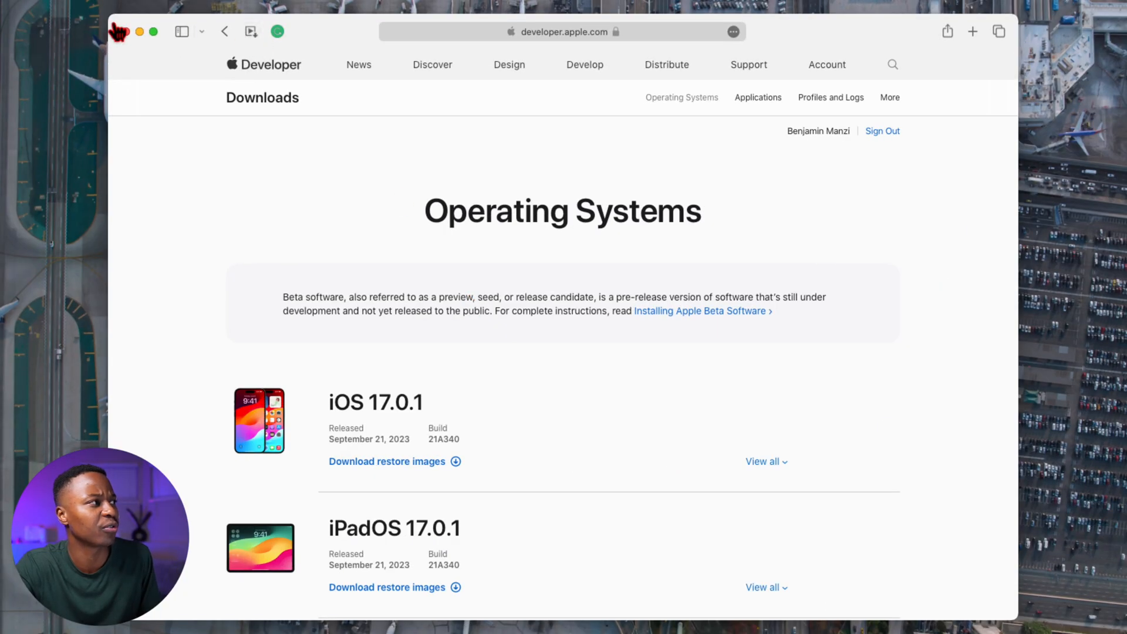
Step: Check Safari version 17.0 (19616.1.27.211.1) in About Safari, then close it
left_click(118, 30)
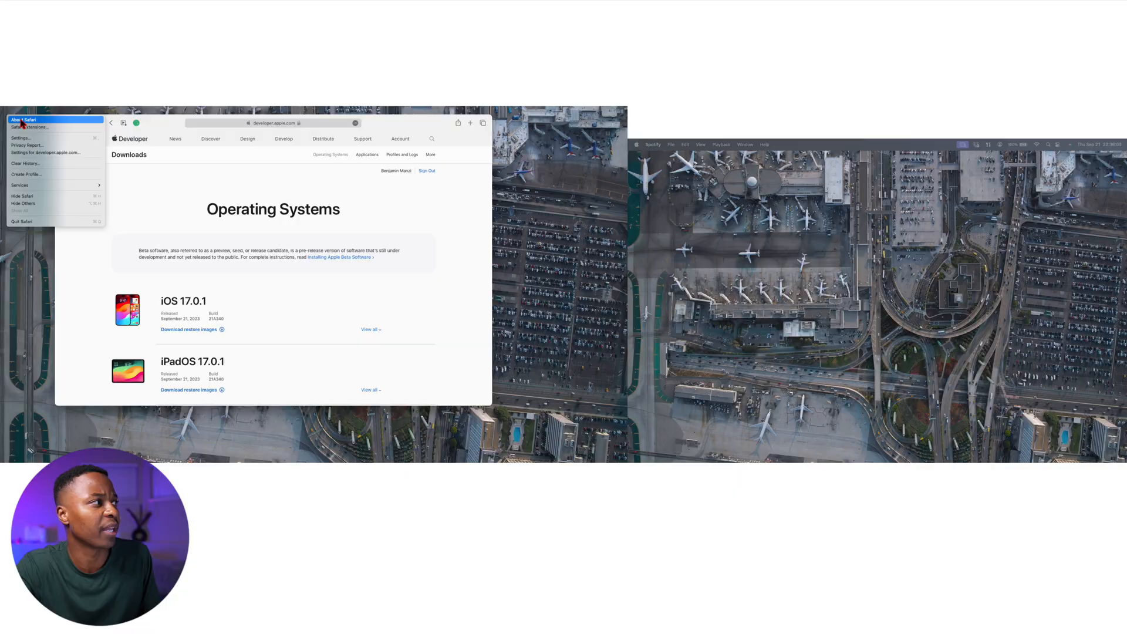
left_click(23, 119)
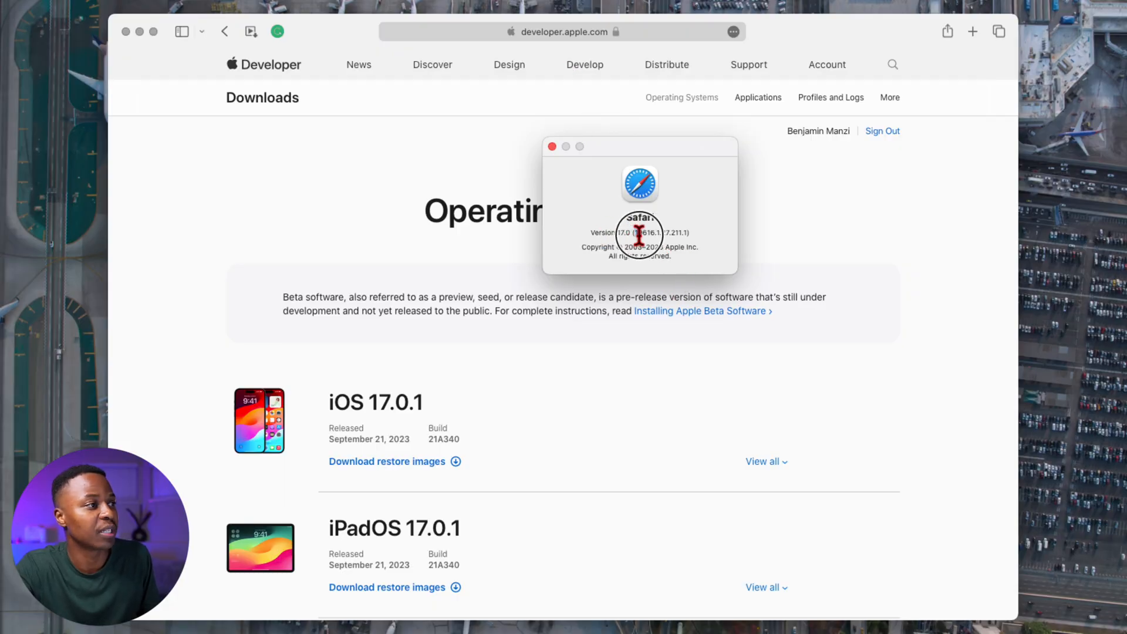
double_click(639, 233)
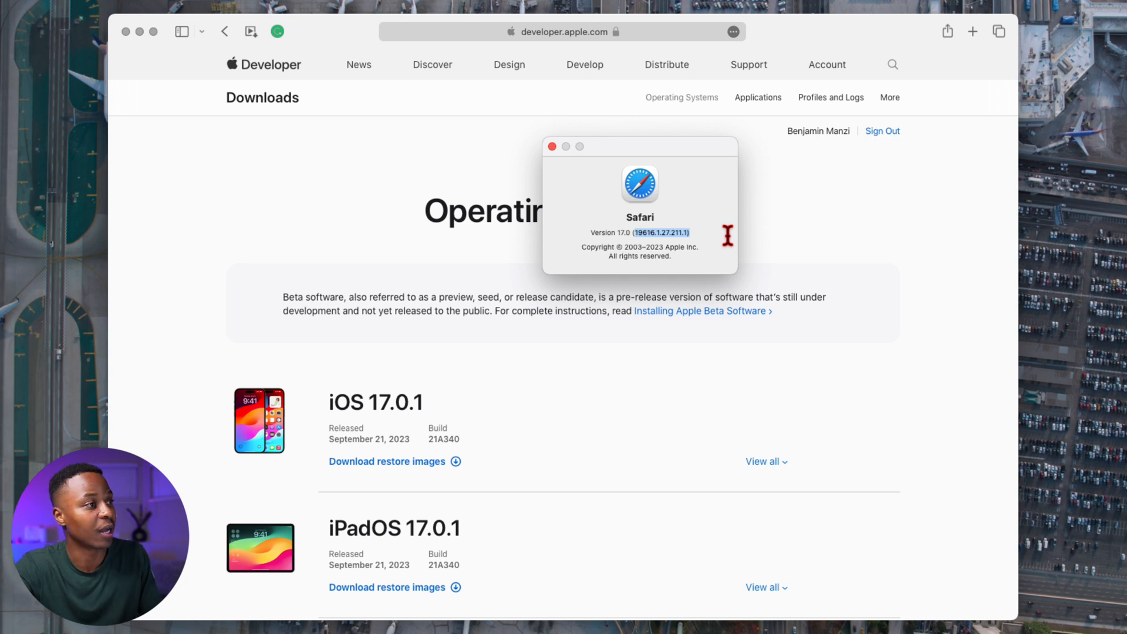
mouse_move(692, 232)
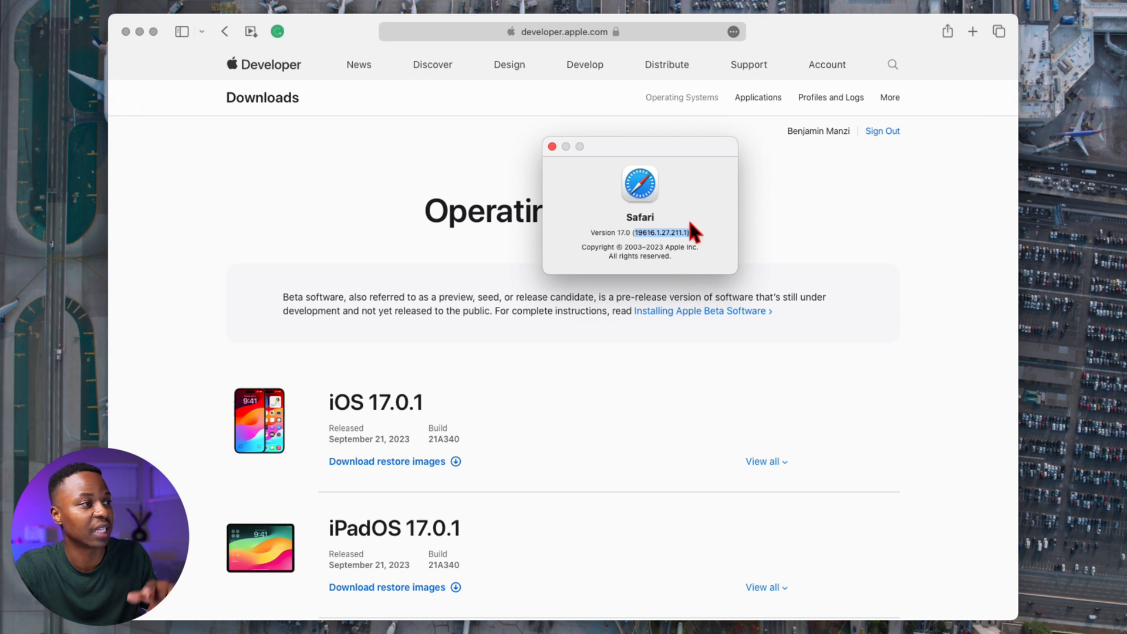
mouse_move(692, 250)
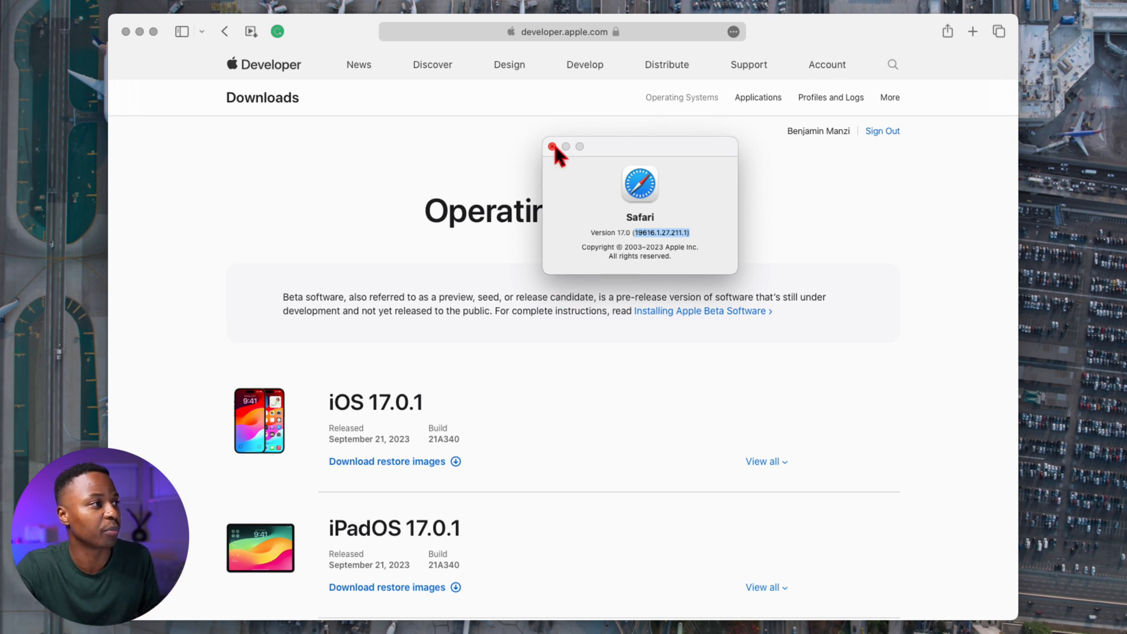
left_click(556, 147)
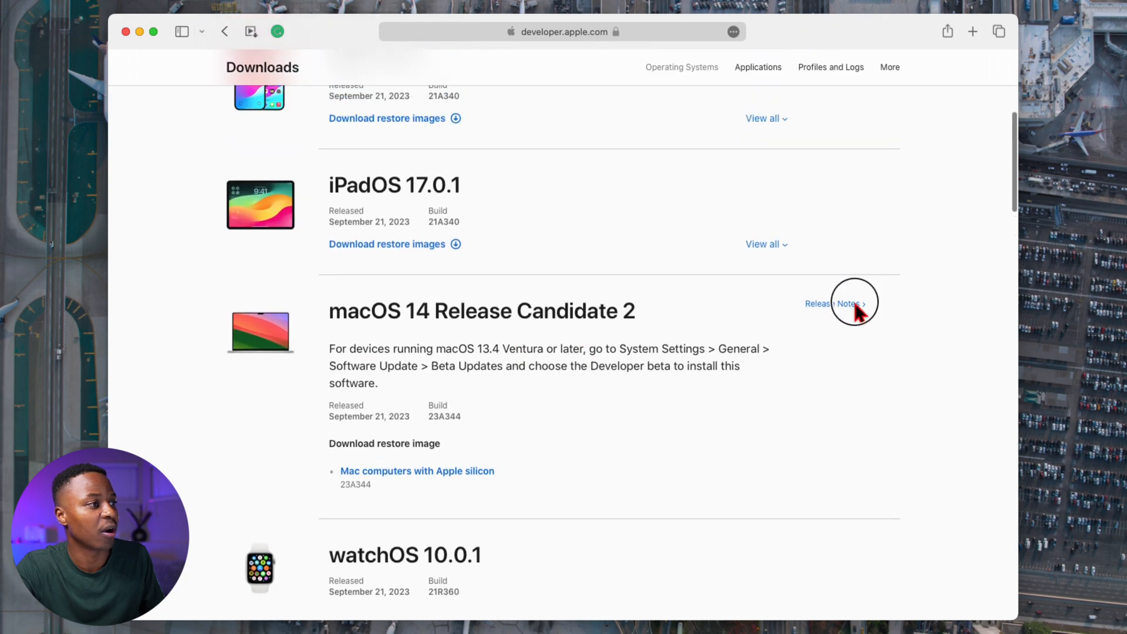
Step: Open the macOS 14 RC 2 release notes and scroll down to the Photos section
left_click(836, 304)
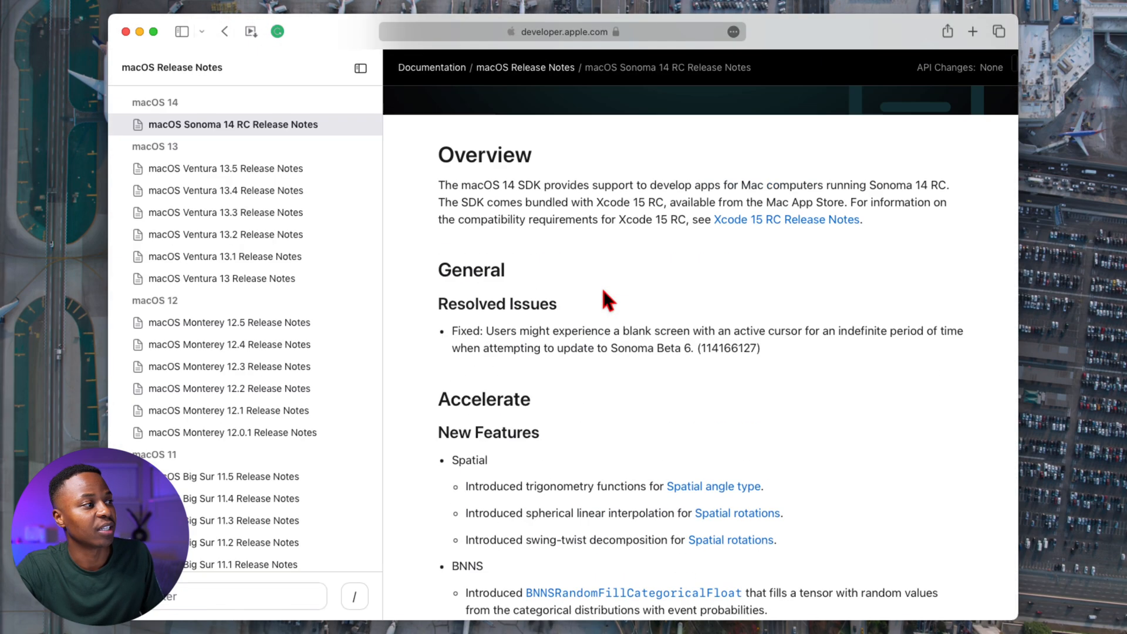
scroll("down", 3)
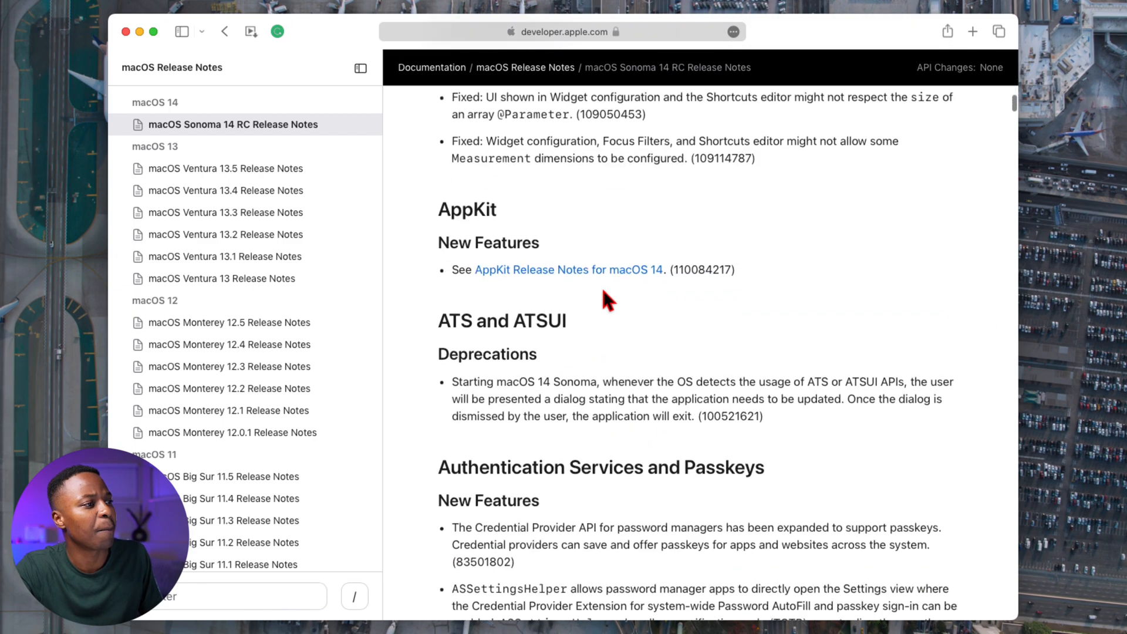
scroll("down", 3)
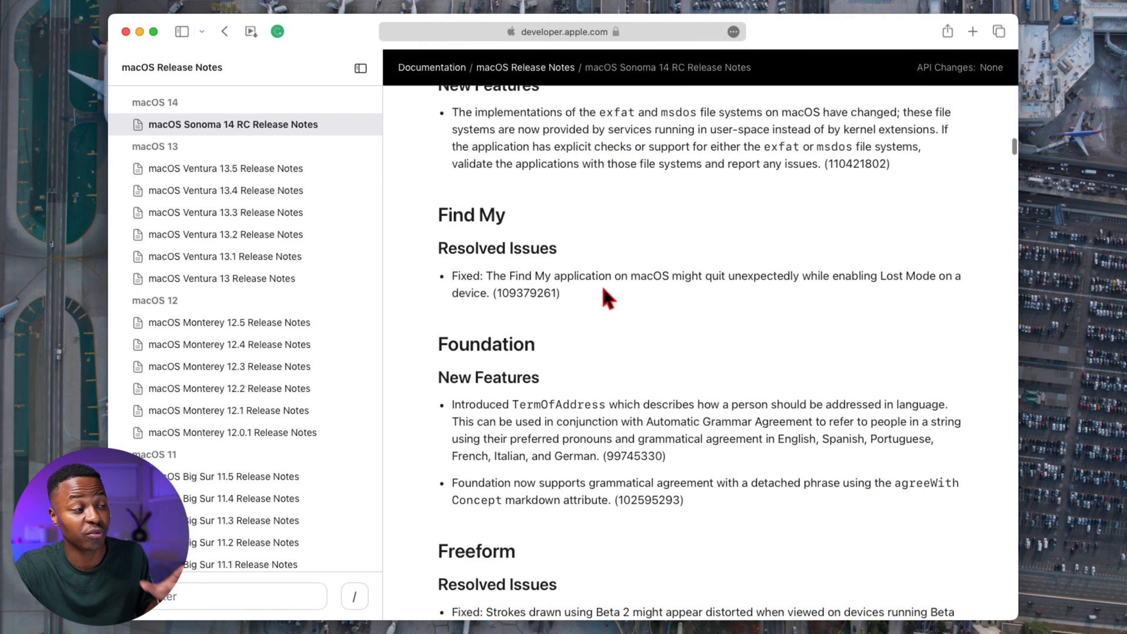
scroll("down", 3)
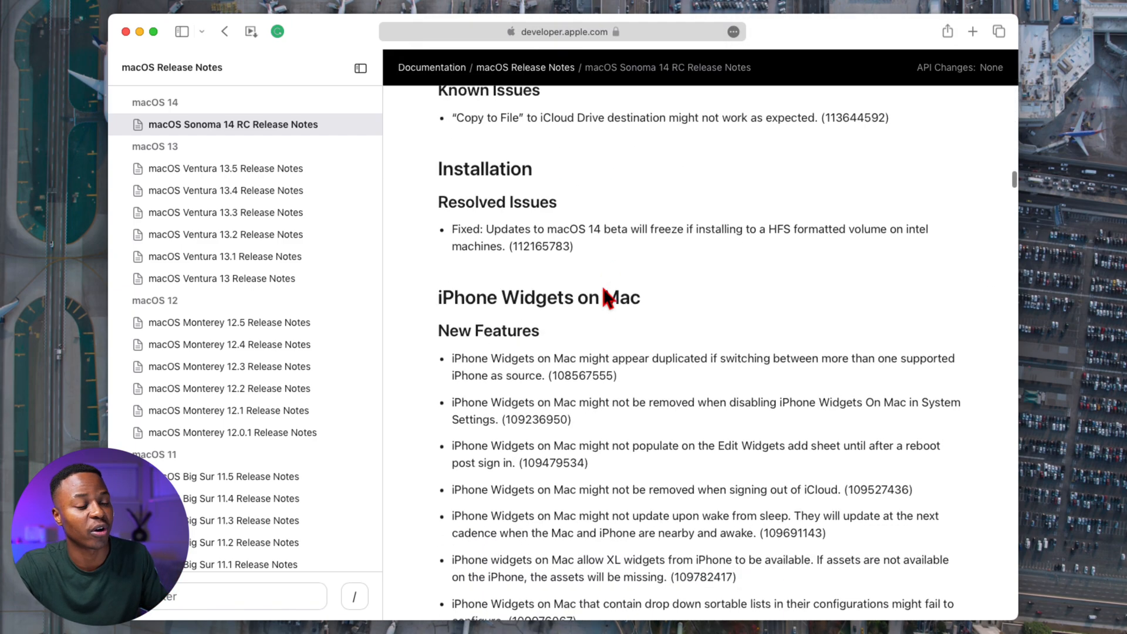
scroll("down", 3)
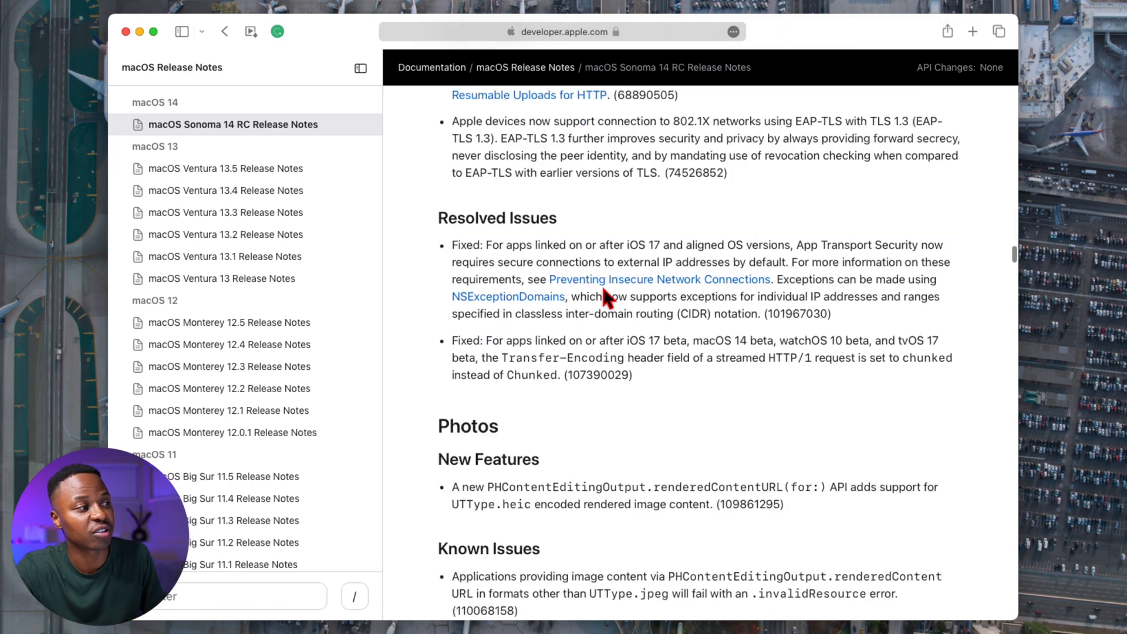
scroll("down", 3)
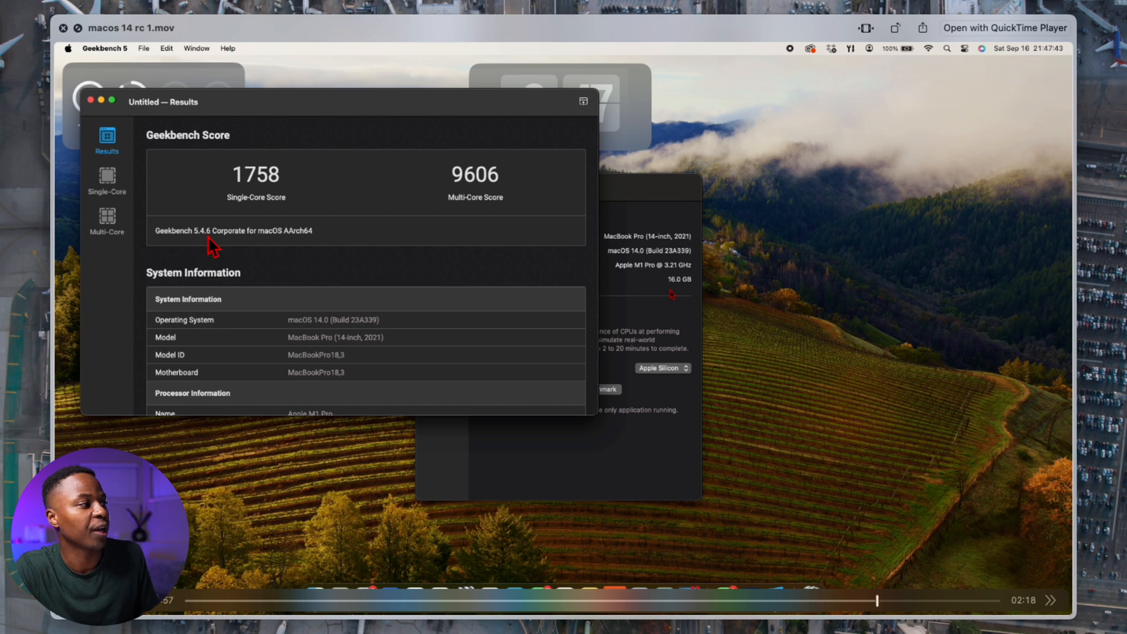
mouse_move(247, 205)
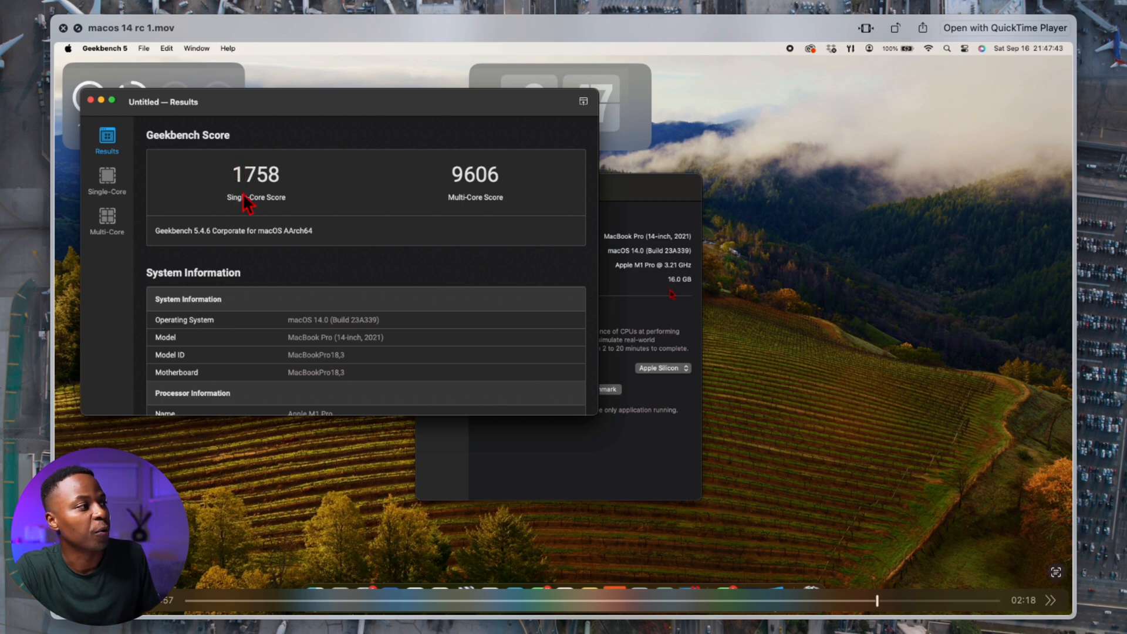
mouse_move(272, 203)
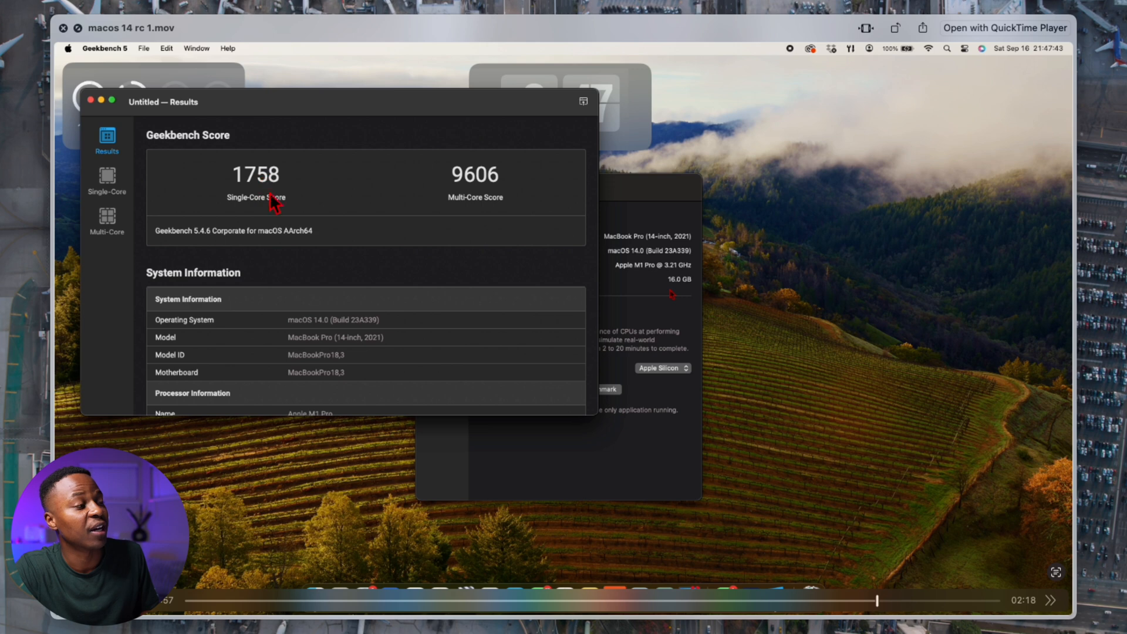
mouse_move(283, 199)
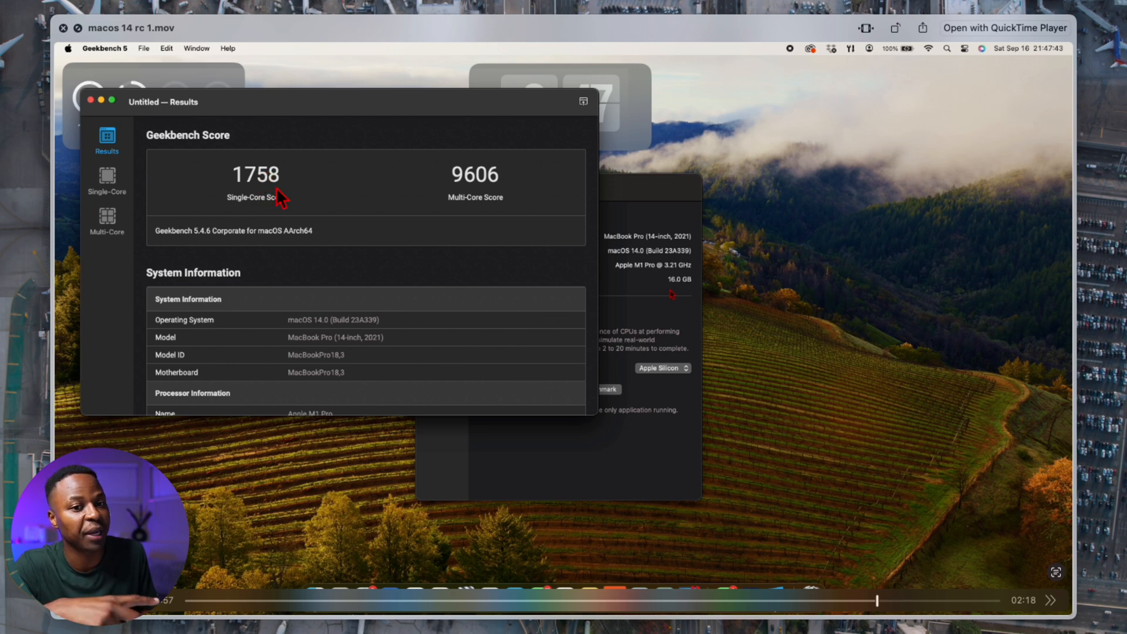
mouse_move(480, 209)
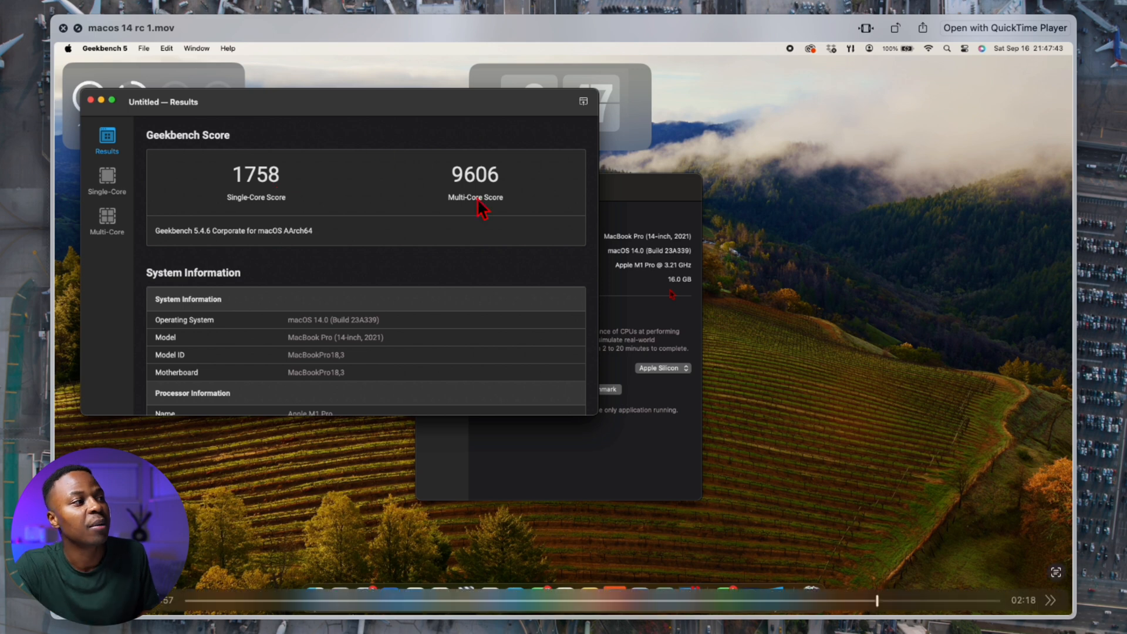
mouse_move(471, 199)
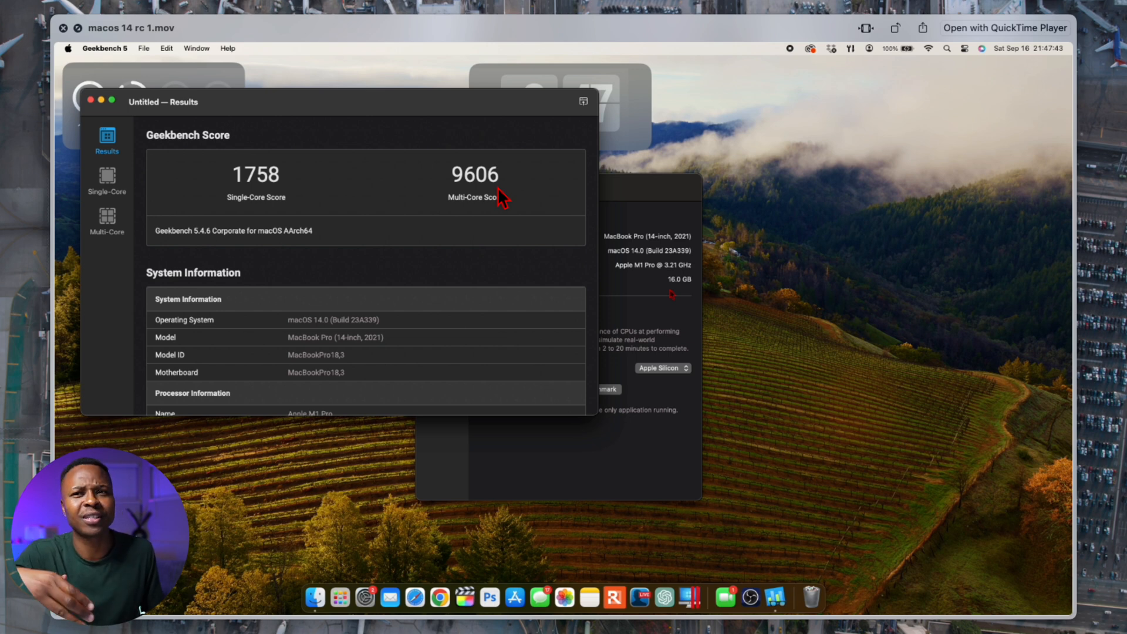
mouse_move(703, 255)
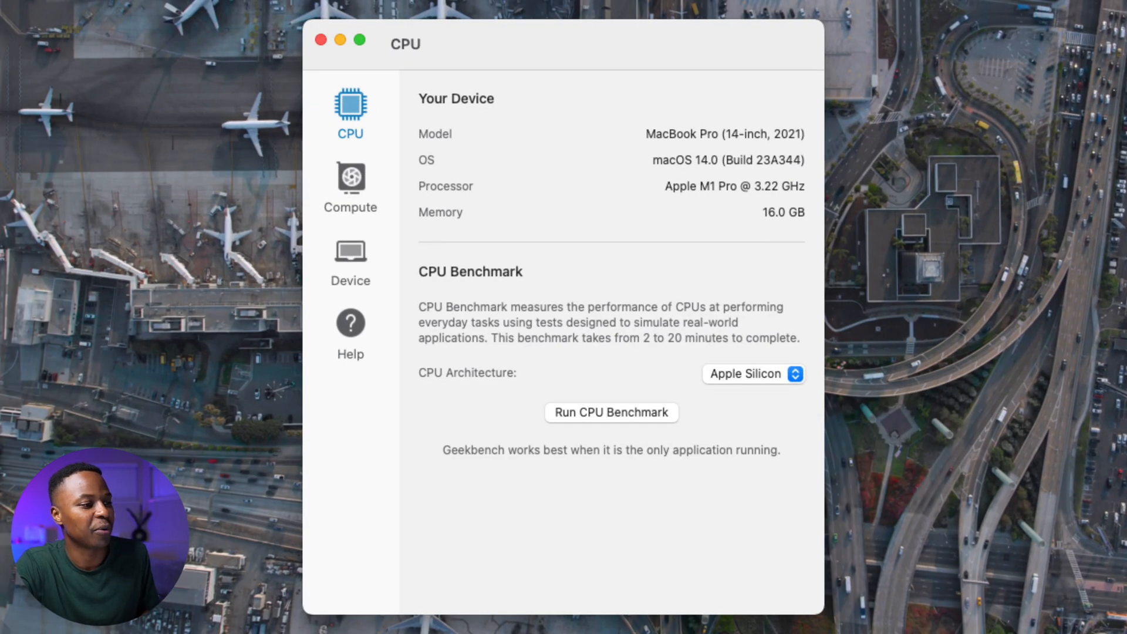
mouse_move(1013, 571)
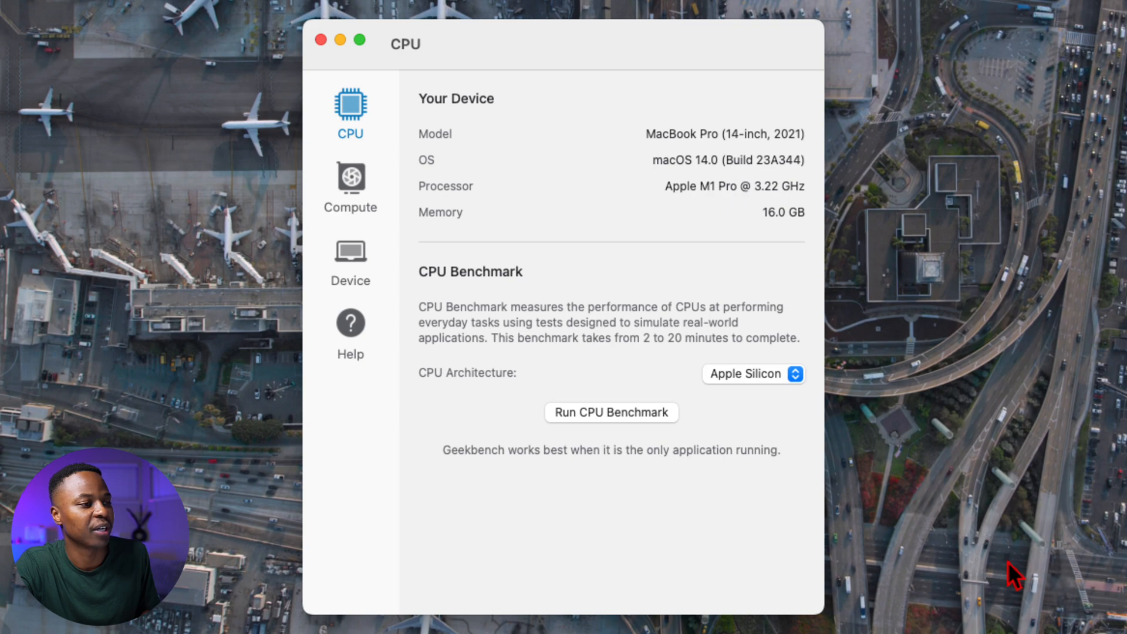
Step: Bring the Geekbench results into view and highlight the 1769 single-core and 9994 multi-core scores
left_click(610, 412)
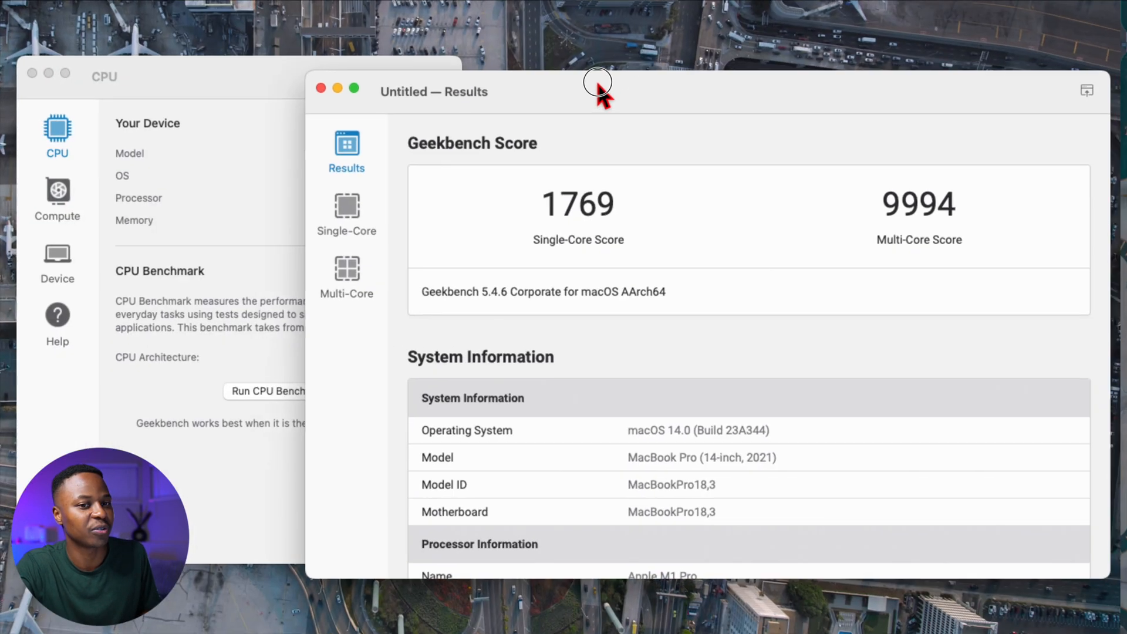
left_click_drag(597, 81, 510, 33)
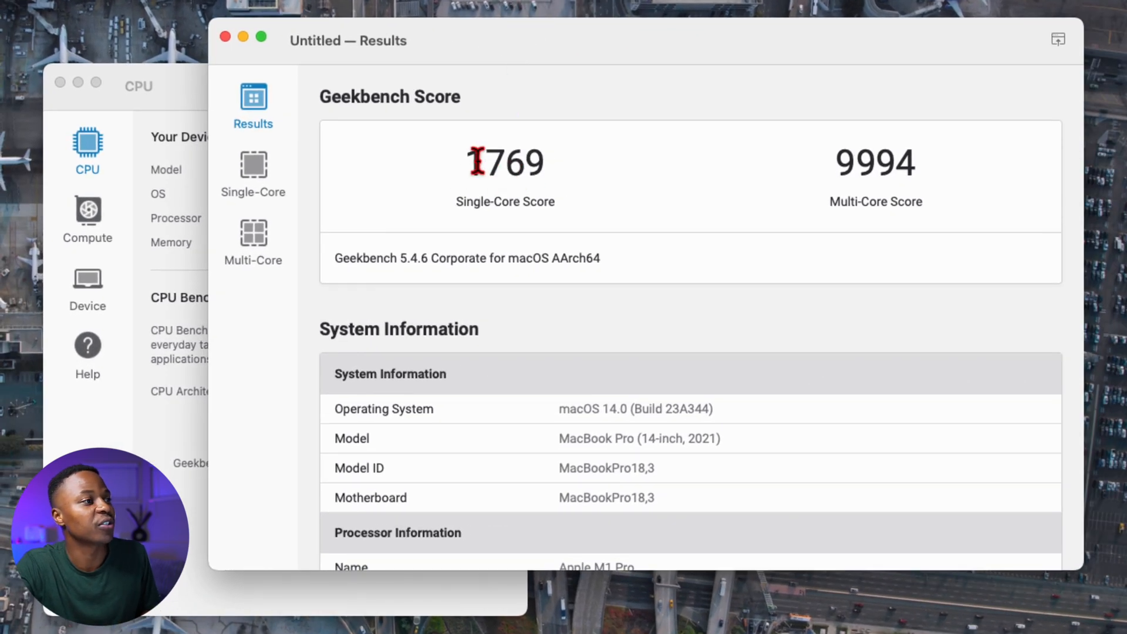
double_click(506, 162)
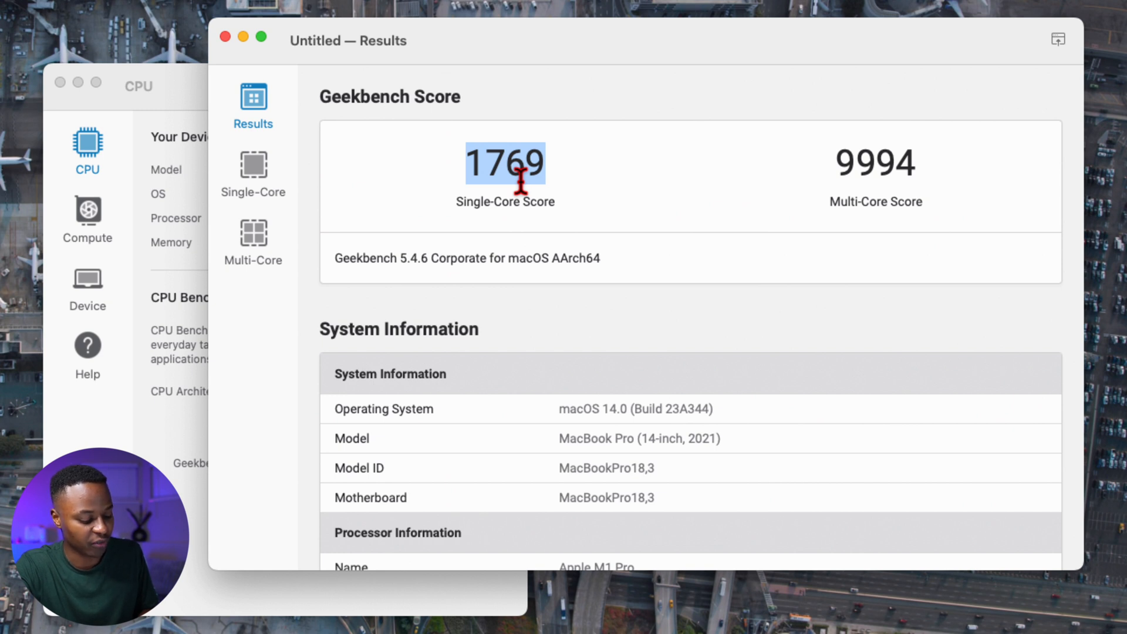
mouse_move(550, 173)
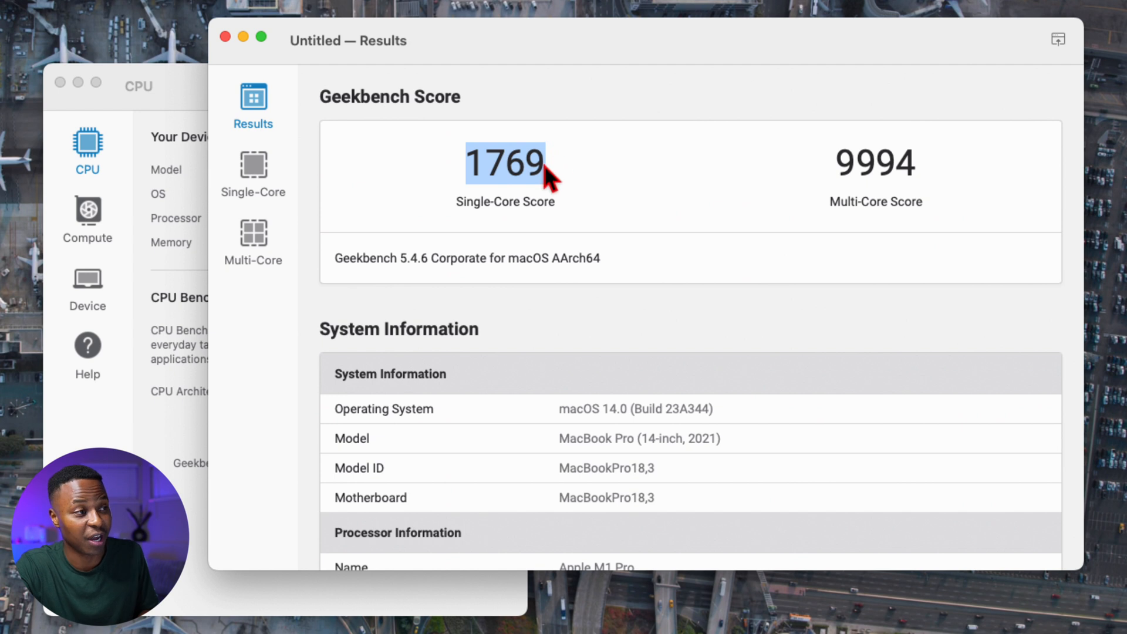
mouse_move(851, 157)
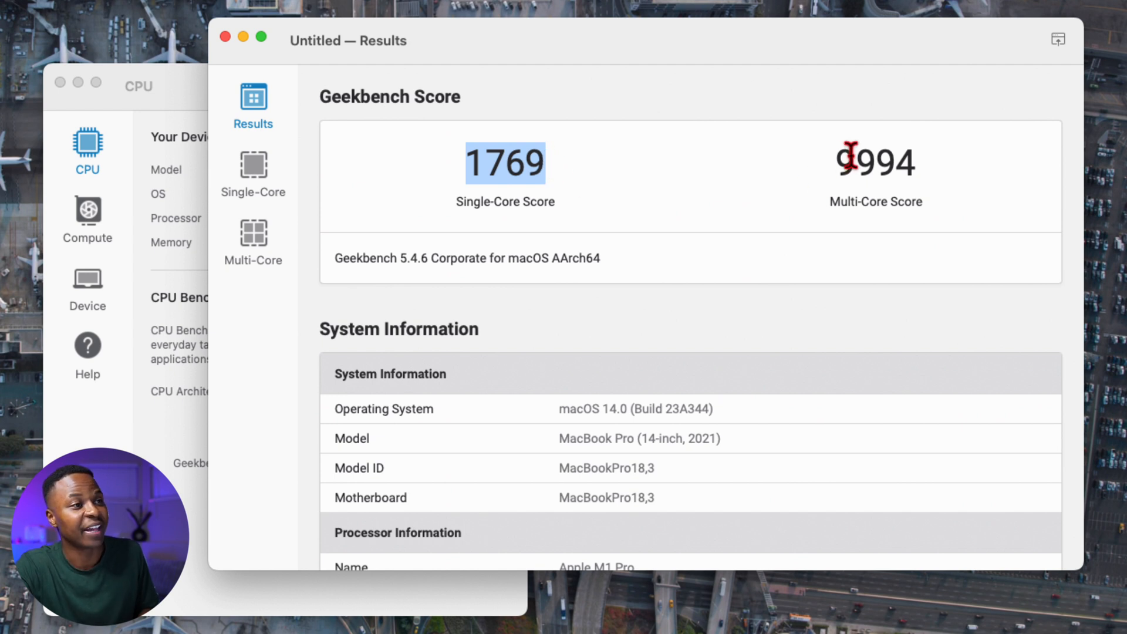
double_click(874, 162)
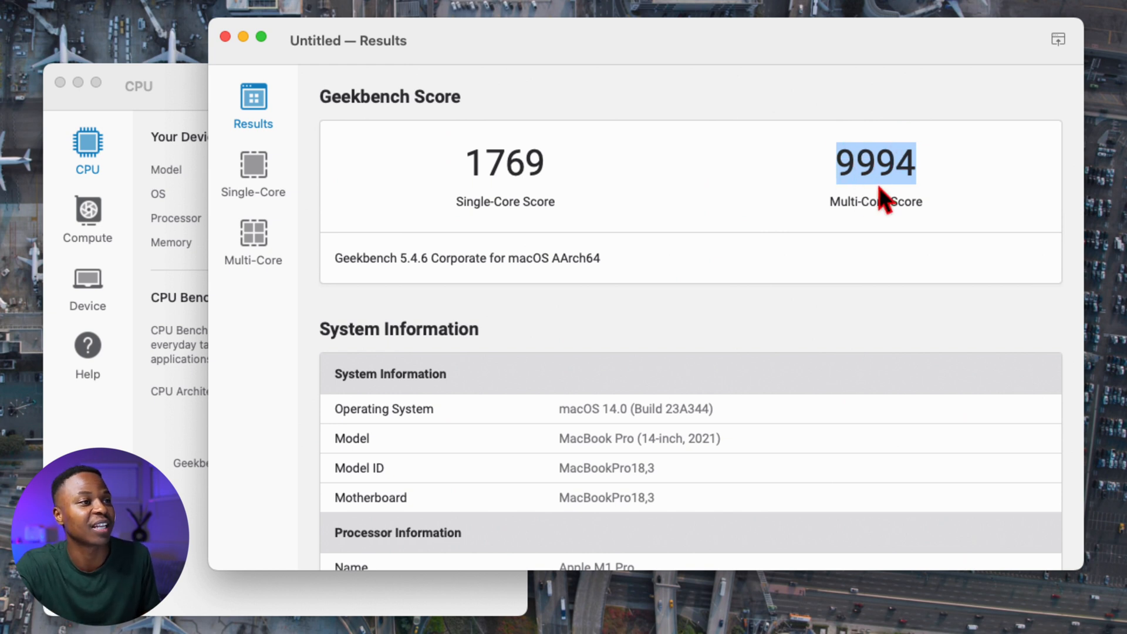
mouse_move(906, 189)
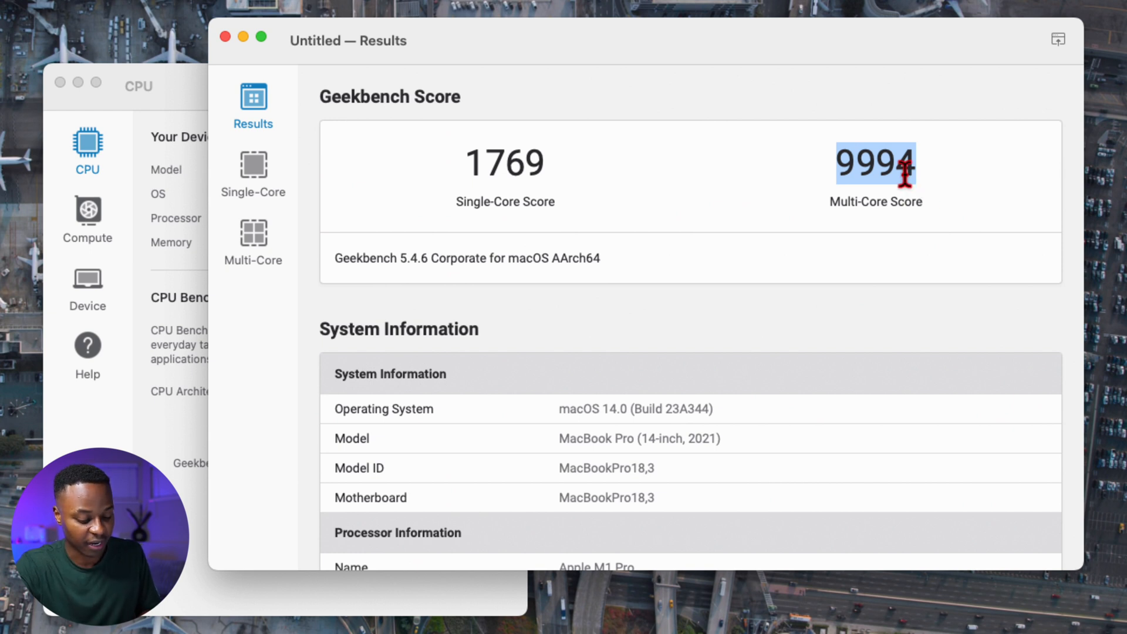
mouse_move(782, 103)
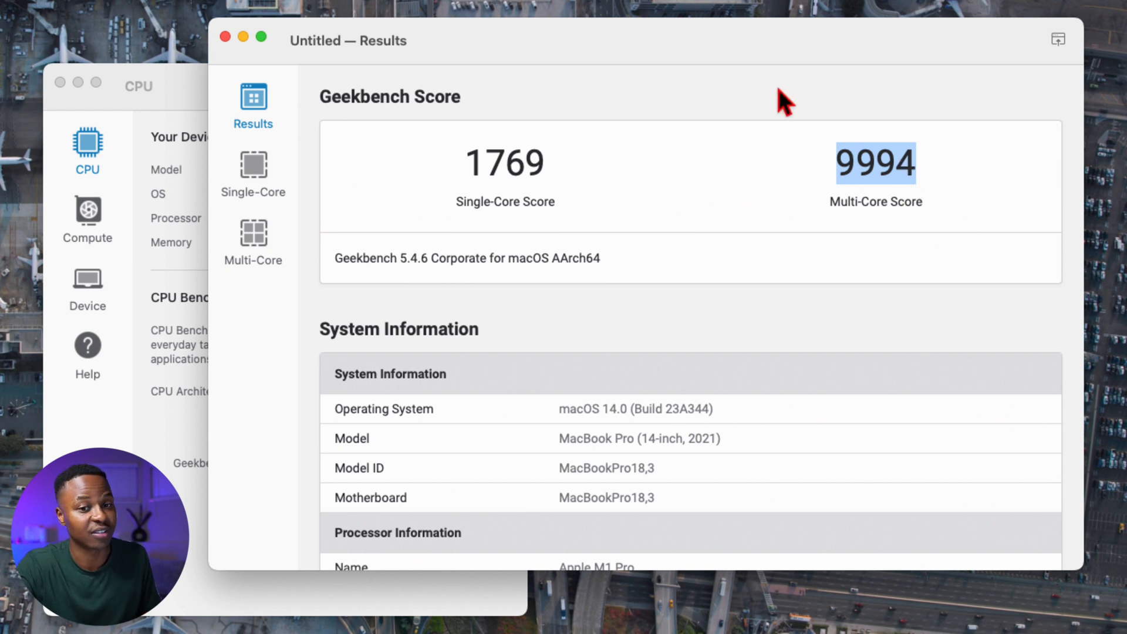
left_click_drag(784, 100, 539, 57)
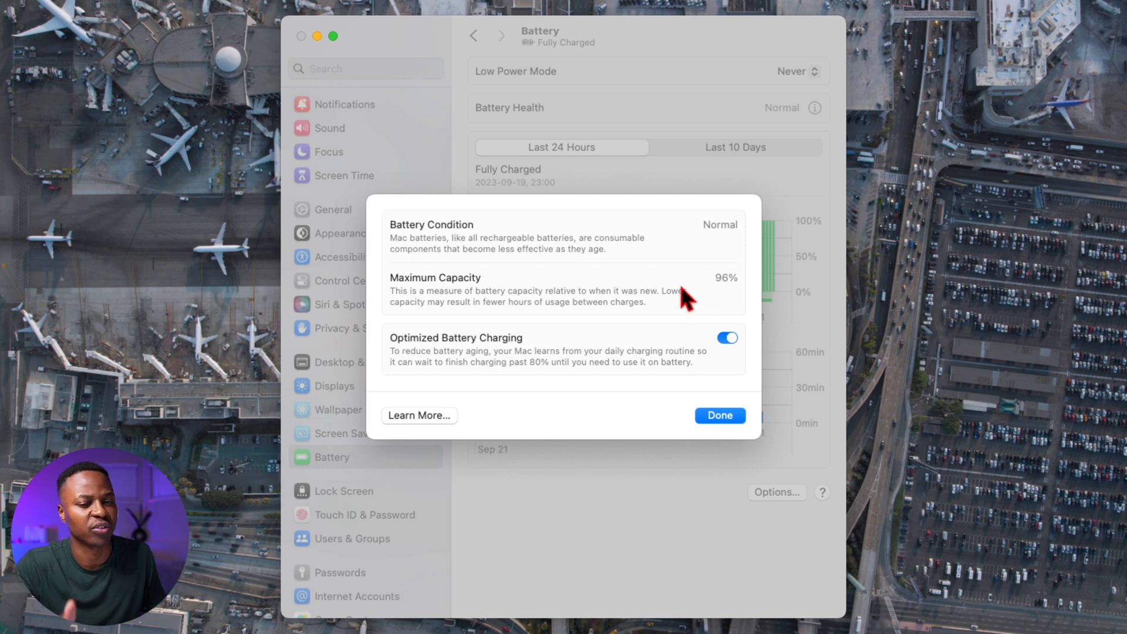
mouse_move(721, 241)
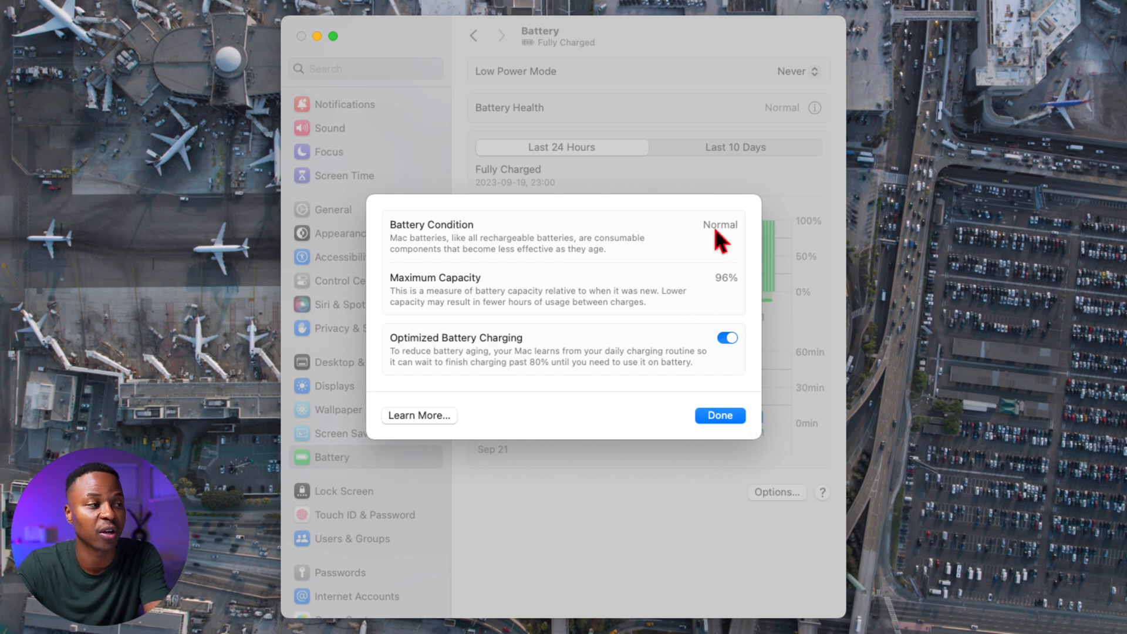
Step: Close the battery health details after reviewing Normal condition and 96% maximum capacity
left_click(726, 338)
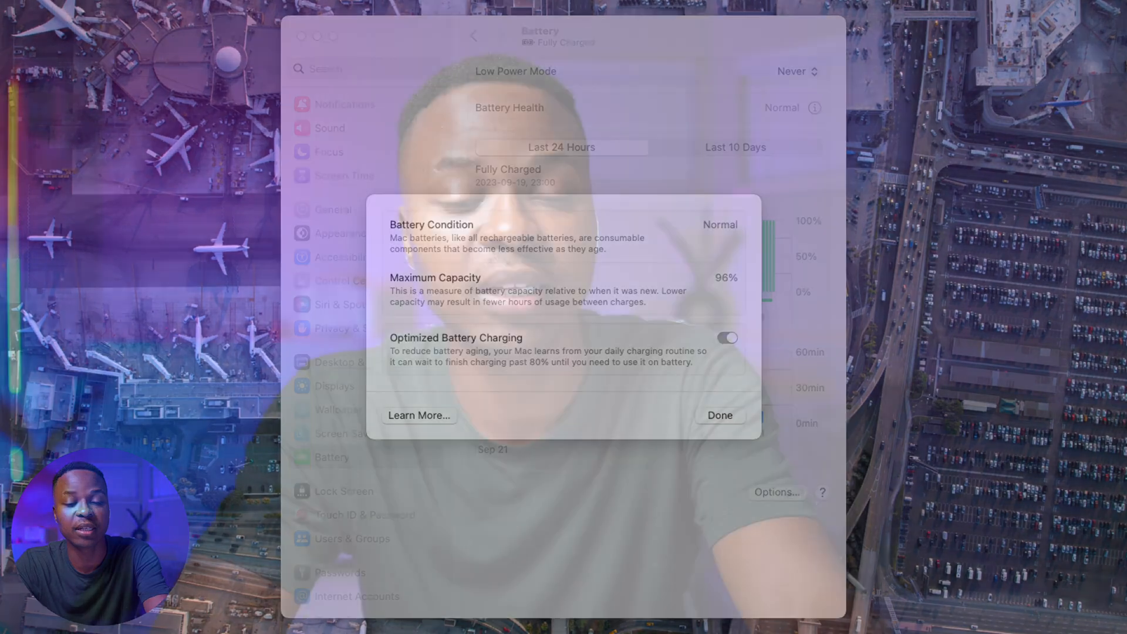